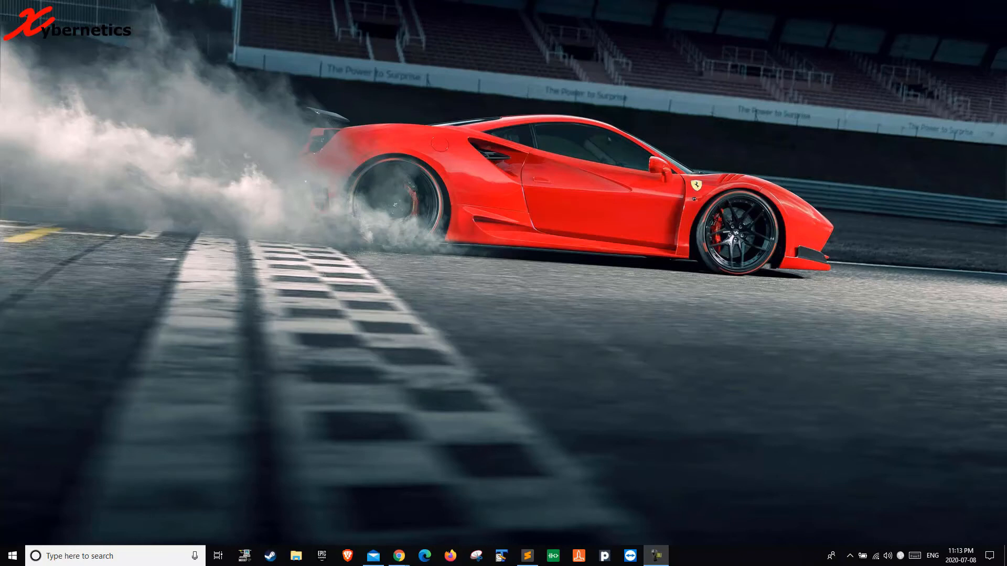
Search Google for 'postman download' and open the Postman for Windows downloads page.
click(399, 556)
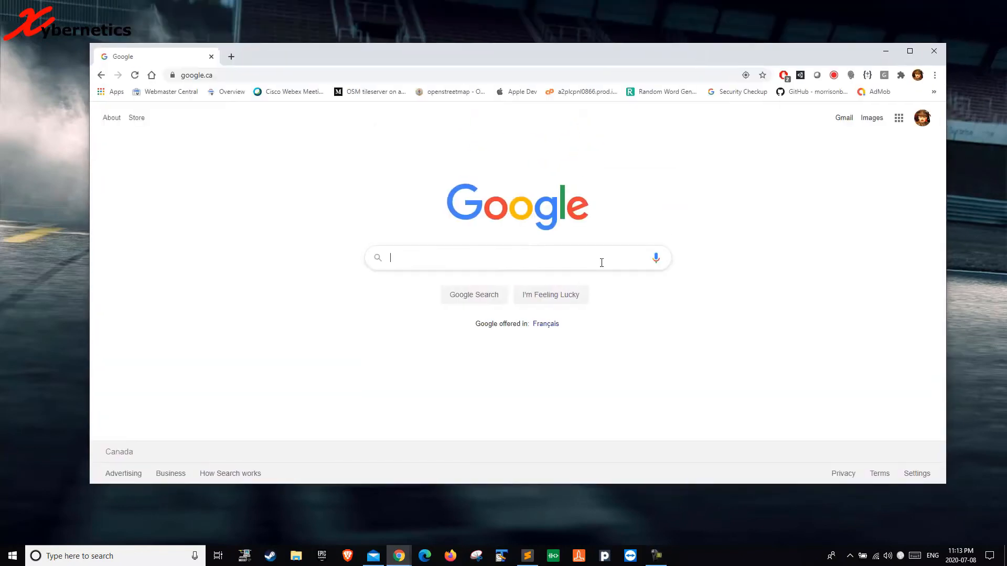
text(postman)
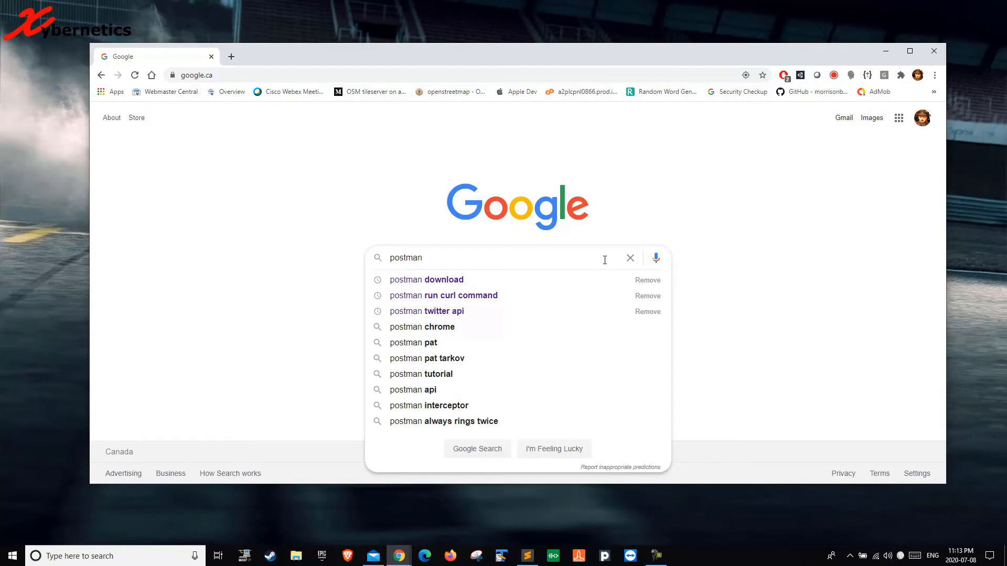
click(427, 279)
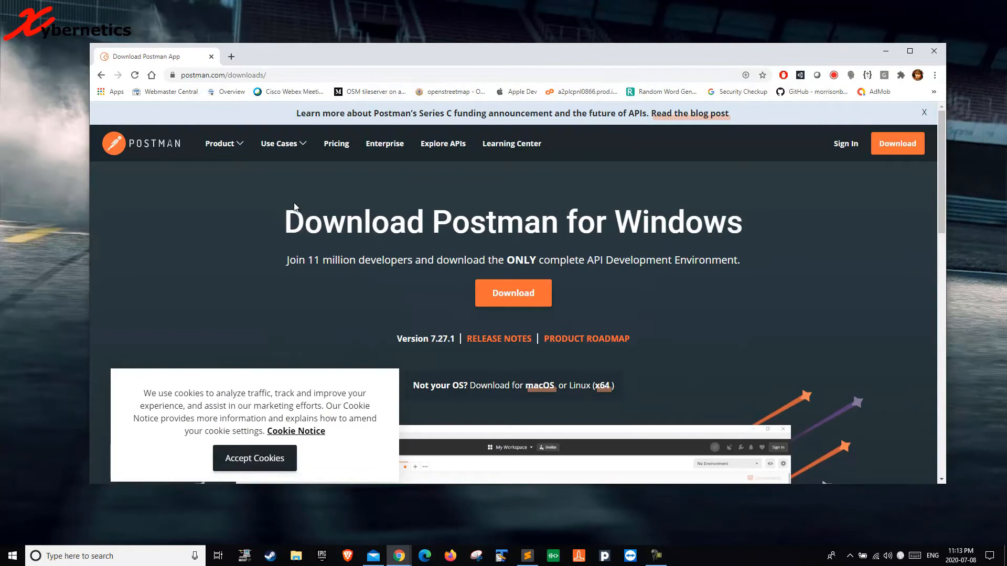
mouse_move(523, 279)
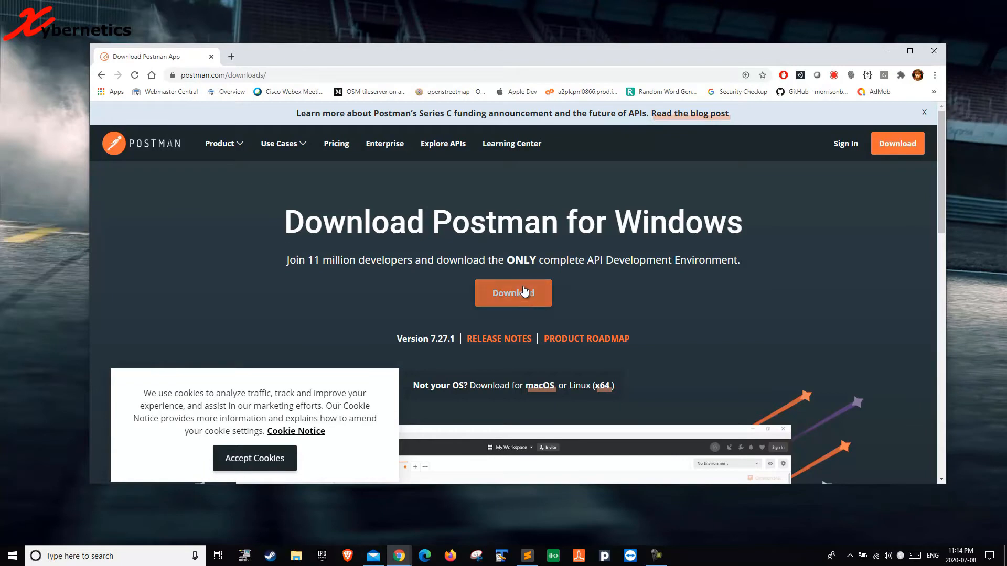
click(8, 556)
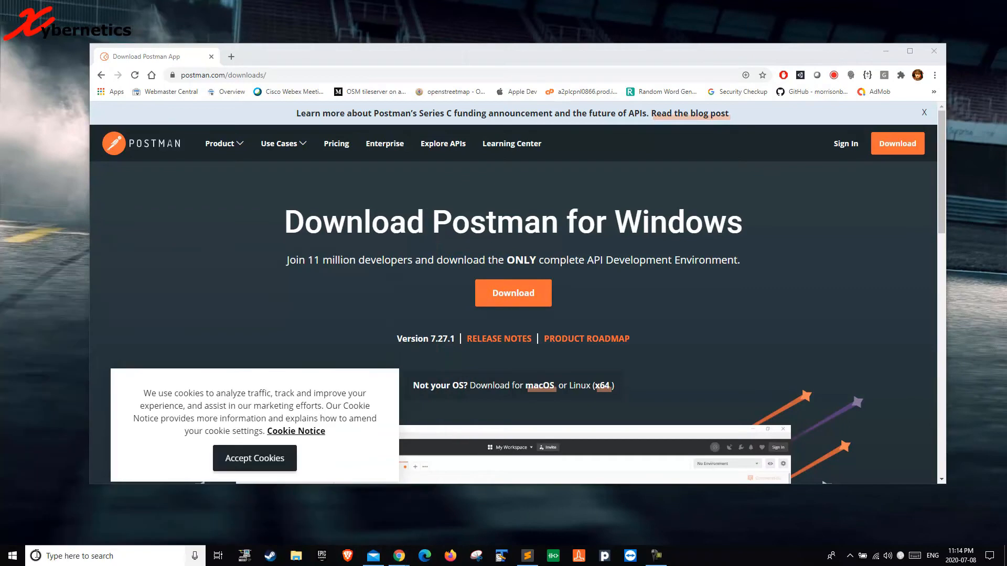
Launch the downloaded Postman app and let its loading splash appear.
click(513, 292)
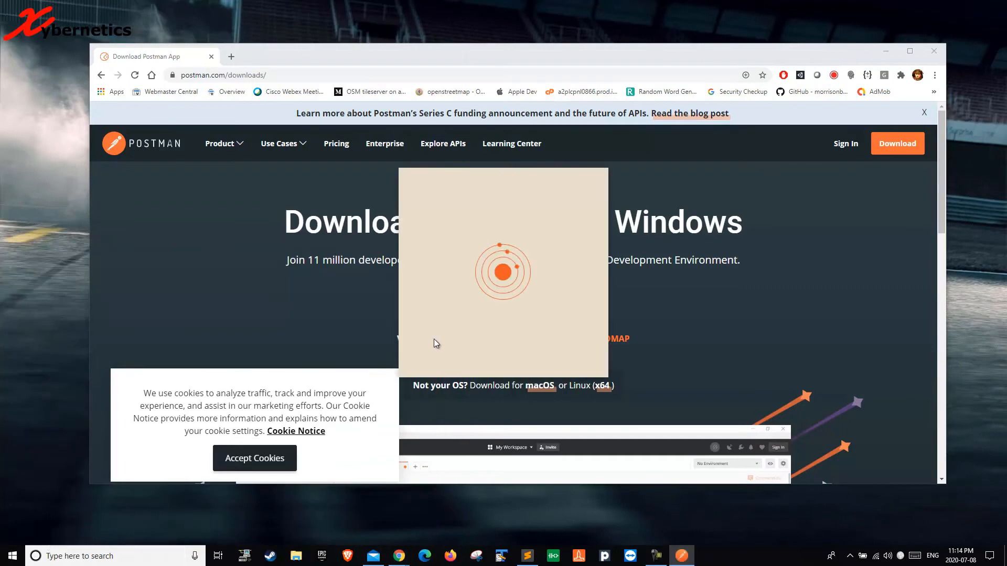
mouse_move(518, 261)
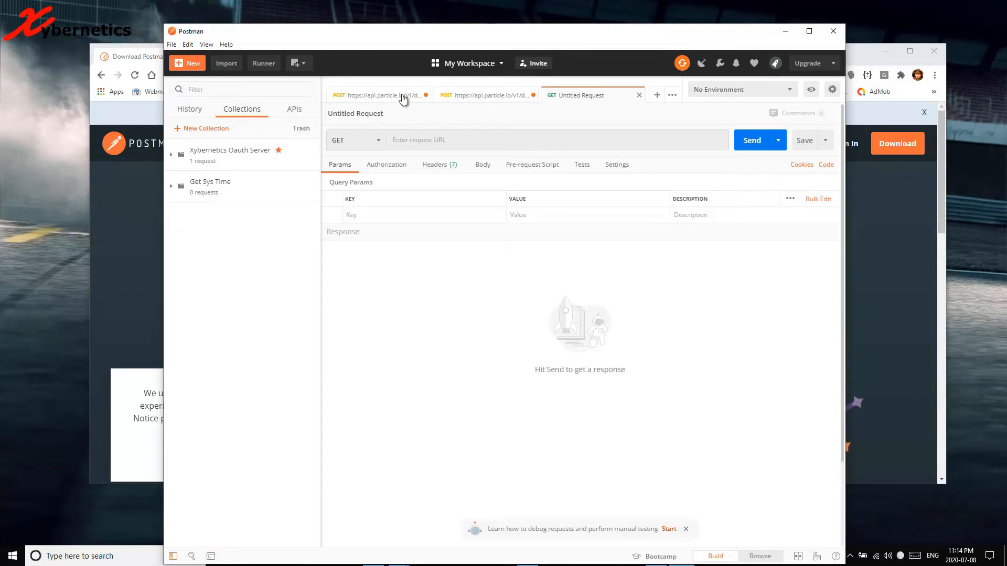
mouse_move(411, 108)
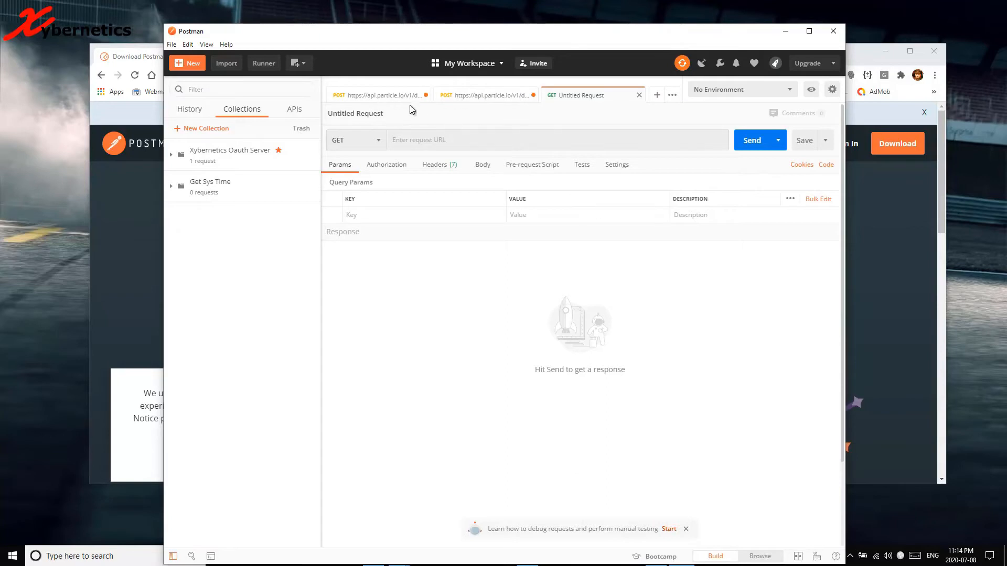
mouse_move(374, 169)
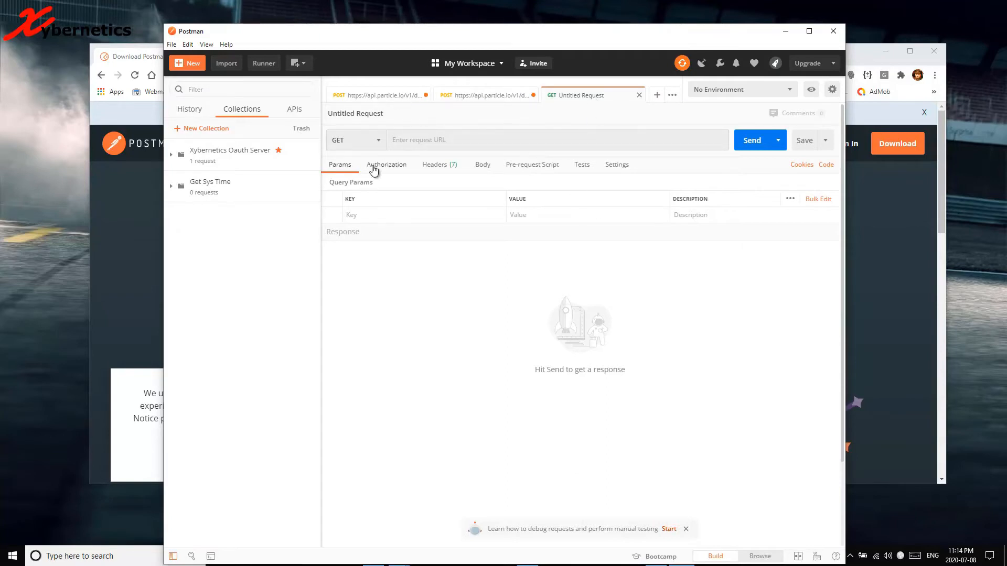
mouse_move(594, 371)
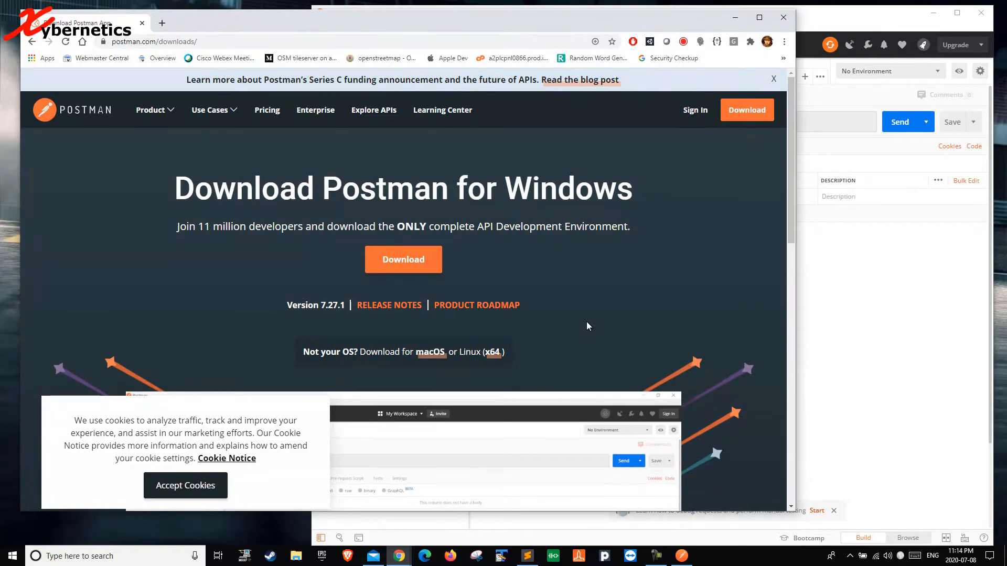
mouse_move(236, 59)
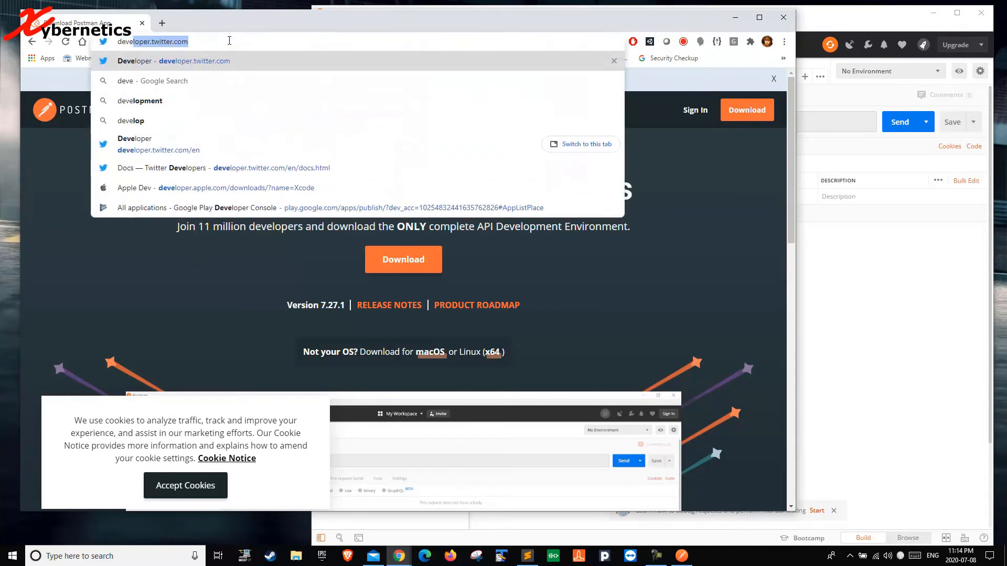
Go to developer.twitter.com and choose Apps from the account dropdown.
click(158, 150)
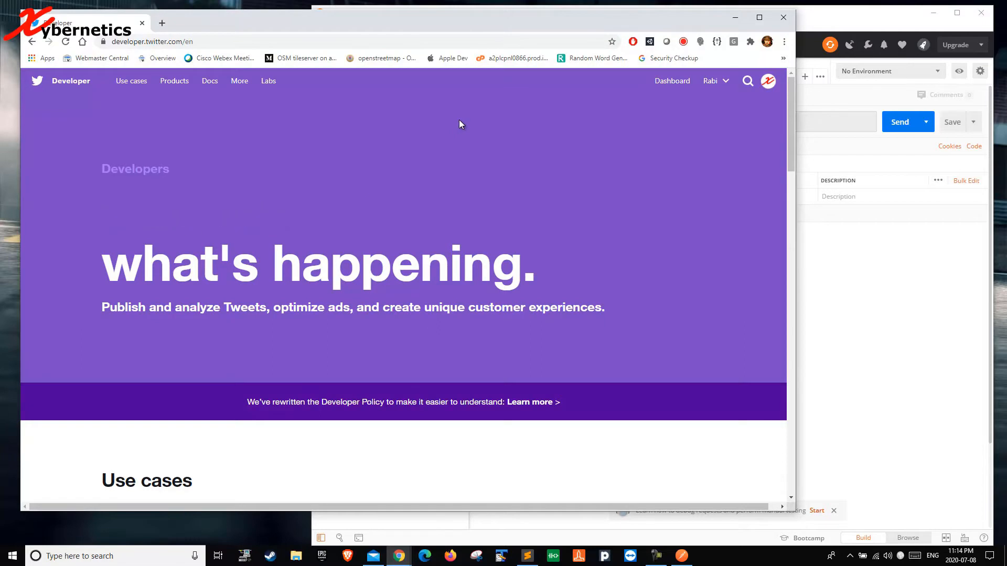
click(715, 81)
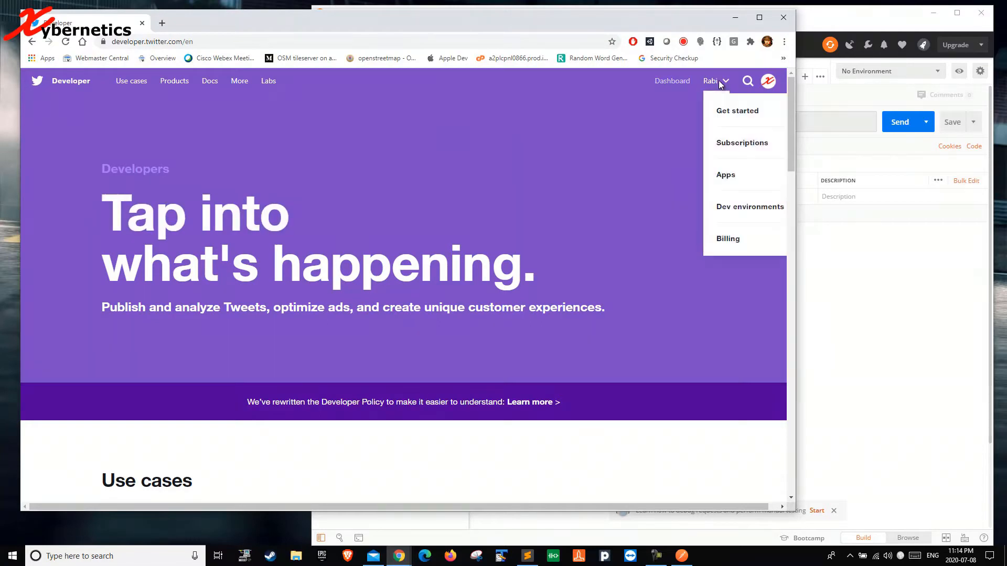
mouse_move(737, 178)
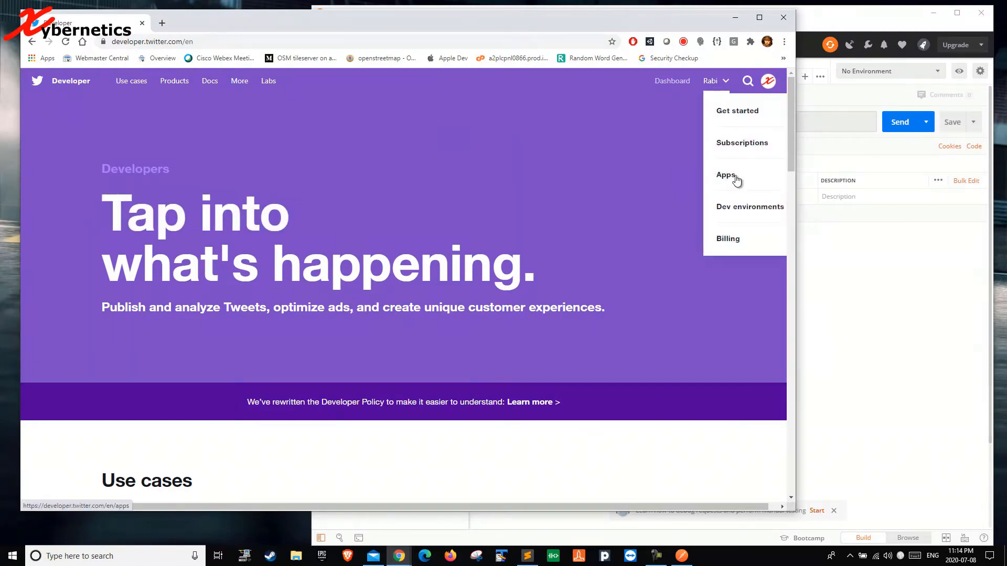
click(726, 175)
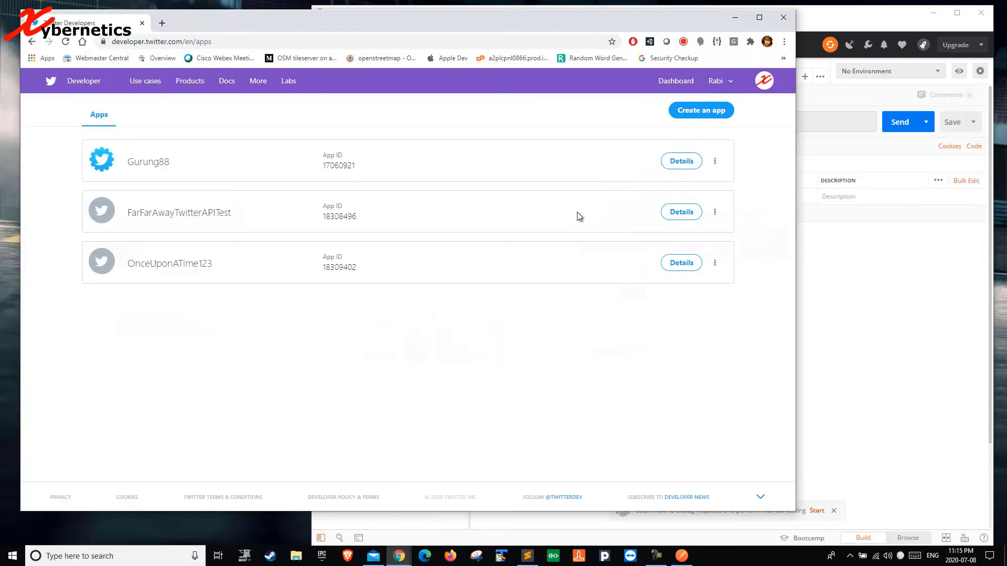
mouse_move(702, 119)
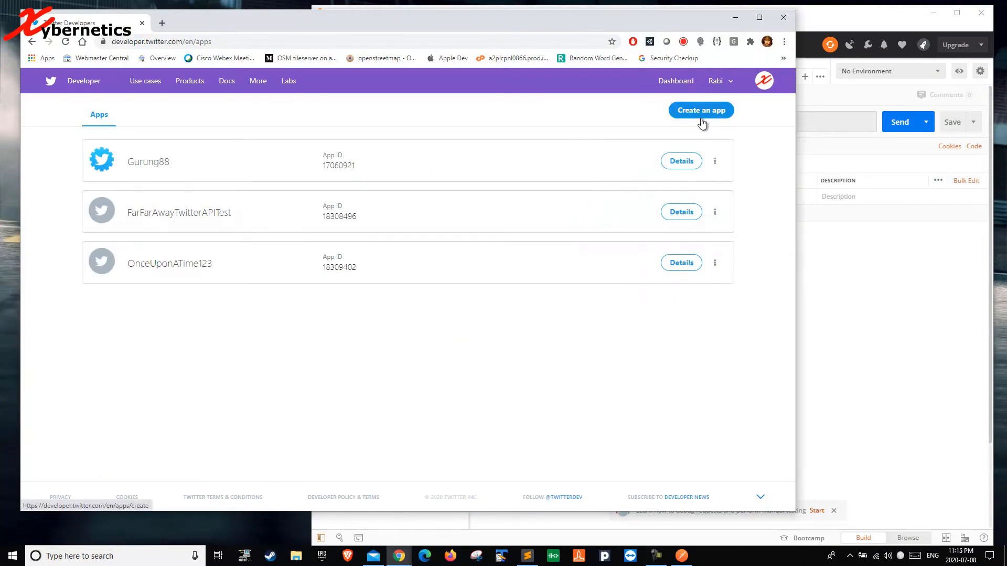
Start creating a new Twitter app named LittleDrummerBoy.
click(701, 110)
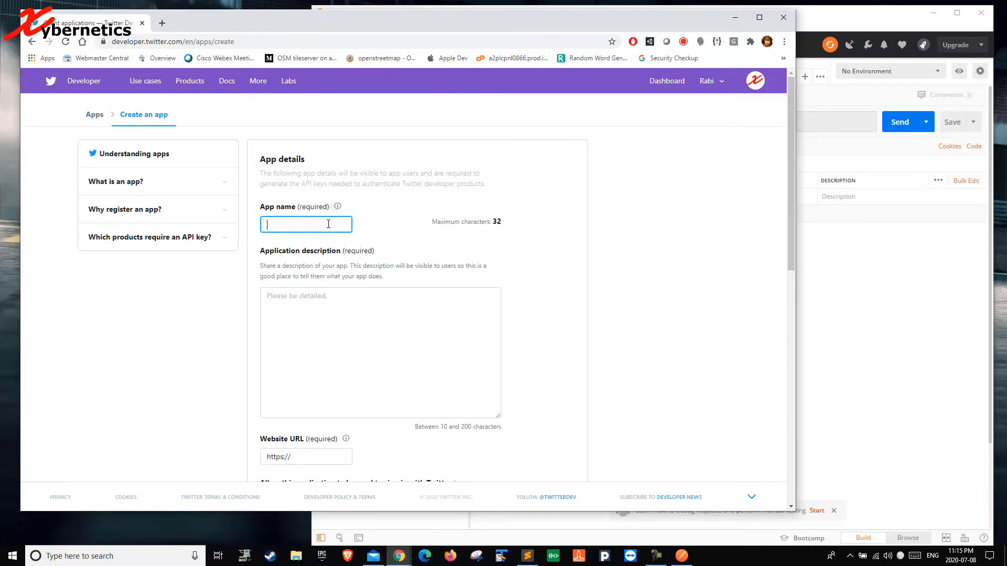
text(Little)
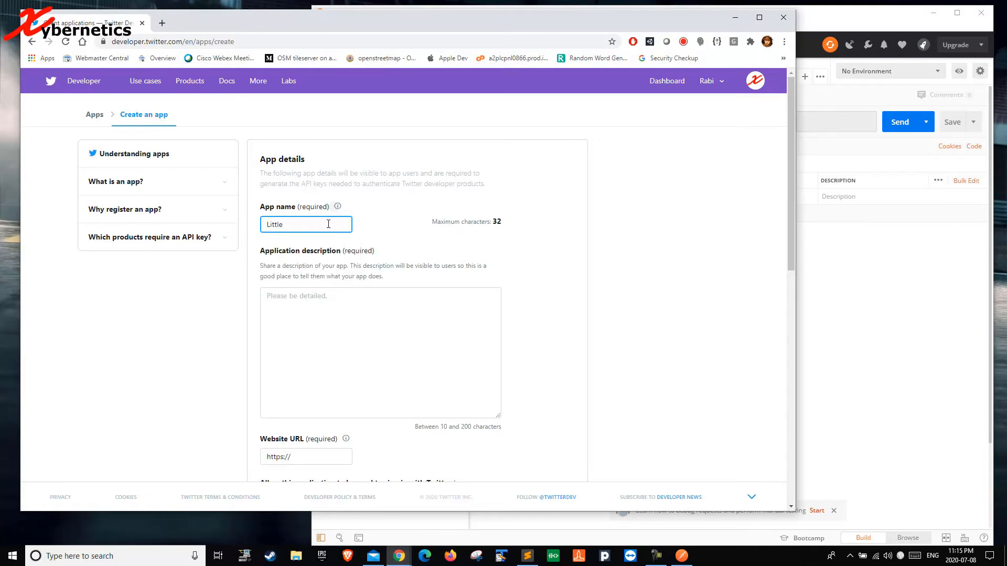
text(DrummerBoy)
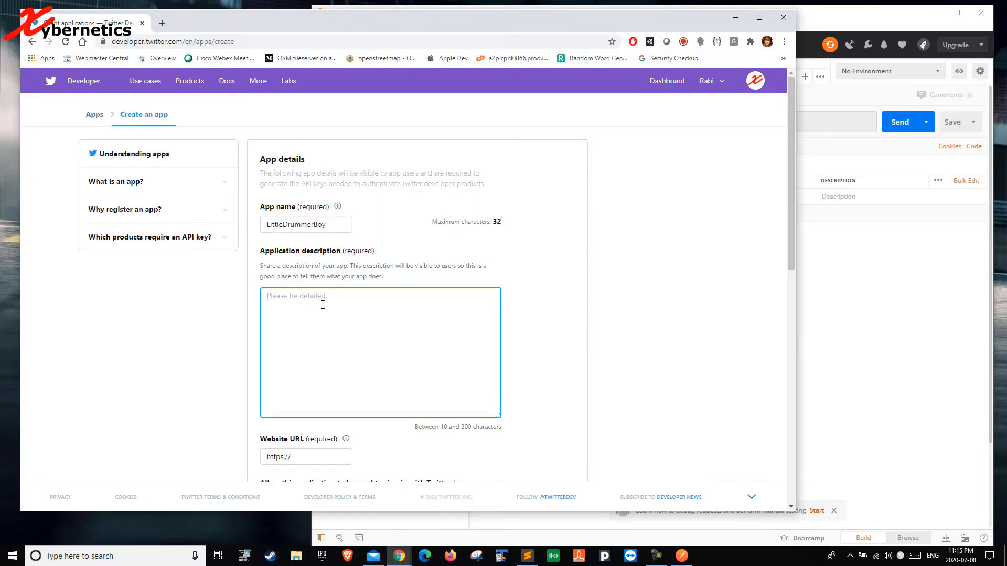
mouse_move(333, 303)
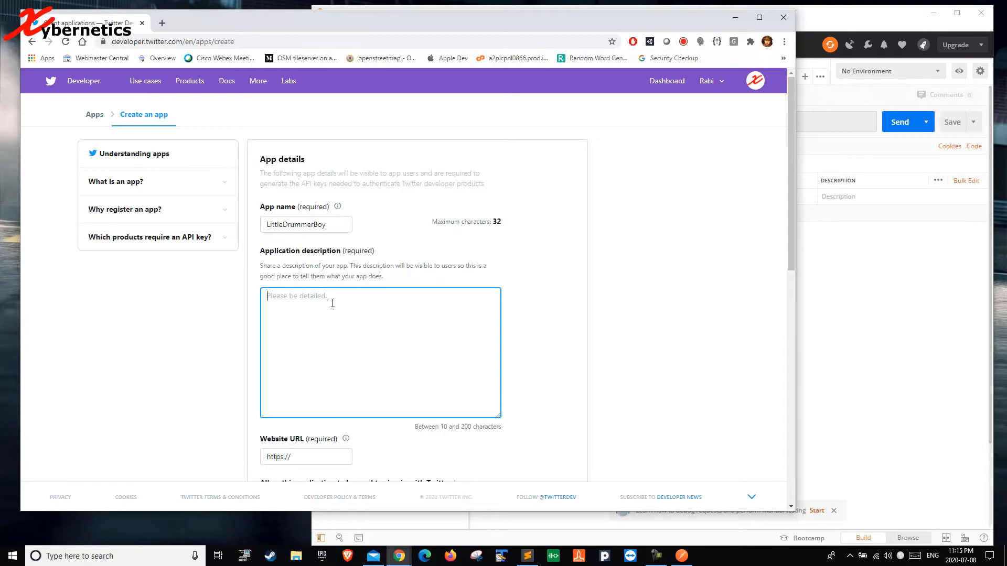
mouse_move(363, 340)
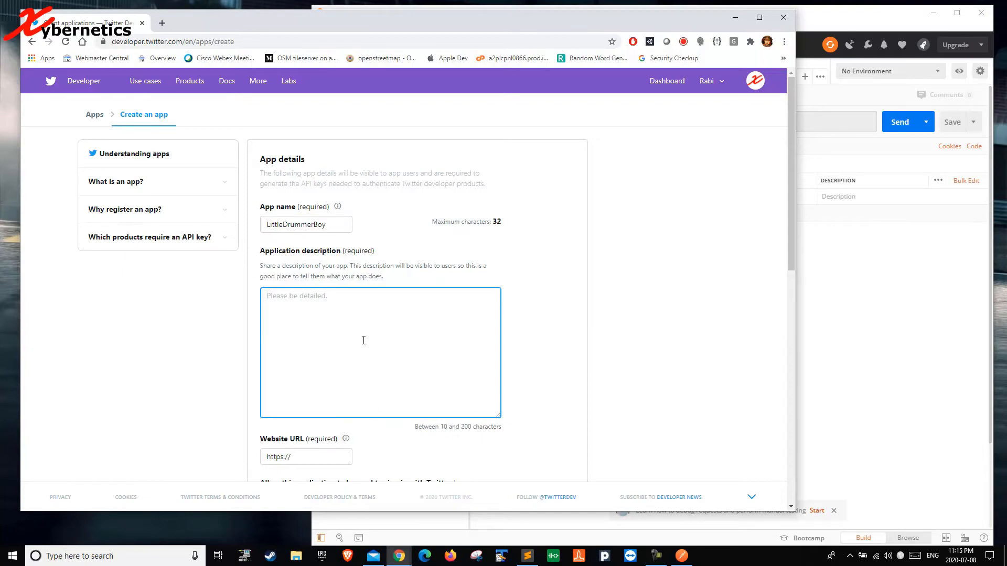
mouse_move(360, 329)
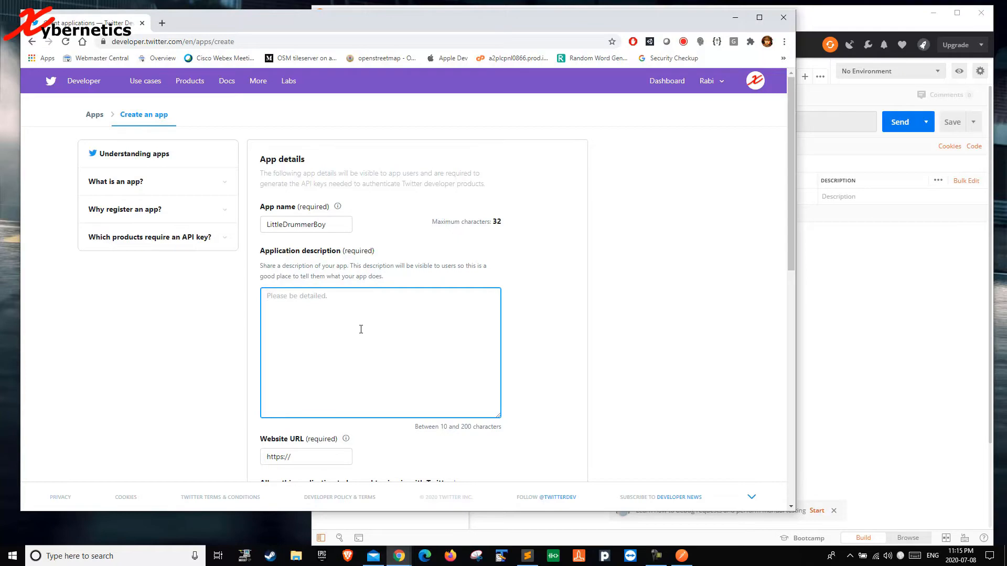
Enter the description 'This is a demo for our fellow YouTubers.'.
text(This is a)
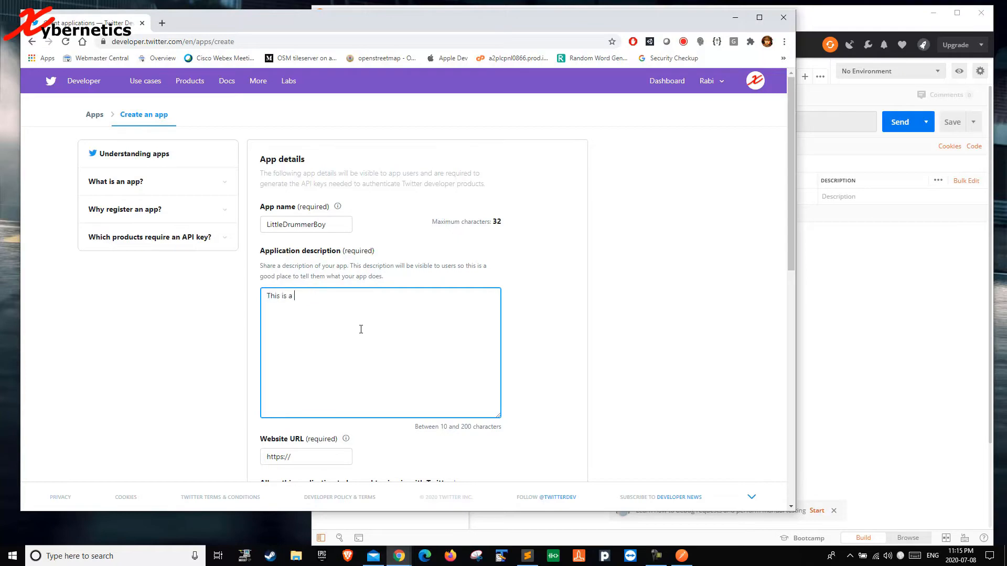
text(demo for)
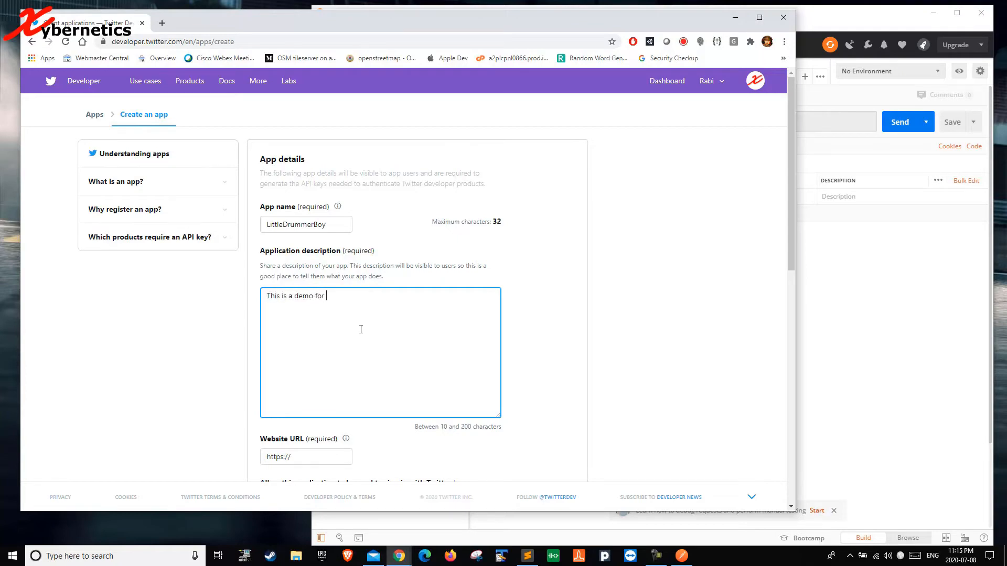
text(our fellow)
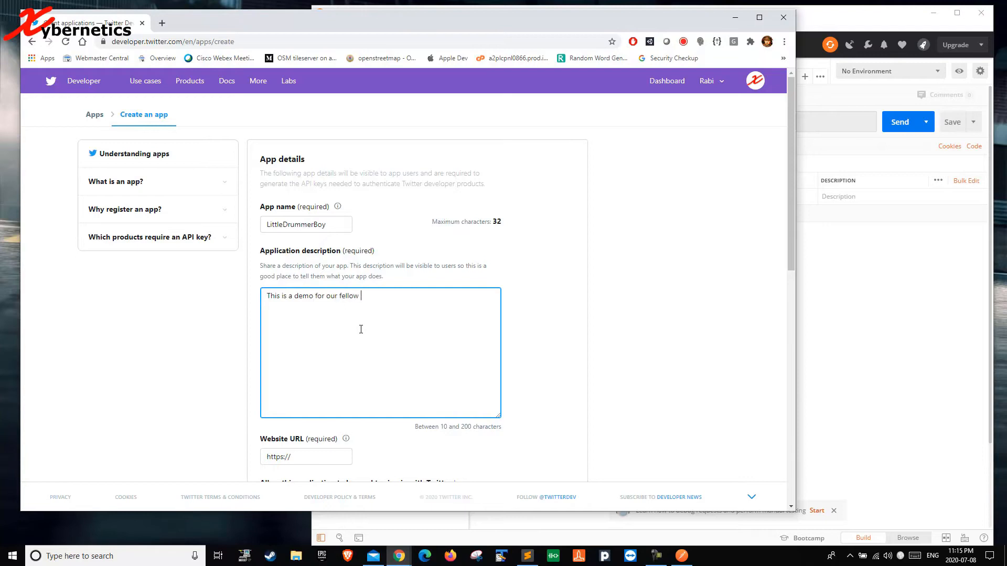
text(YouTube)
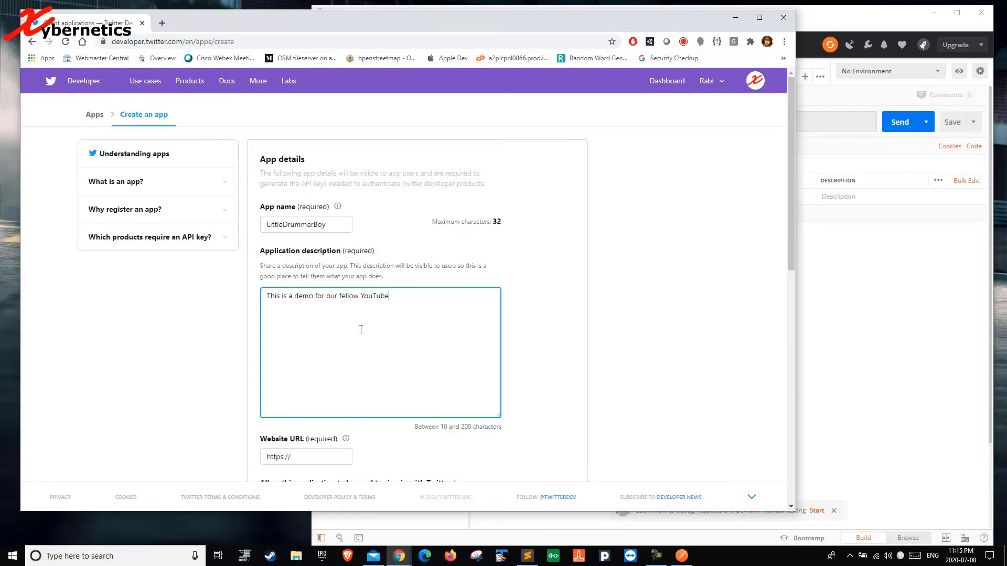
text(rs.)
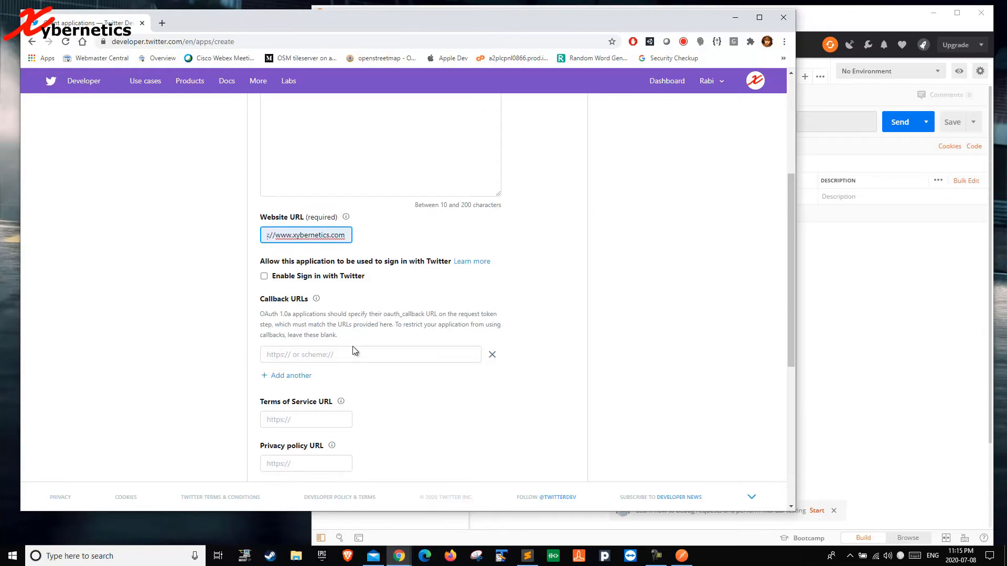
Look over the optional terms, privacy policy and organization fields.
scroll(down, 3)
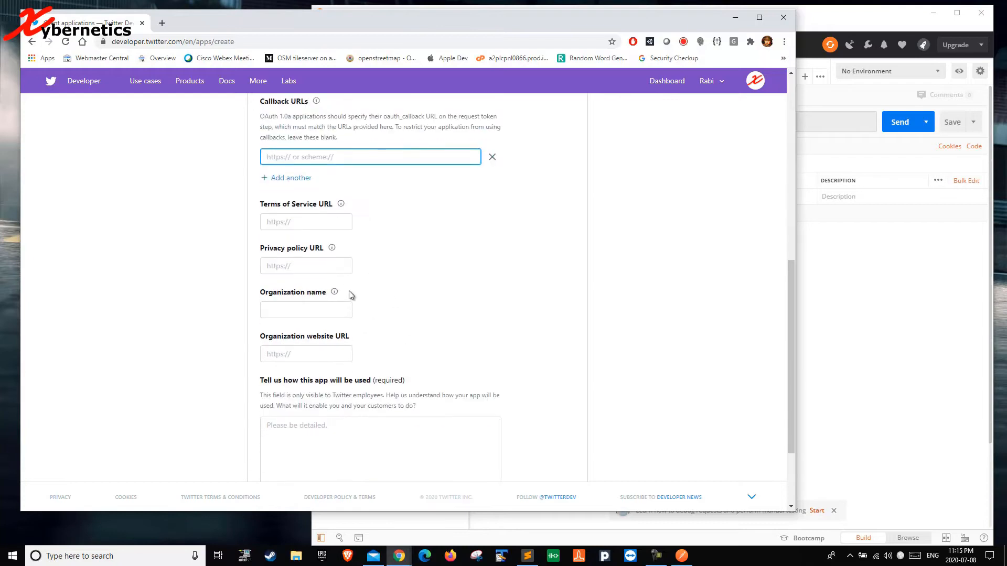
click(306, 222)
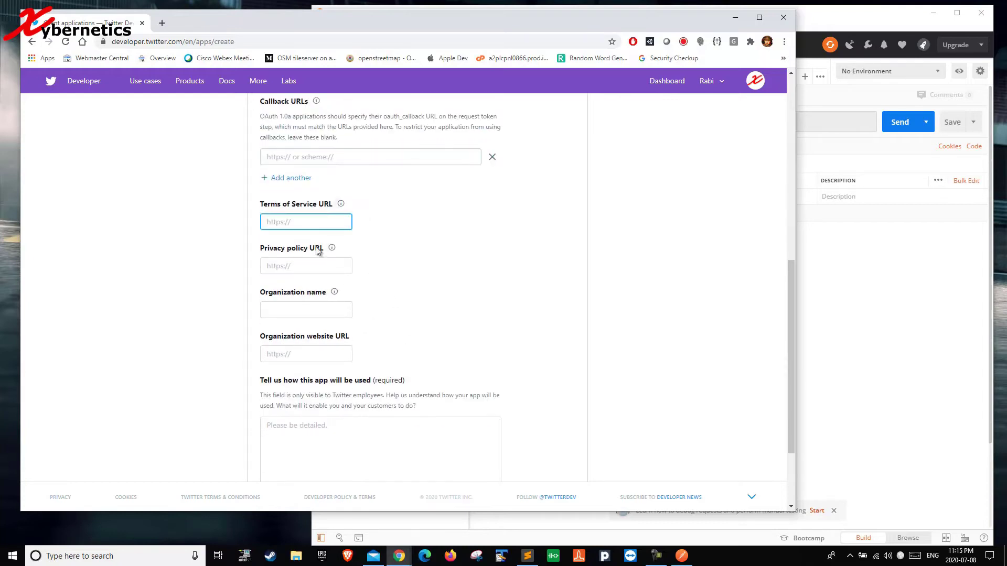
click(306, 265)
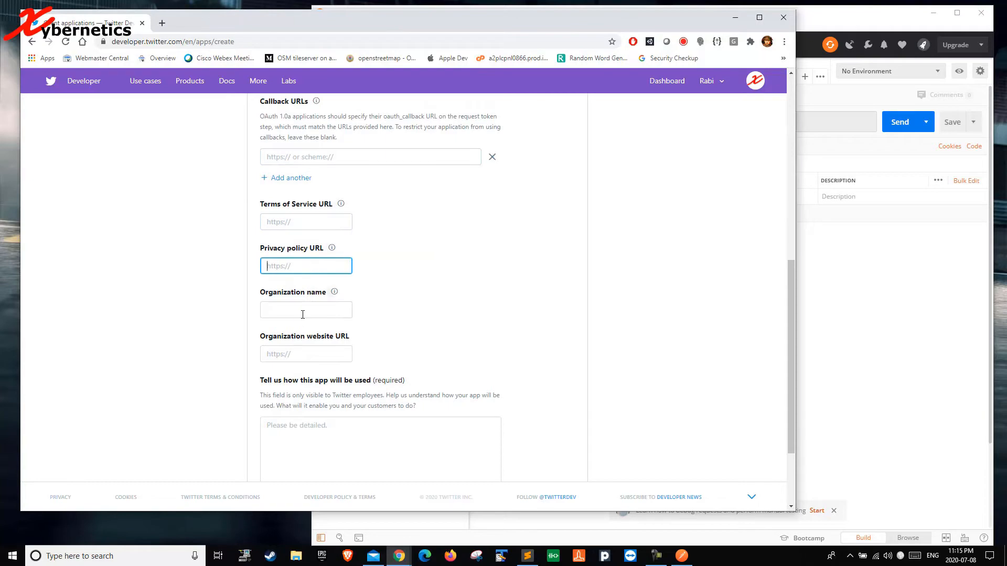
click(305, 309)
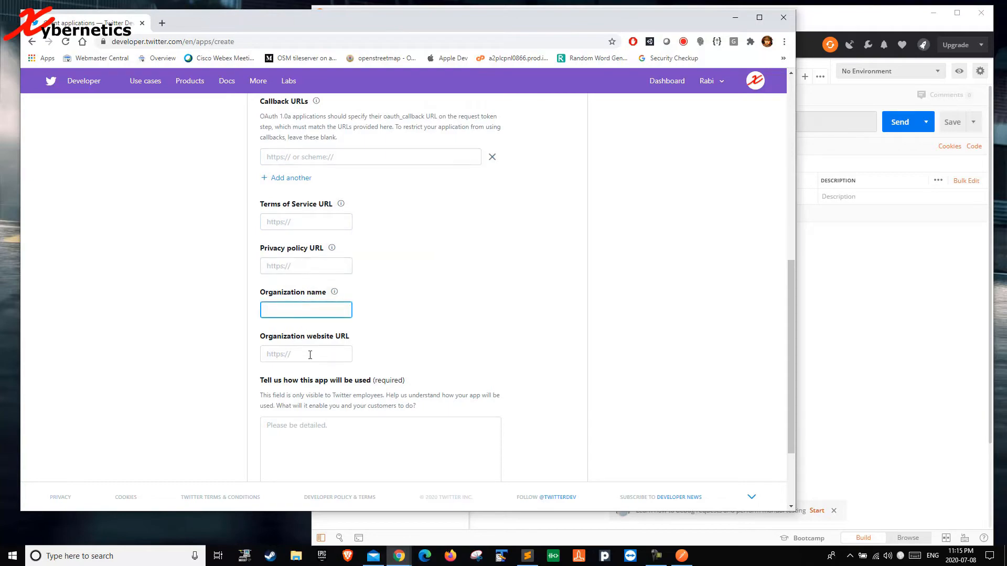
click(306, 354)
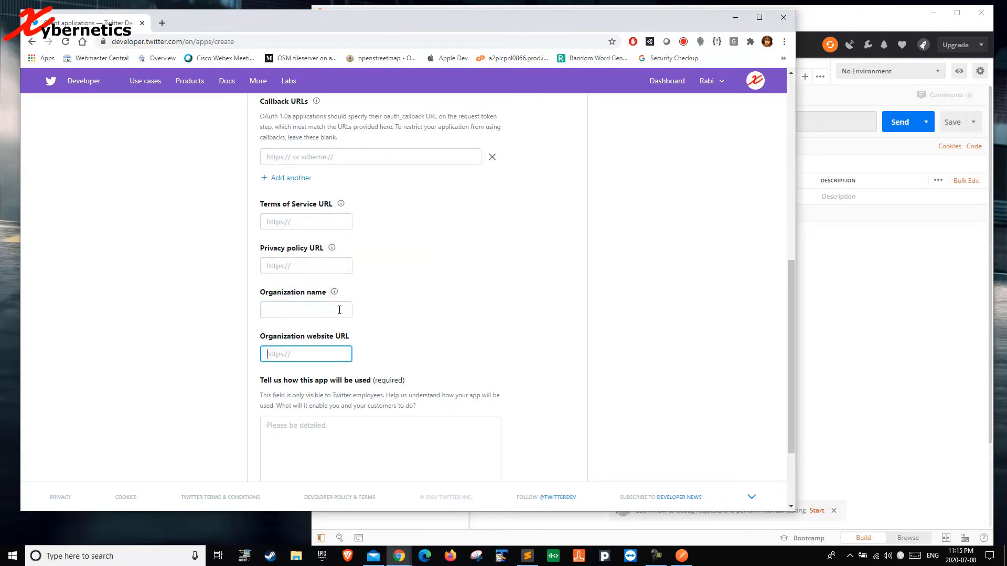
mouse_move(354, 380)
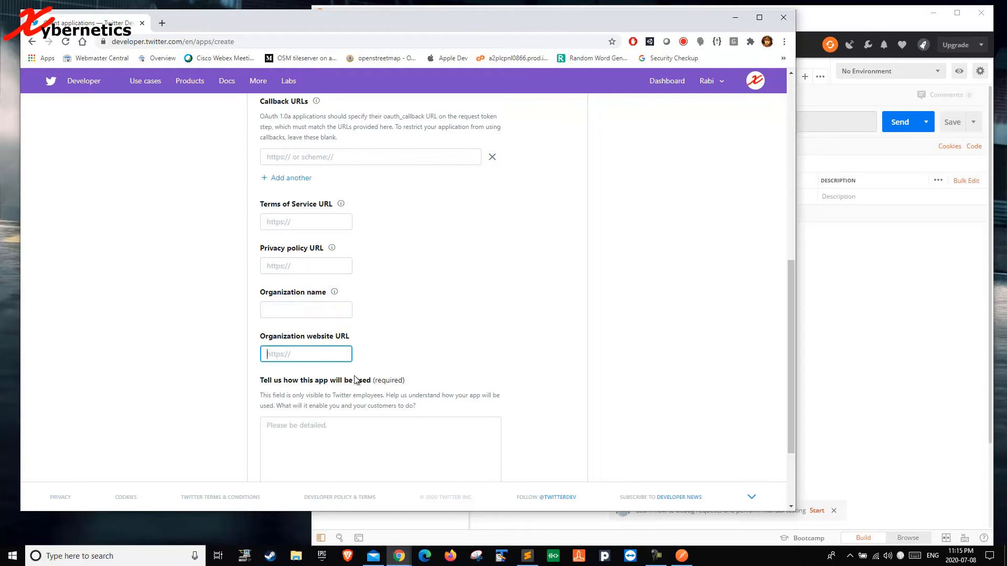
scroll(down, 3)
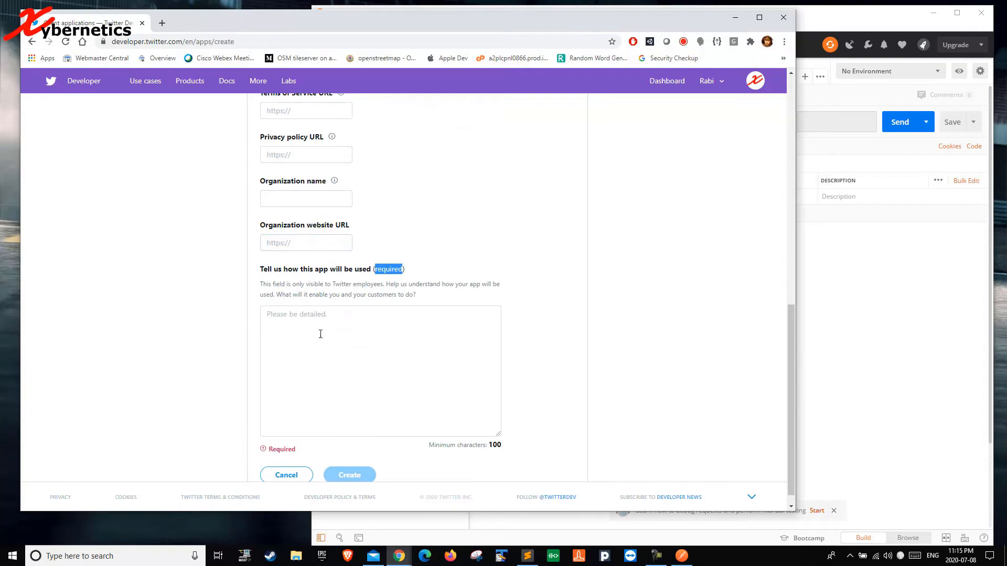
Describe use as learning to acquire data with the Twitter API, then create the app.
click(333, 329)
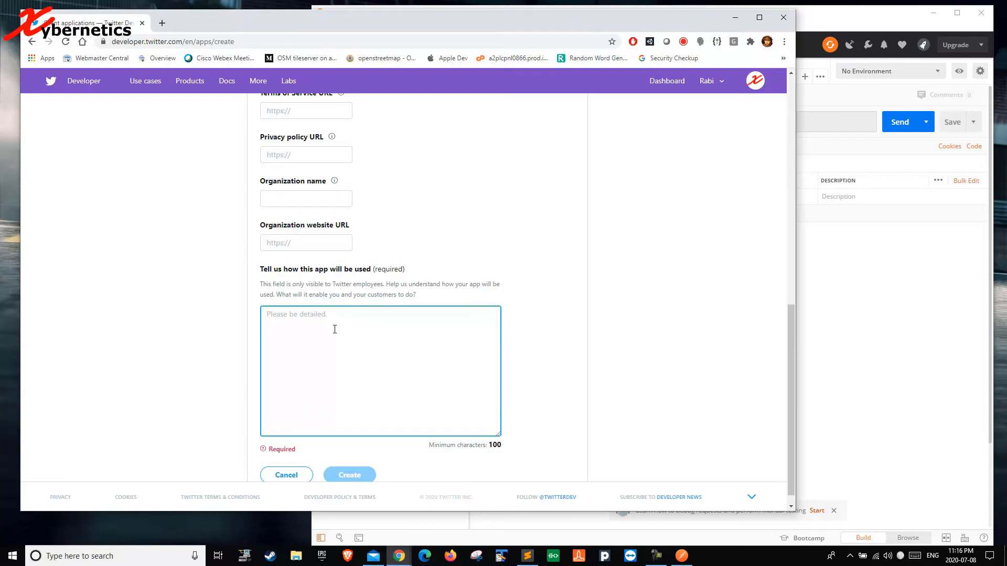
text(I am)
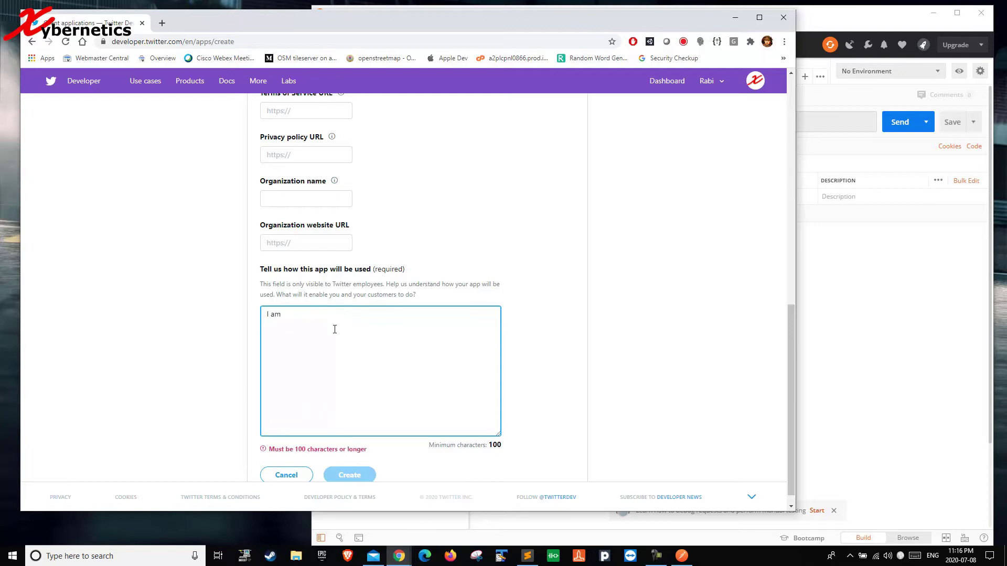
text(" ")
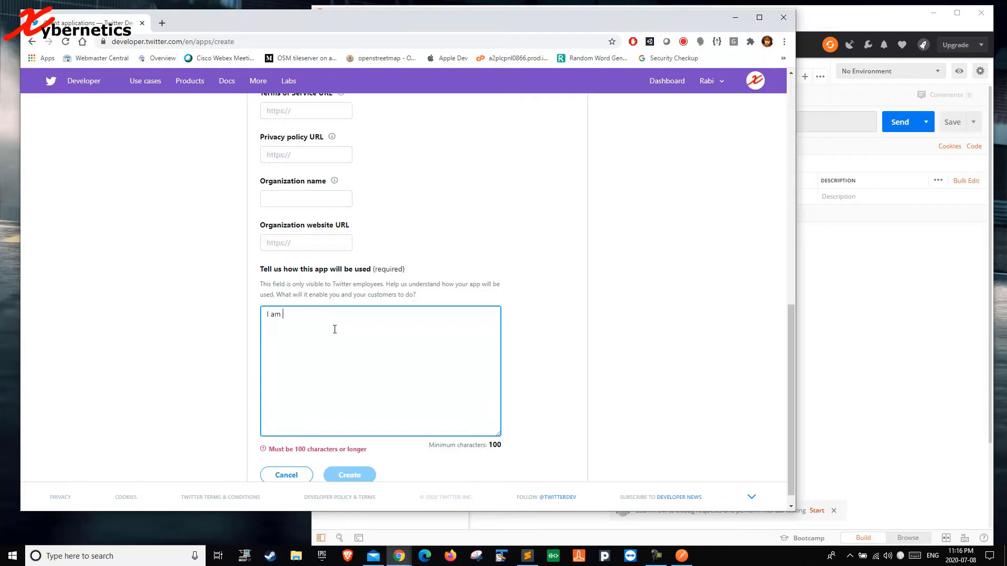
text(trying to)
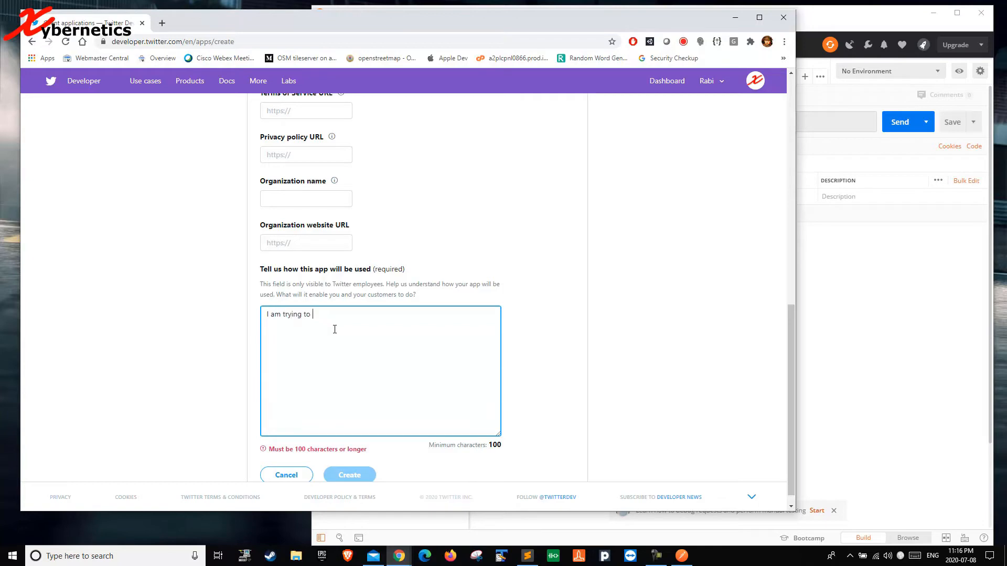
text(learn a)
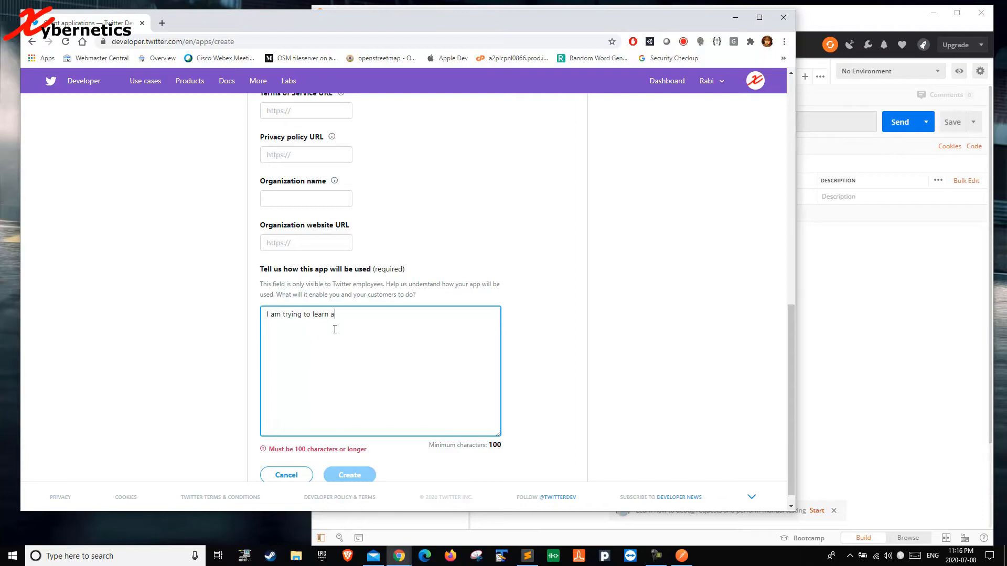
text(nd discover)
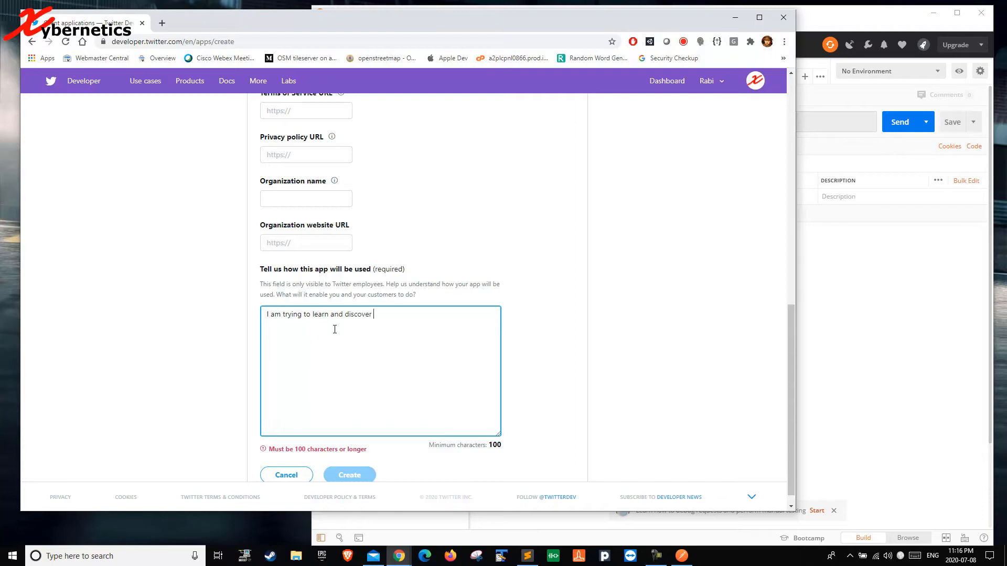
text(Twitter API and)
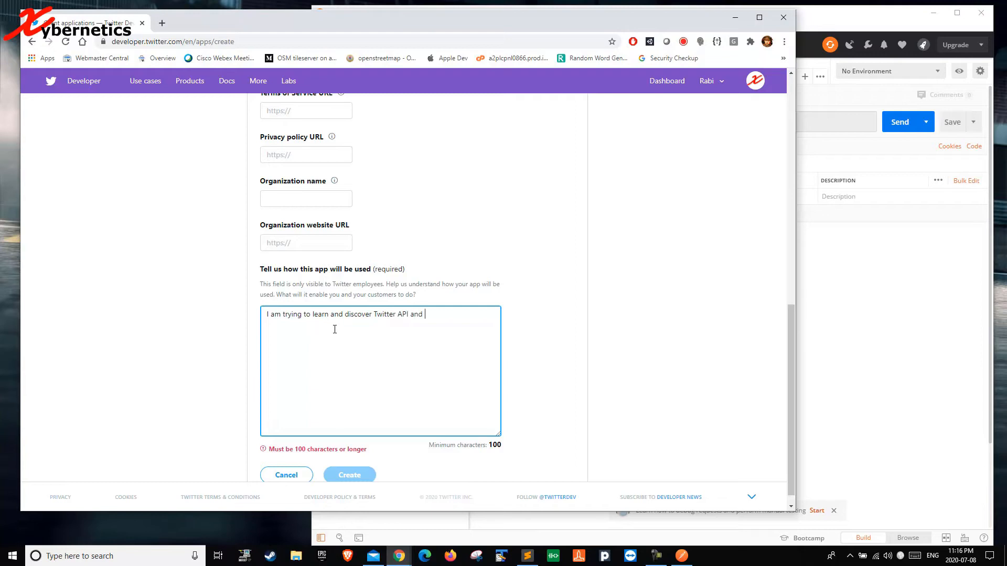
text(how it can be)
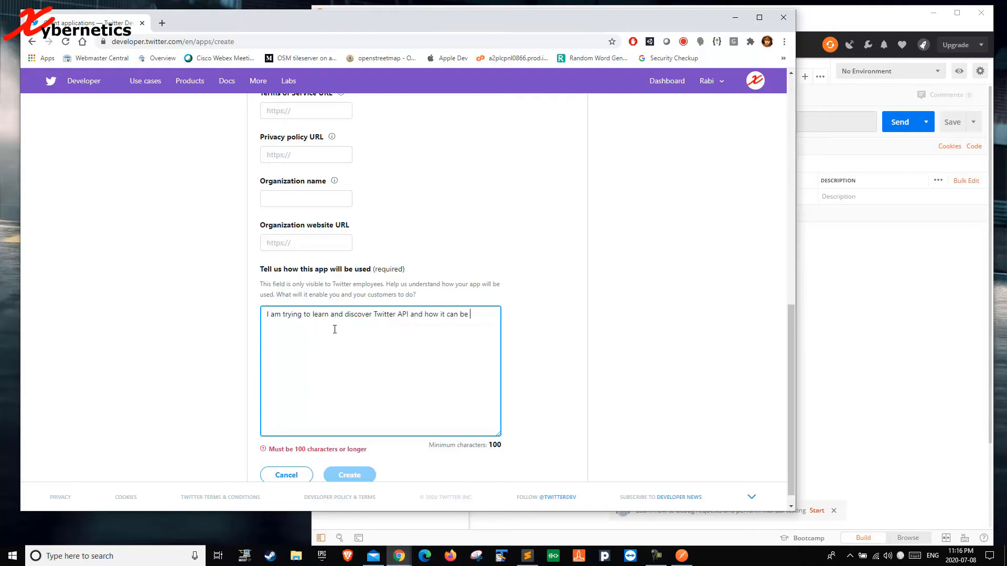
text(used to acq)
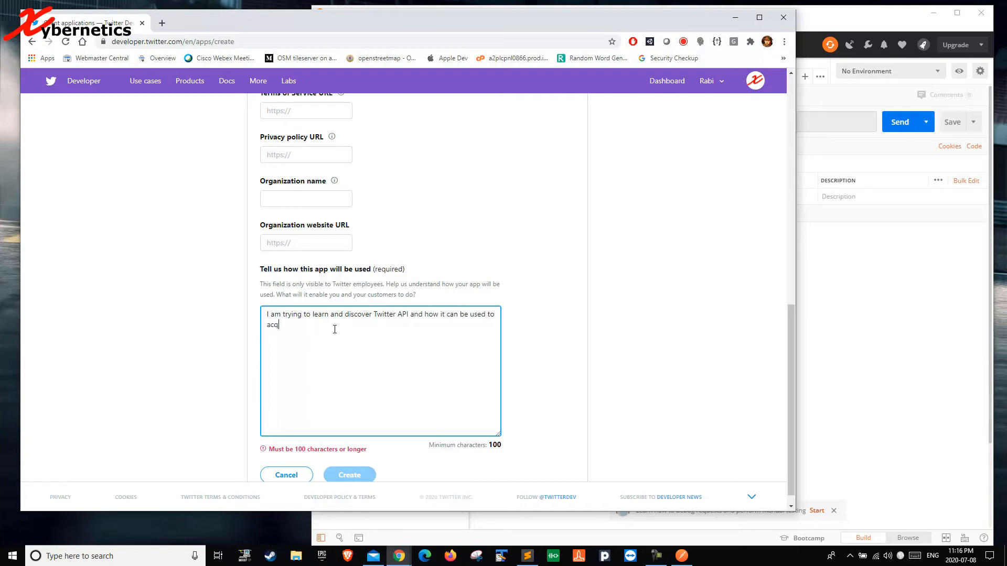
text(uire data)
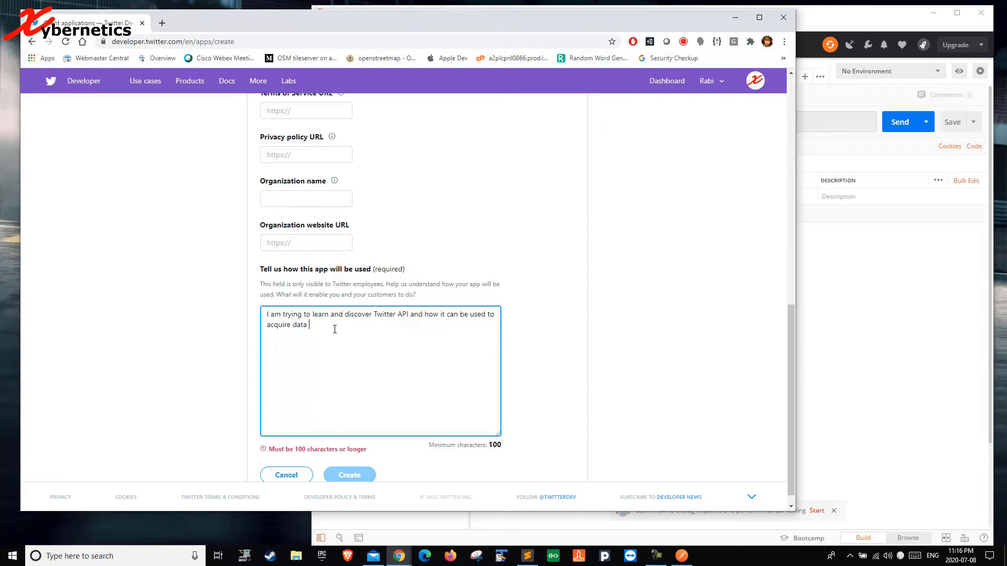
text(using)
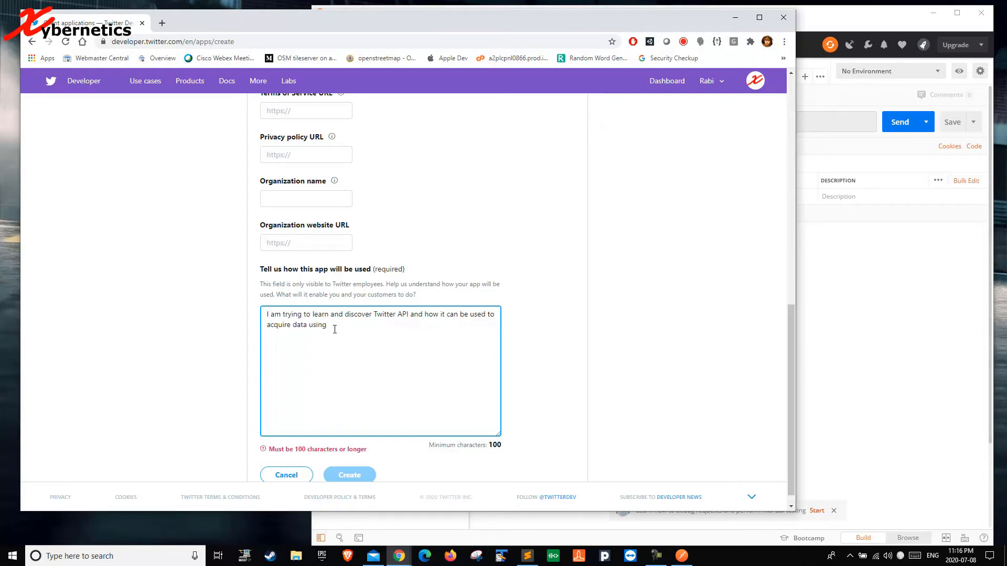
text(Twitter API)
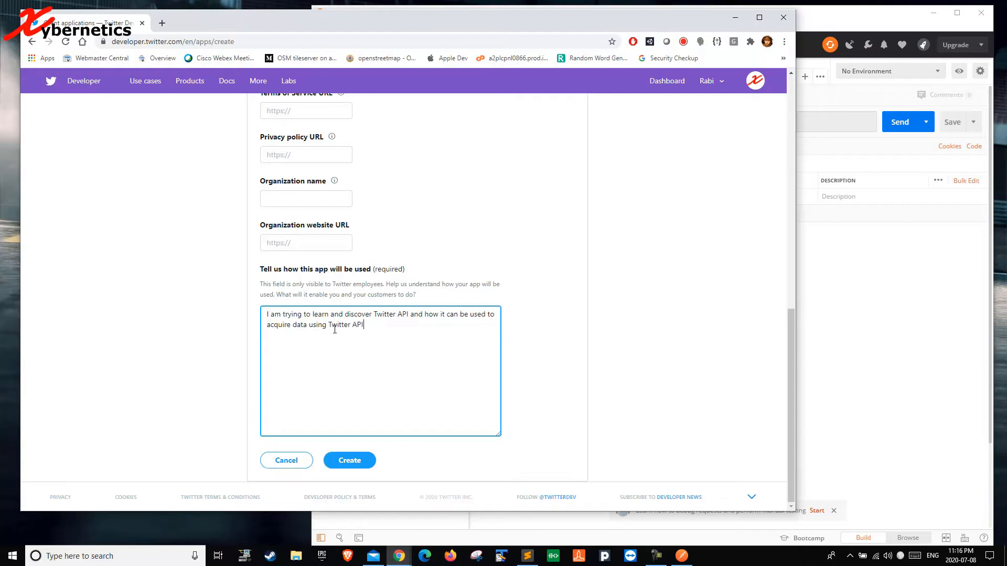
text(.)
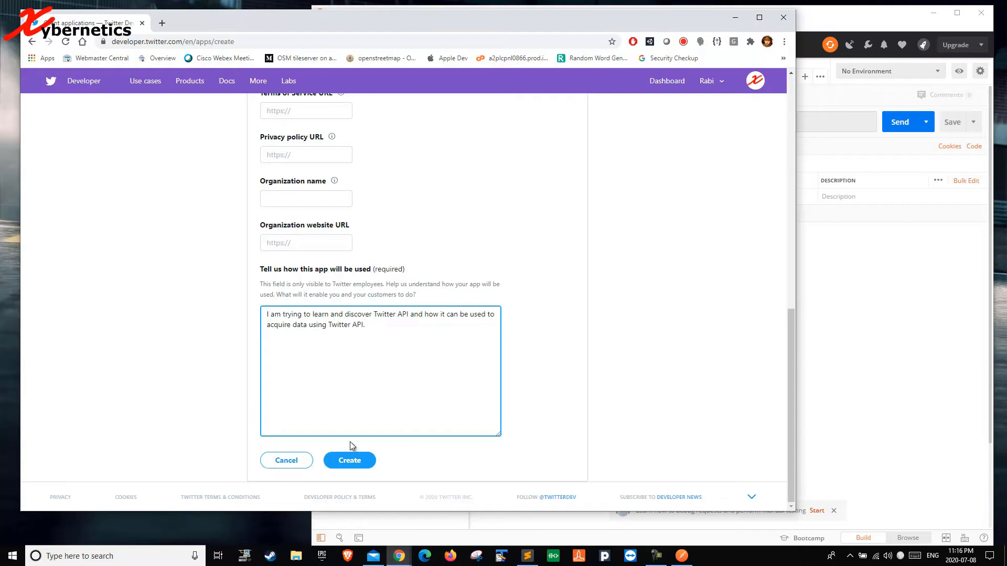
click(349, 460)
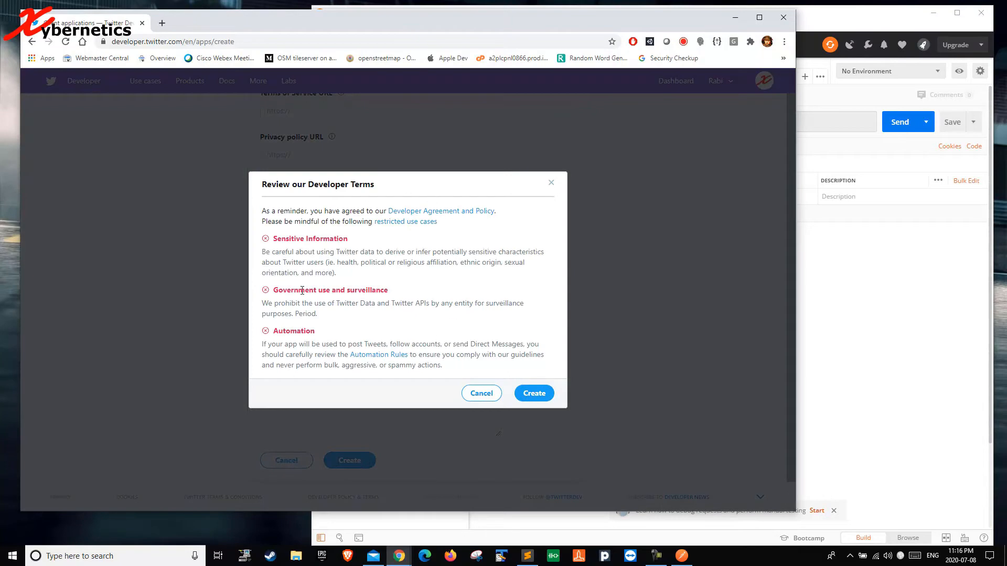
mouse_move(534, 393)
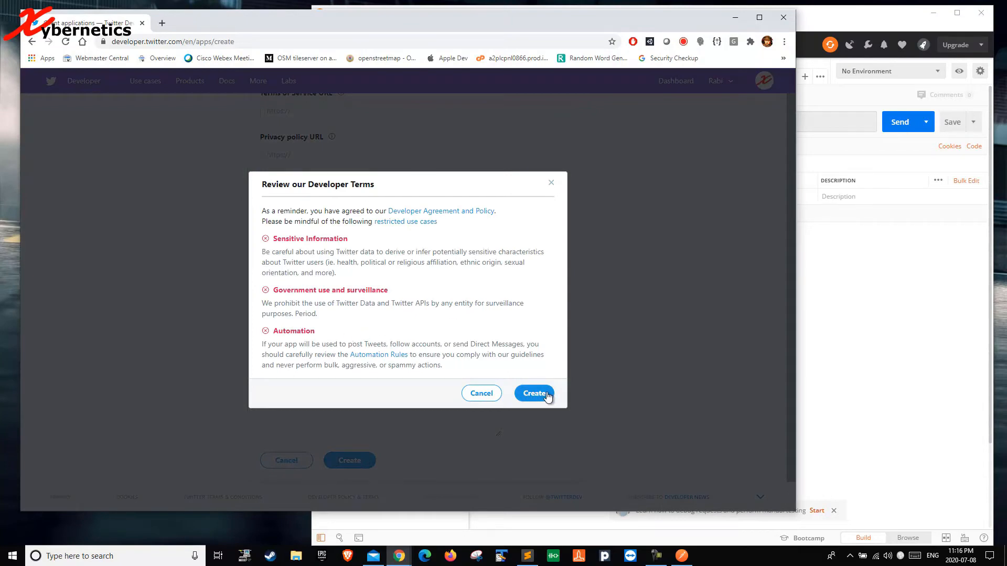
click(534, 393)
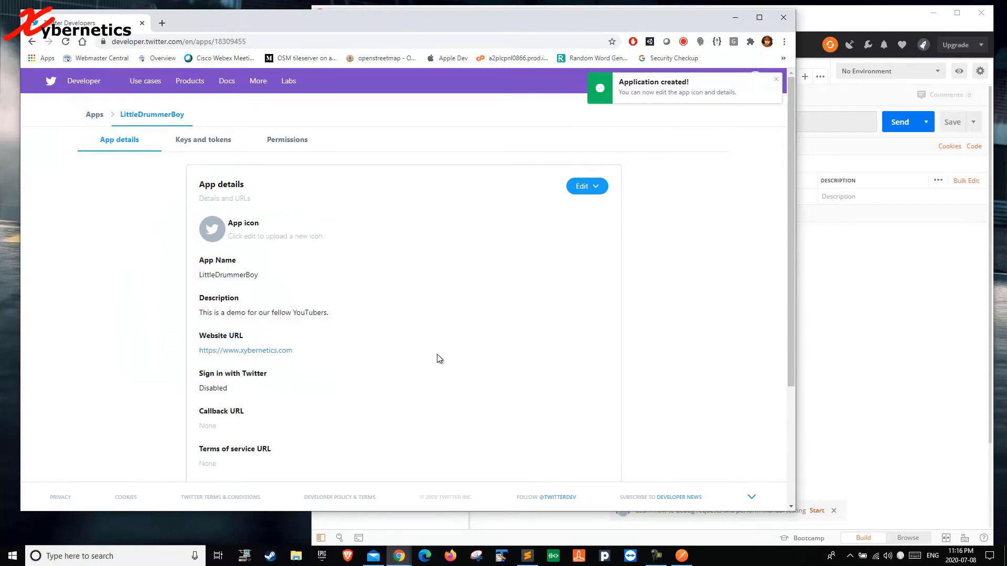
scroll(down, 3)
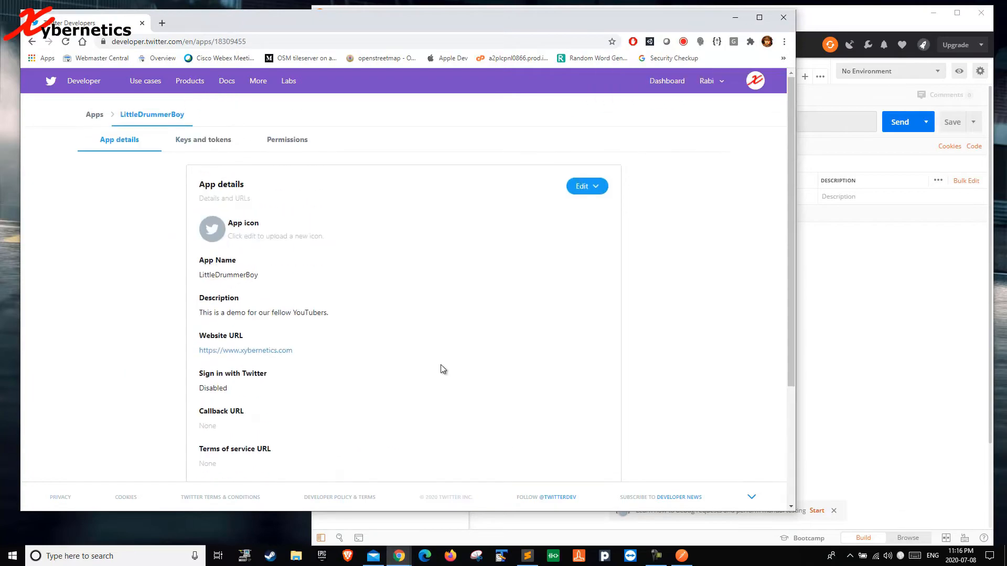
mouse_move(222, 169)
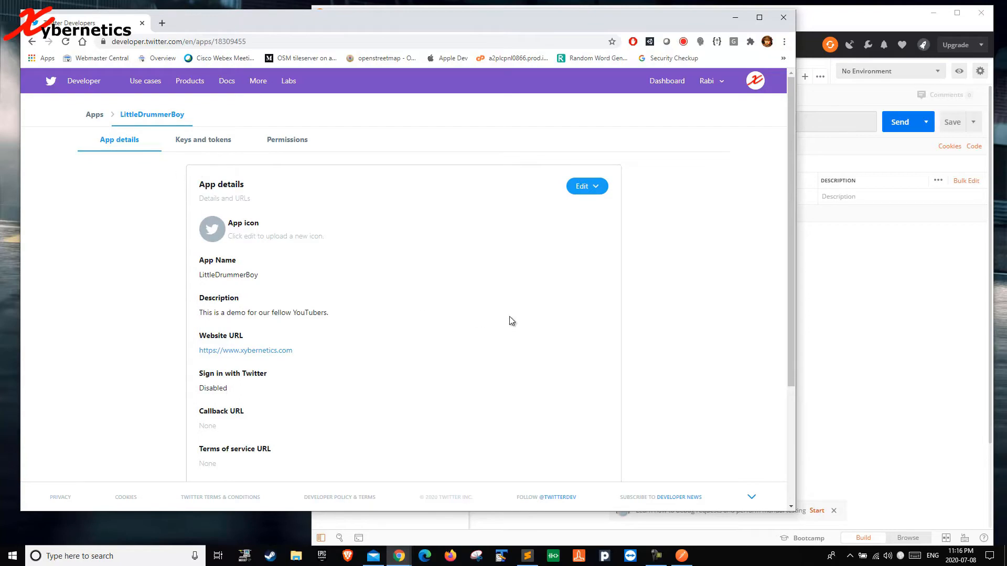
click(203, 139)
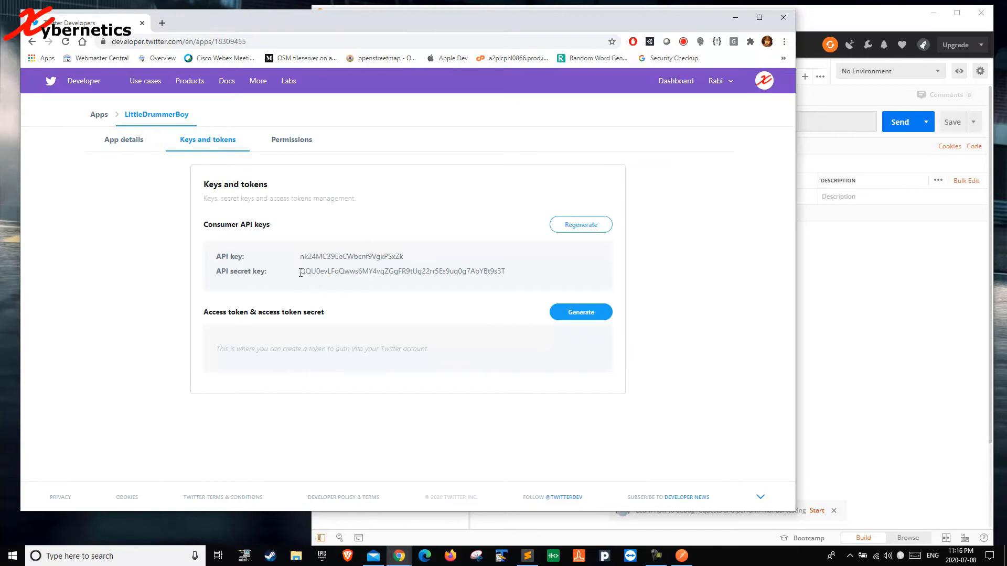
mouse_move(575, 251)
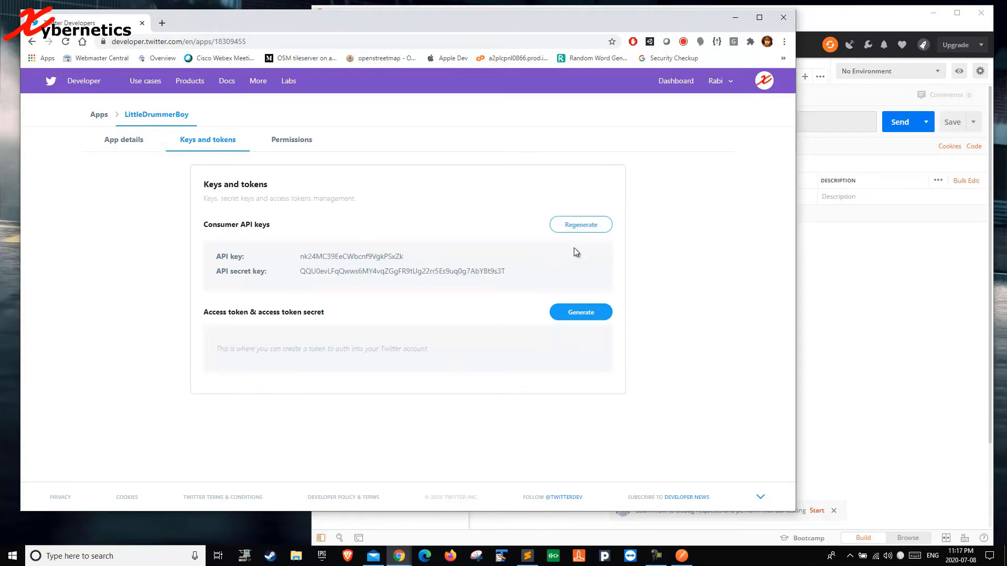
mouse_move(581, 315)
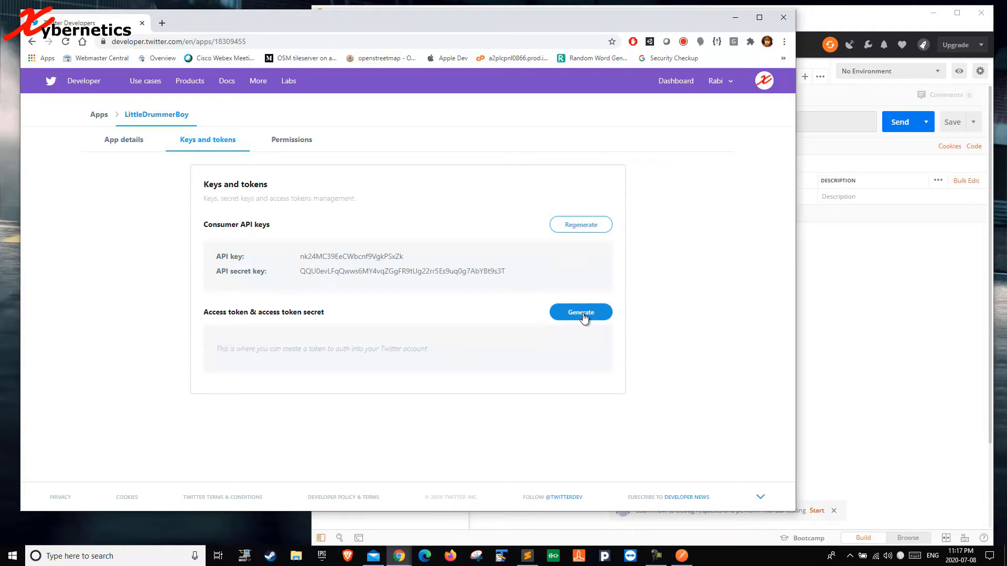
click(580, 312)
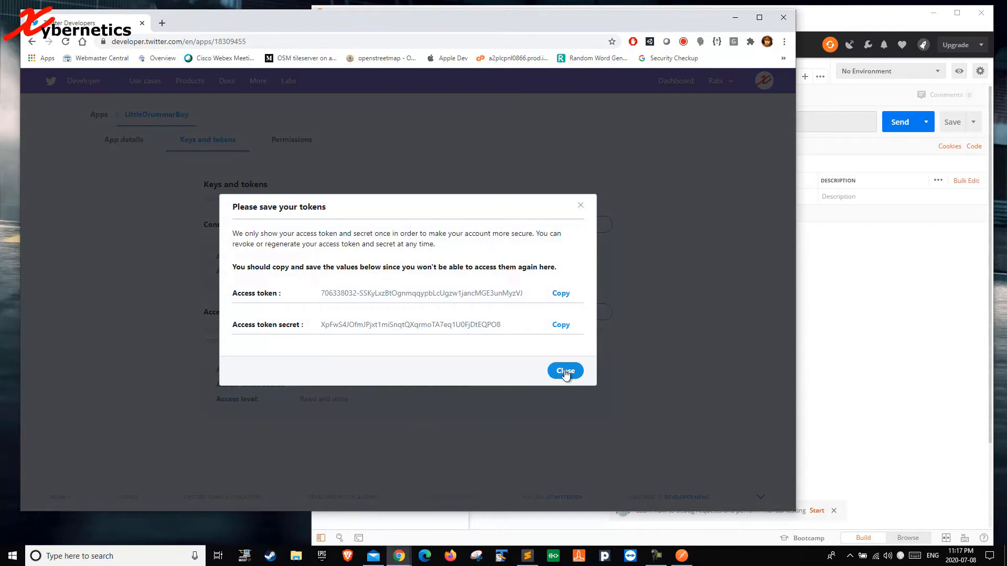
click(565, 370)
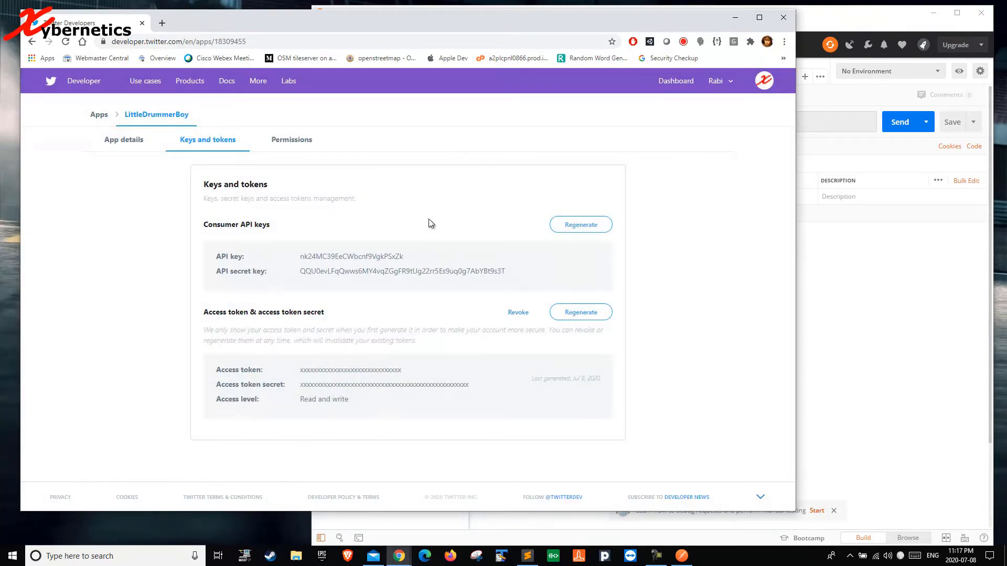
mouse_move(454, 467)
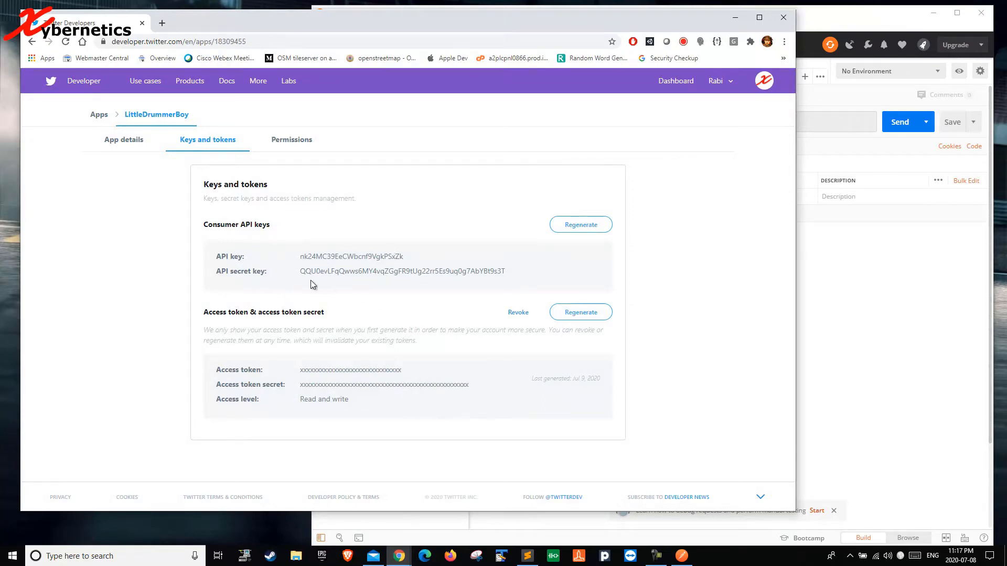
mouse_move(545, 283)
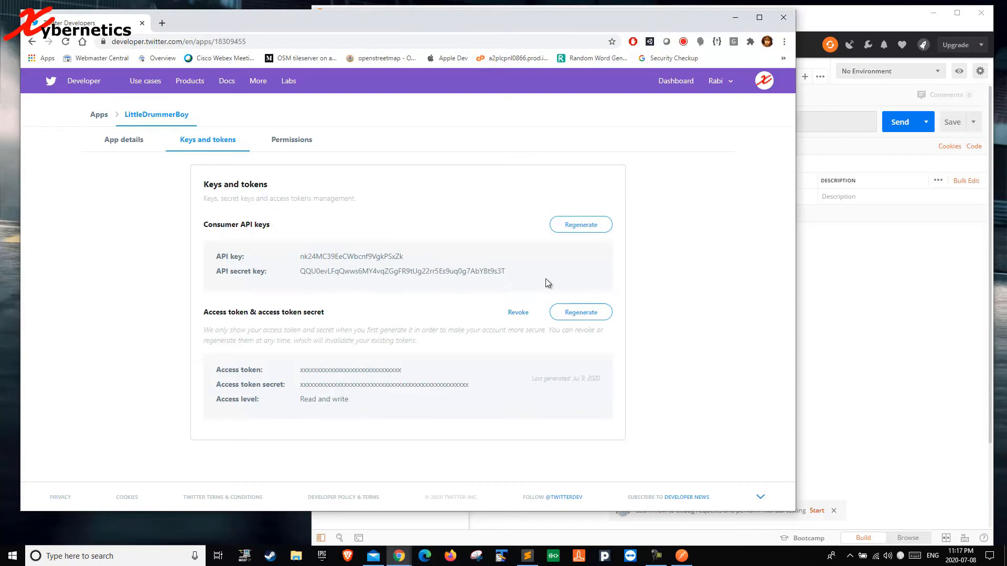
mouse_move(327, 415)
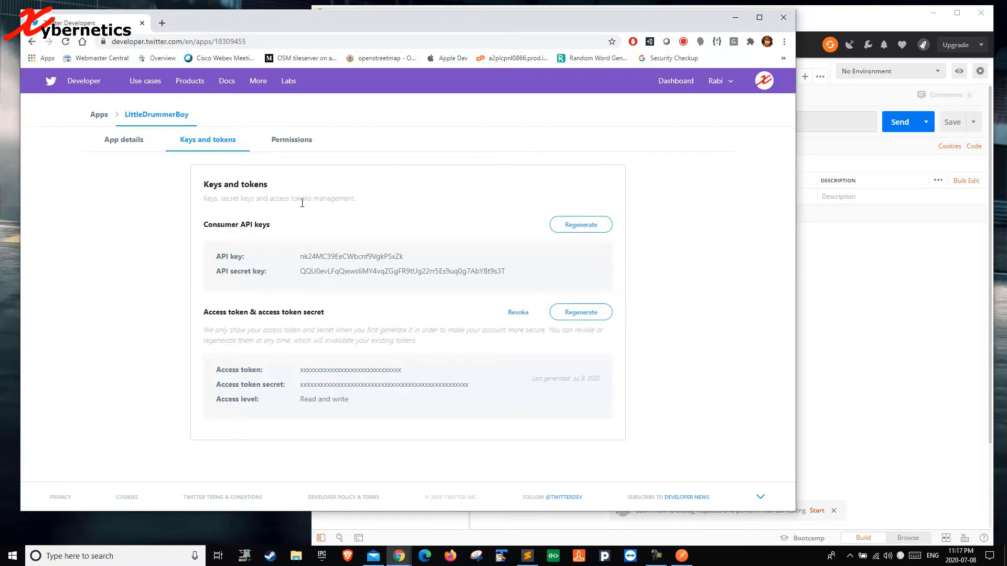
mouse_move(517, 312)
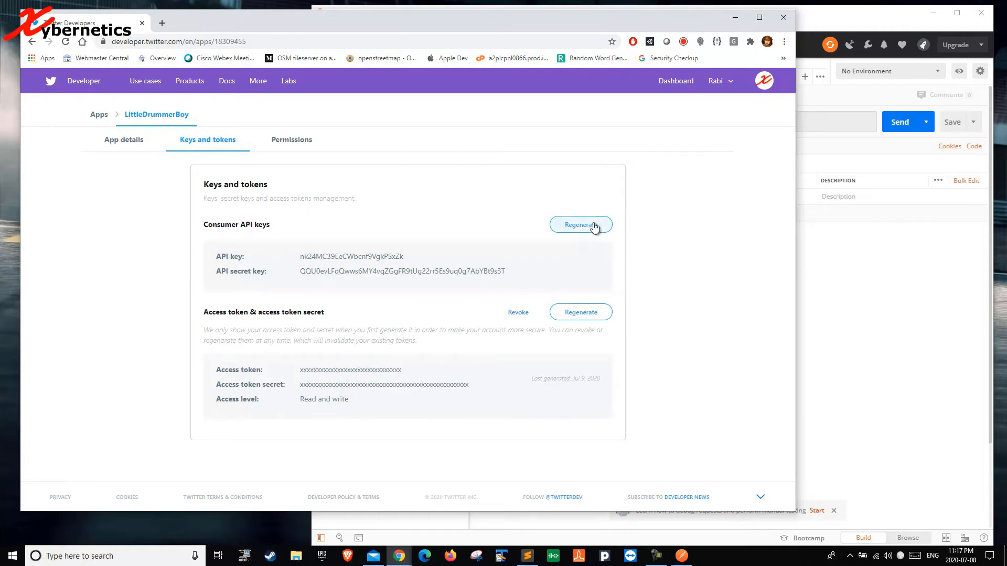
Regenerate the app's consumer API key and secret.
click(580, 224)
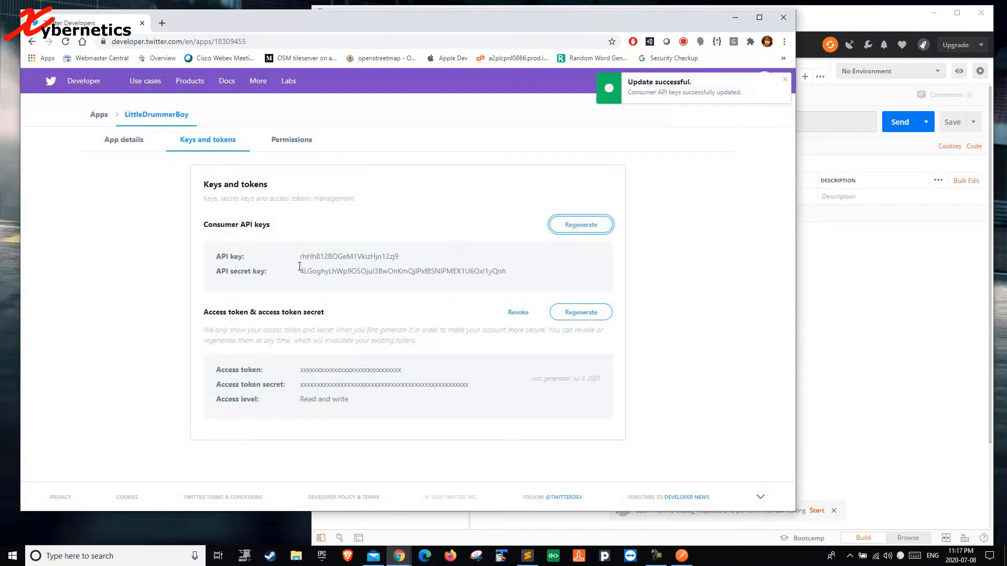
click(581, 224)
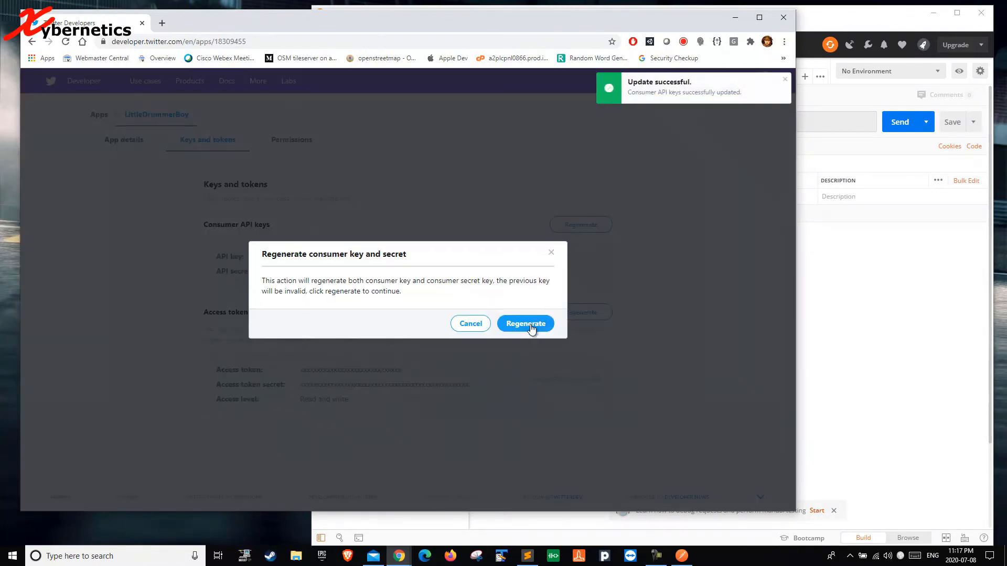
click(525, 324)
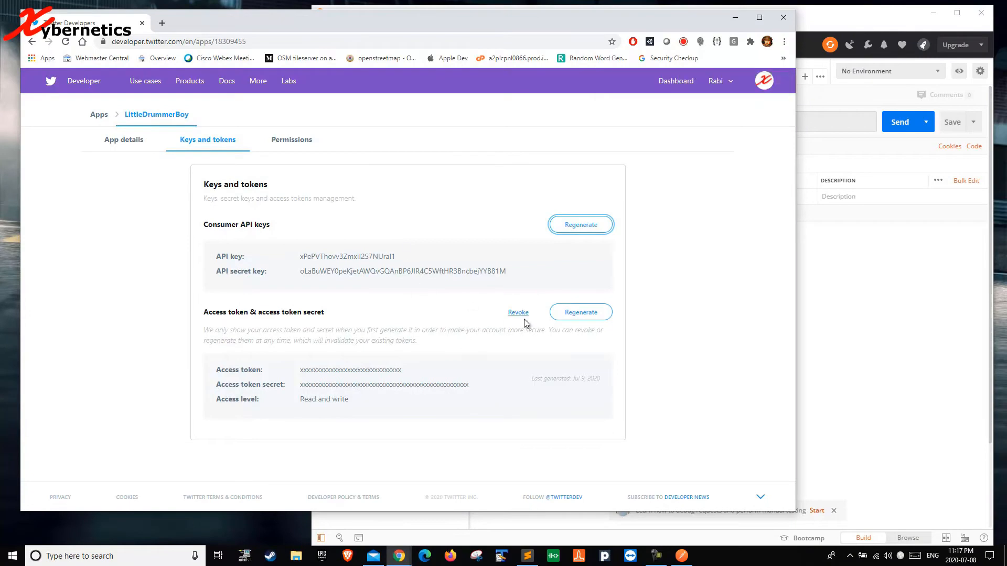
mouse_move(317, 389)
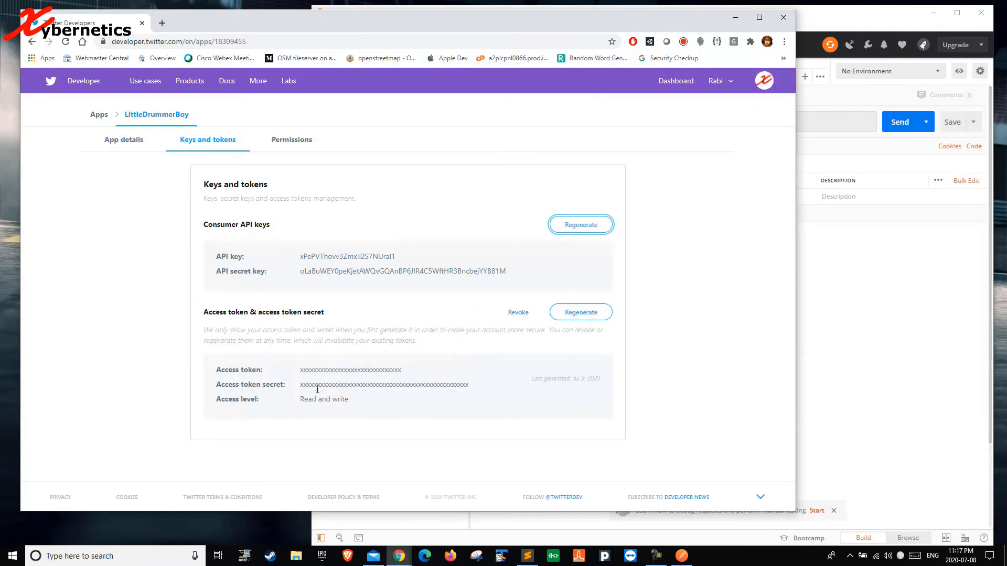
Revoke and regenerate the access token and secret, then regenerate the consumer keys again.
click(518, 312)
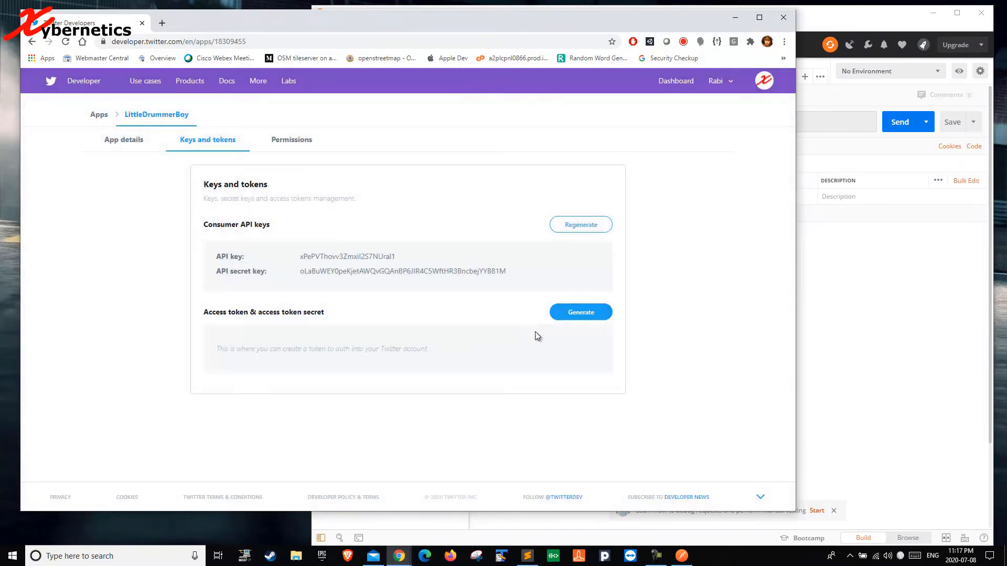
click(581, 312)
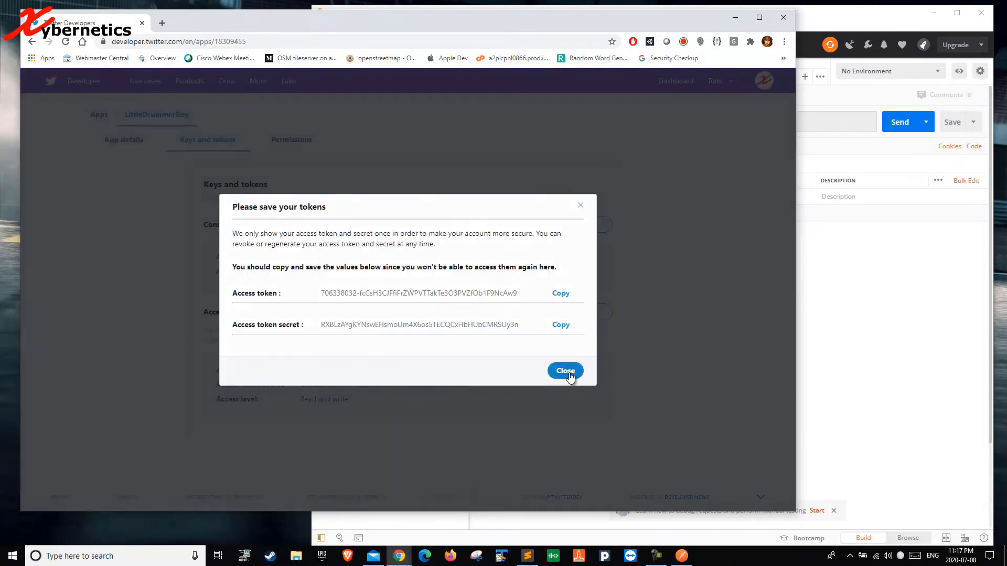
click(565, 371)
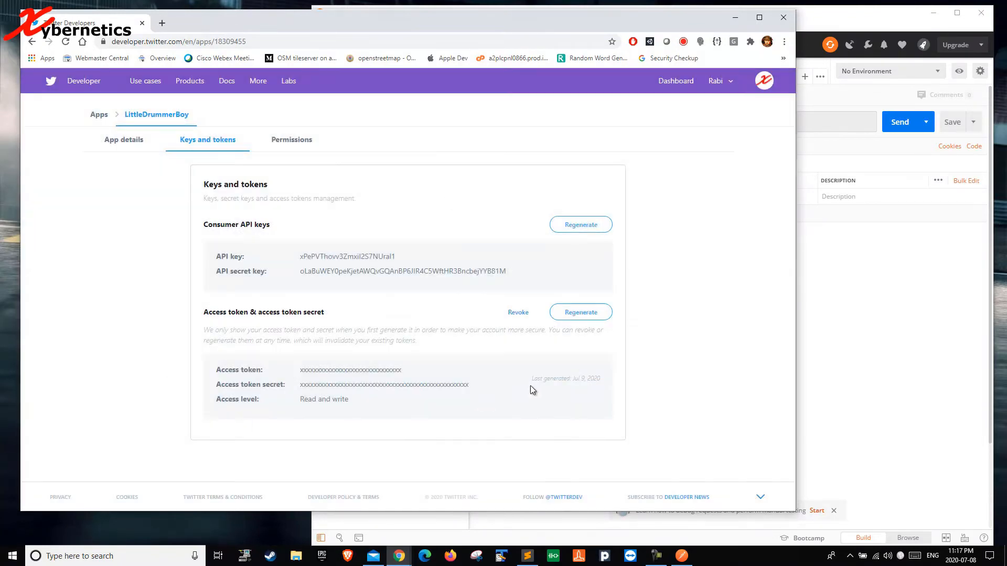
mouse_move(547, 367)
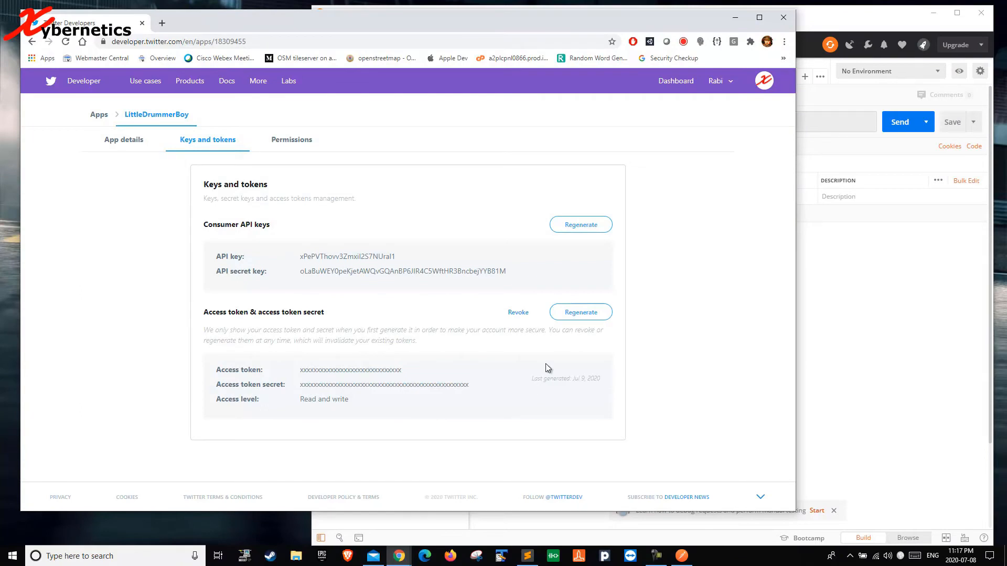
mouse_move(541, 248)
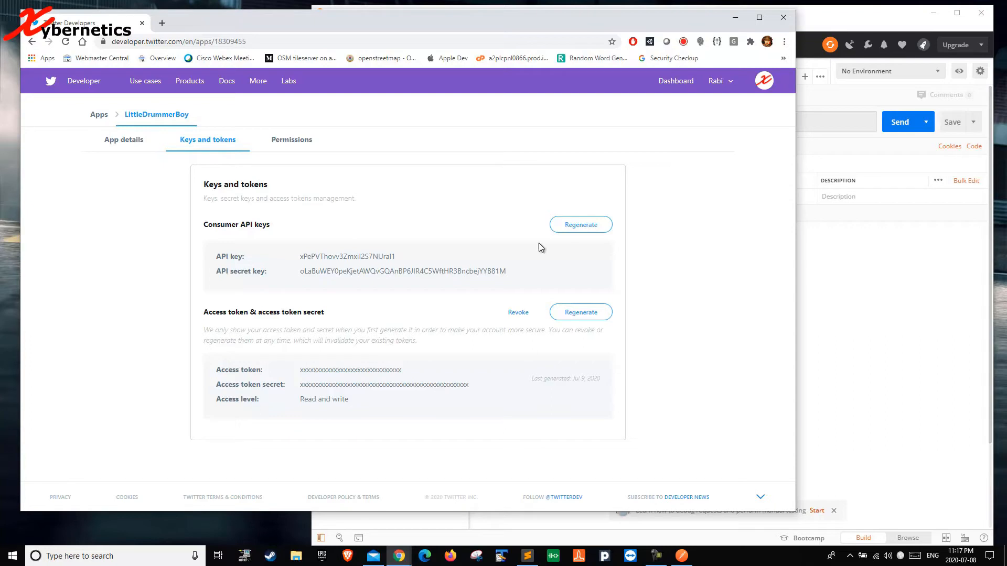
mouse_move(515, 421)
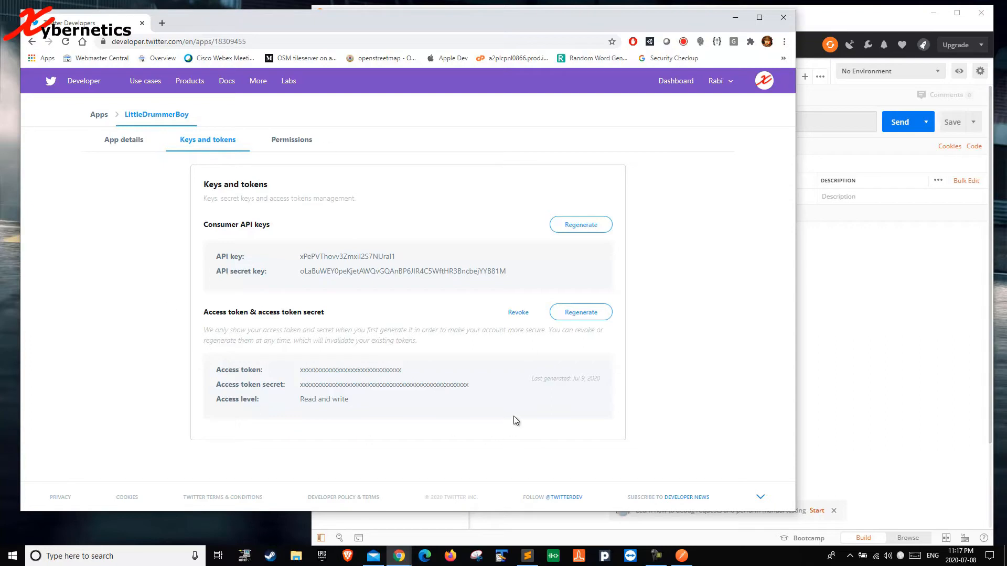
mouse_move(505, 398)
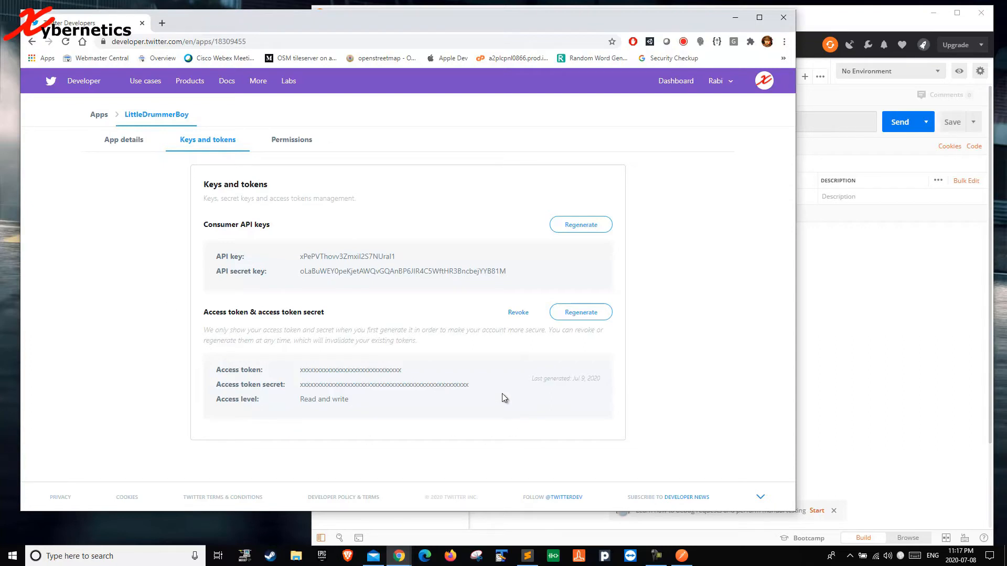
click(581, 224)
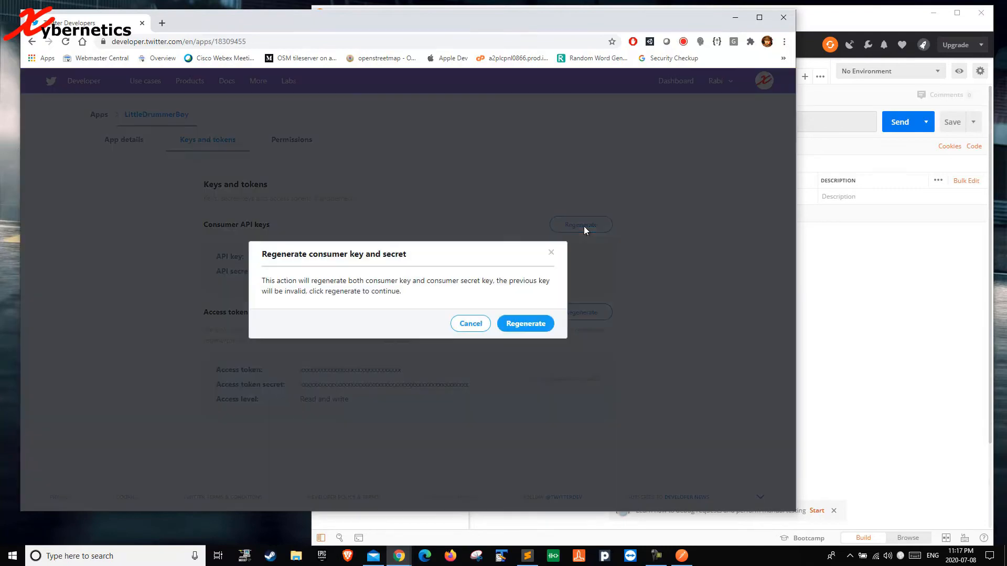
click(525, 324)
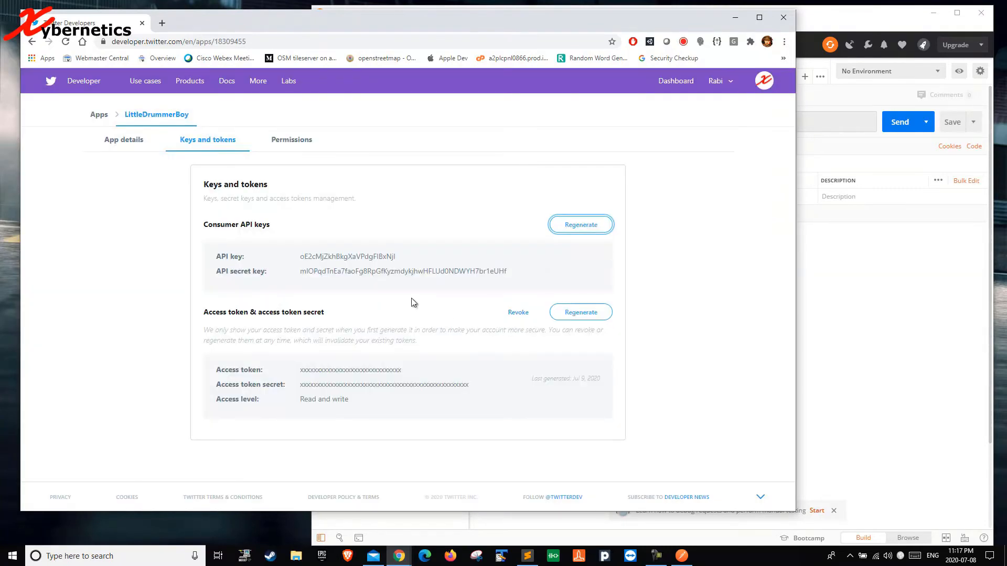
mouse_move(198, 252)
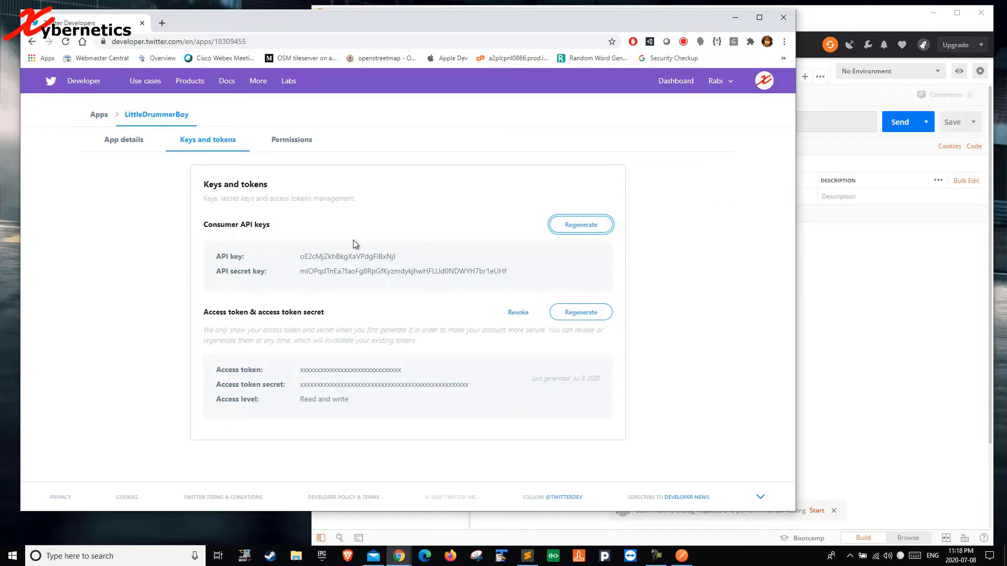
mouse_move(522, 277)
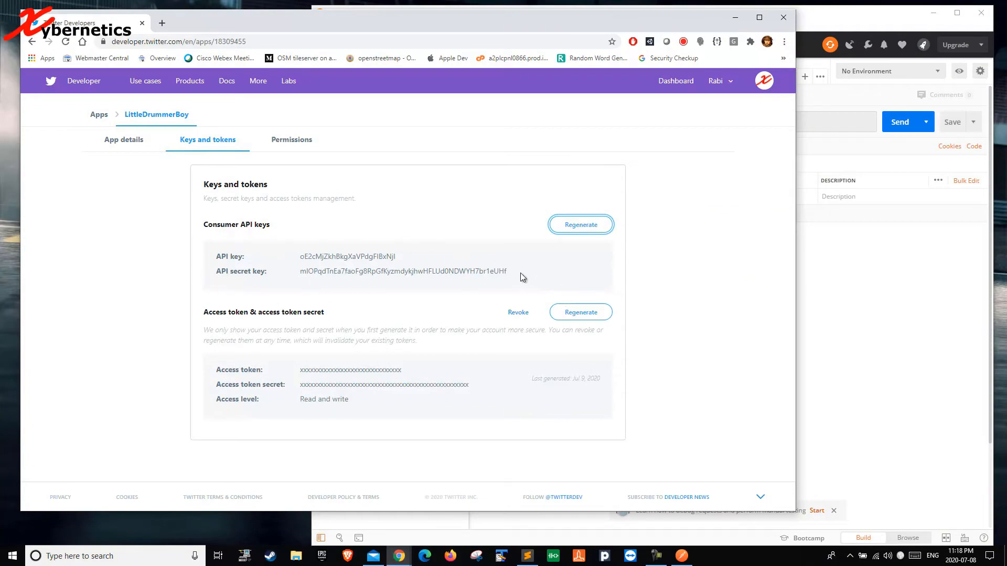
mouse_move(535, 266)
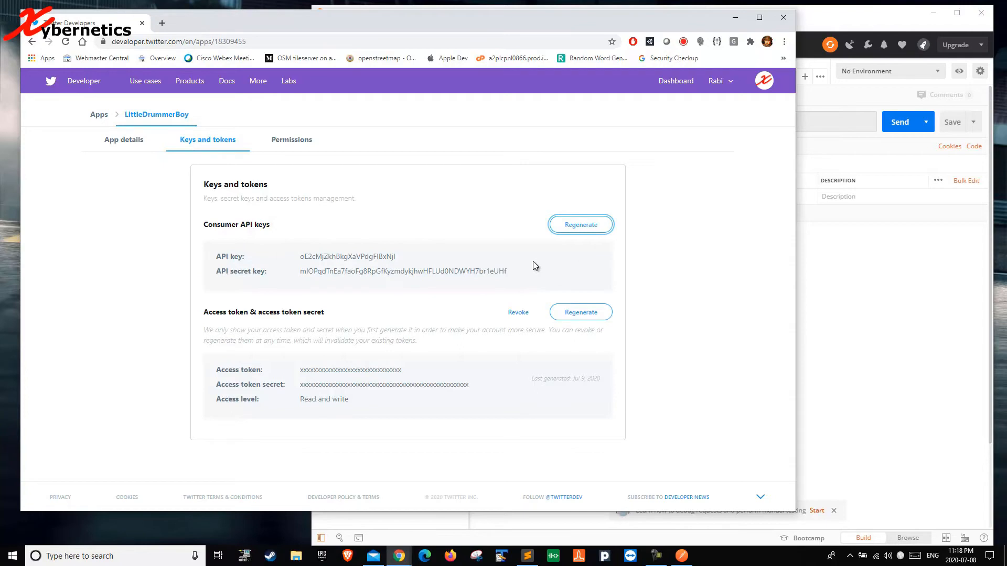
mouse_move(448, 225)
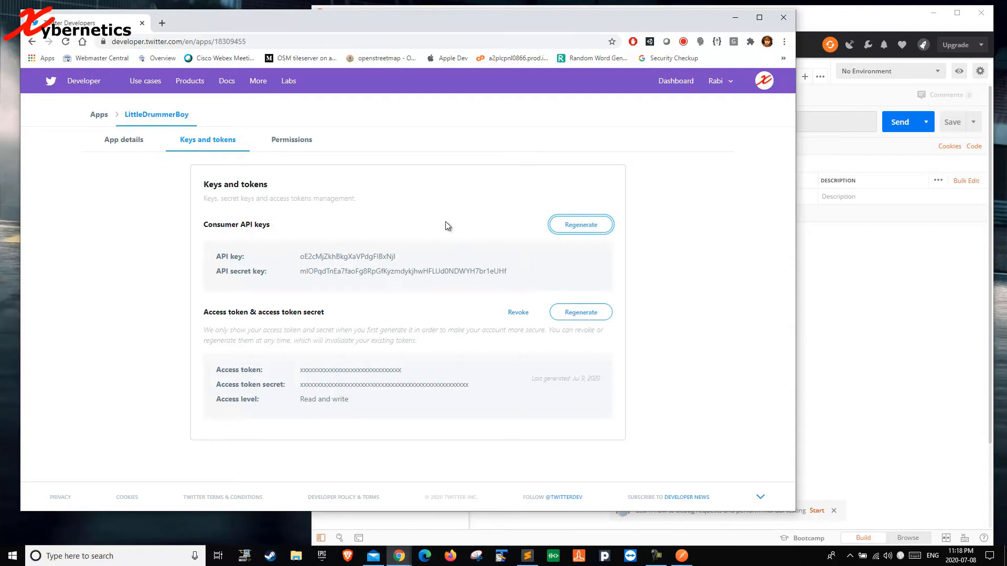
mouse_move(163, 24)
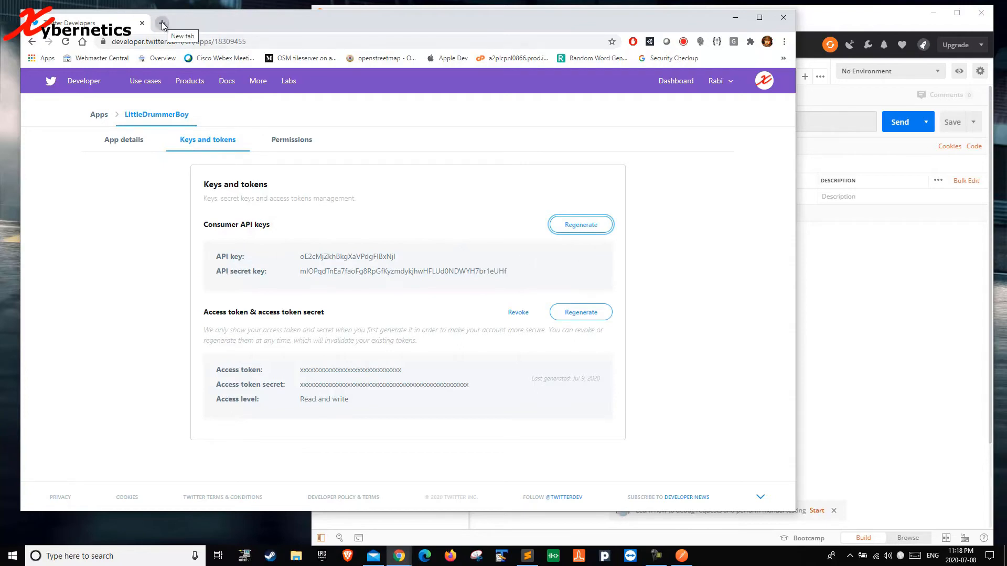
Open developer.twitter.com in a new tab and scroll to its documentation section.
click(163, 23)
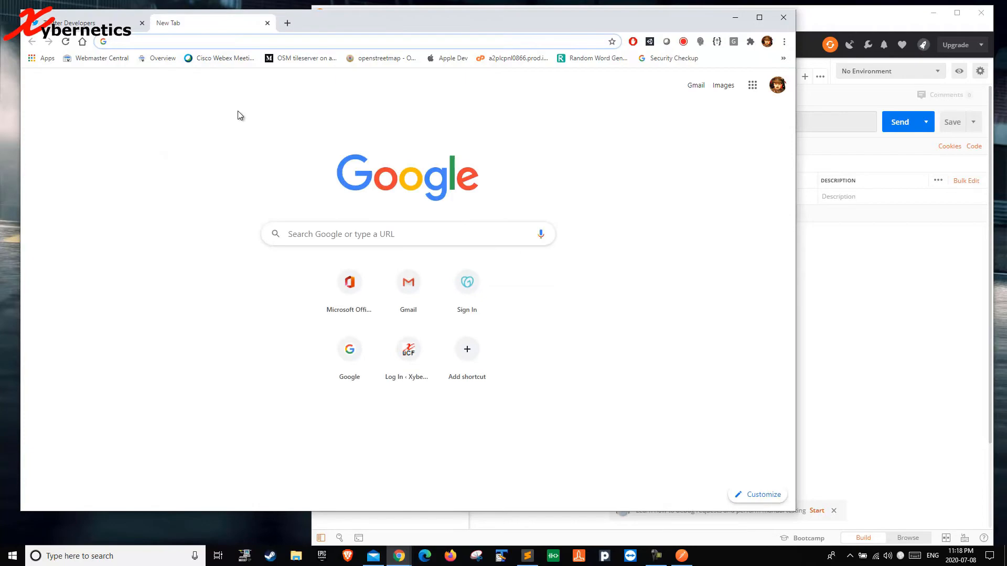
text(developer.twitter.com)
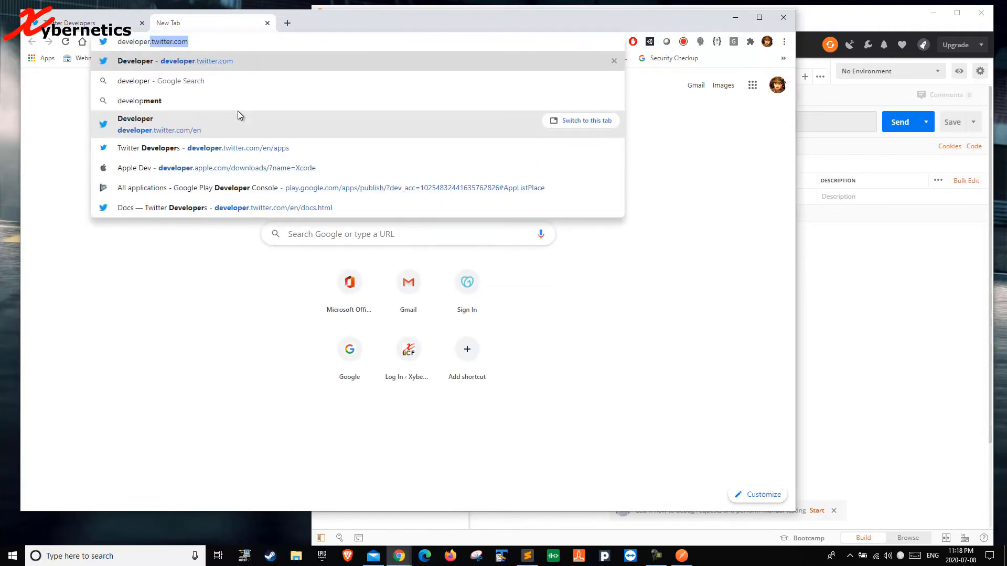
click(135, 124)
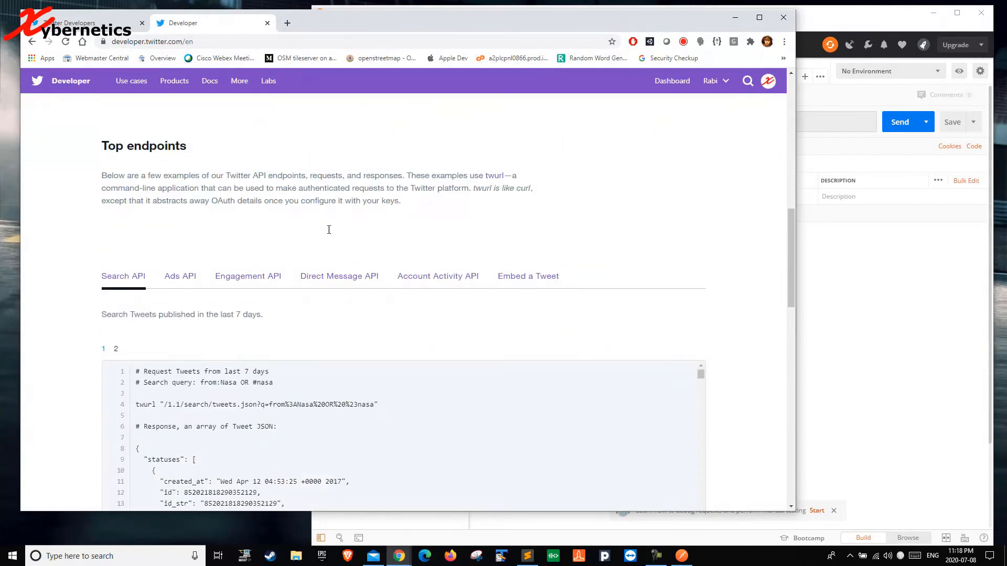
scroll(down, 3)
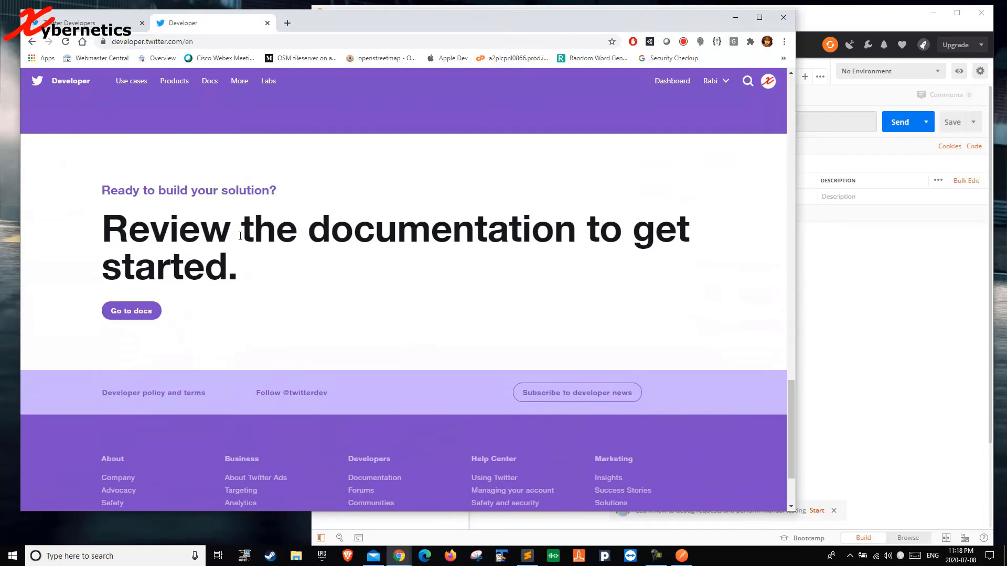
mouse_move(744, 339)
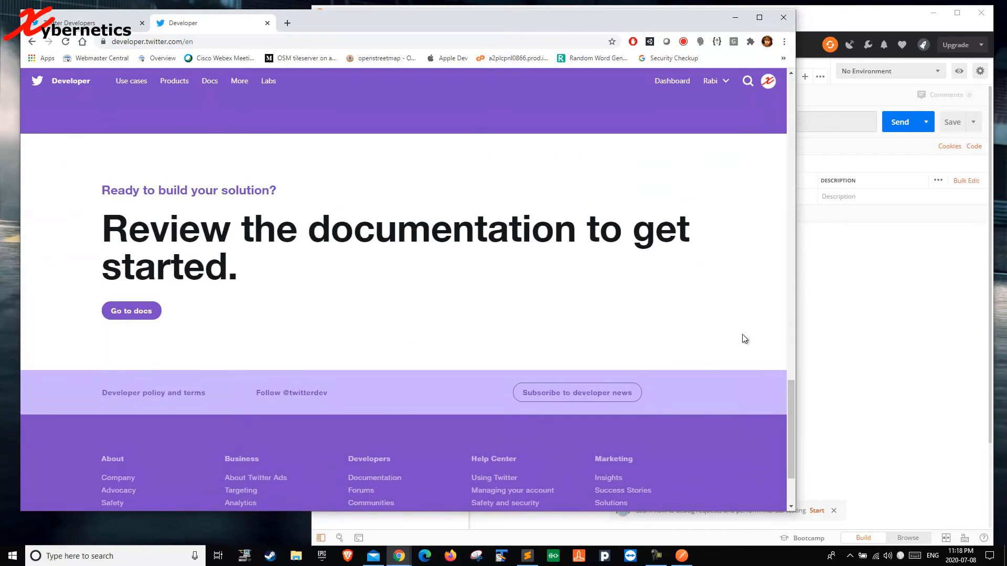
mouse_move(87, 195)
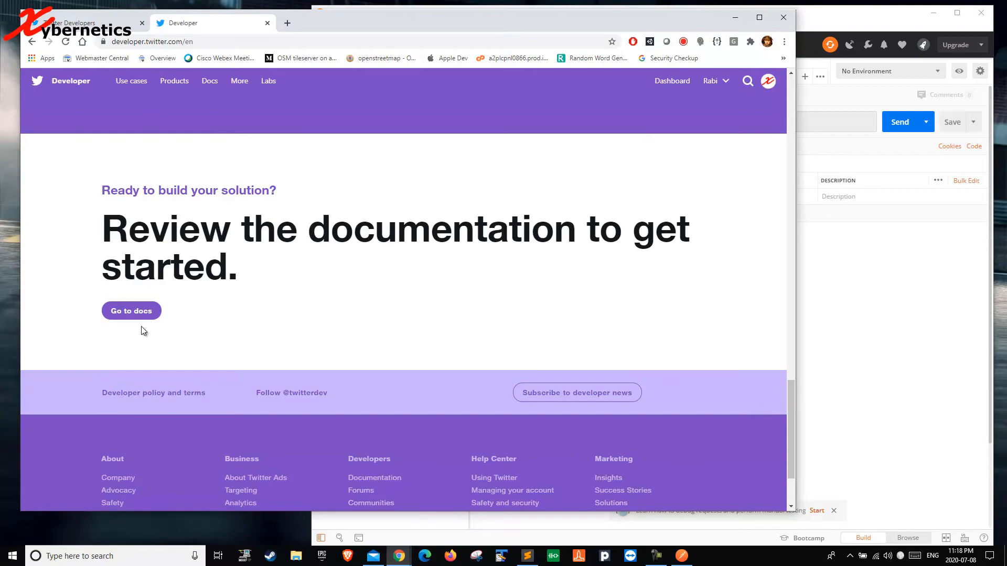
Navigate the docs to Accounts and users, then 'Follow, search, and get users'.
click(131, 311)
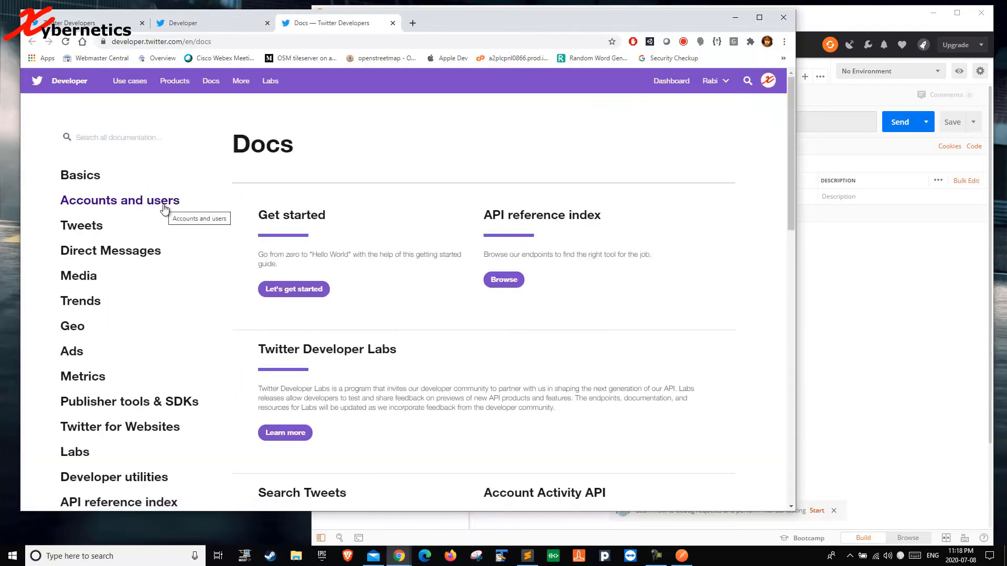
click(119, 199)
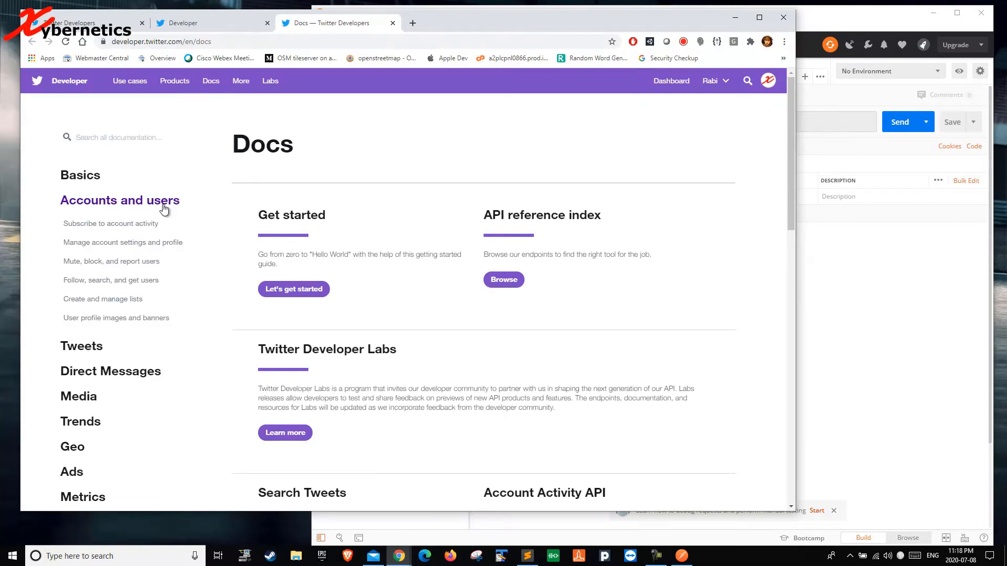
mouse_move(210, 256)
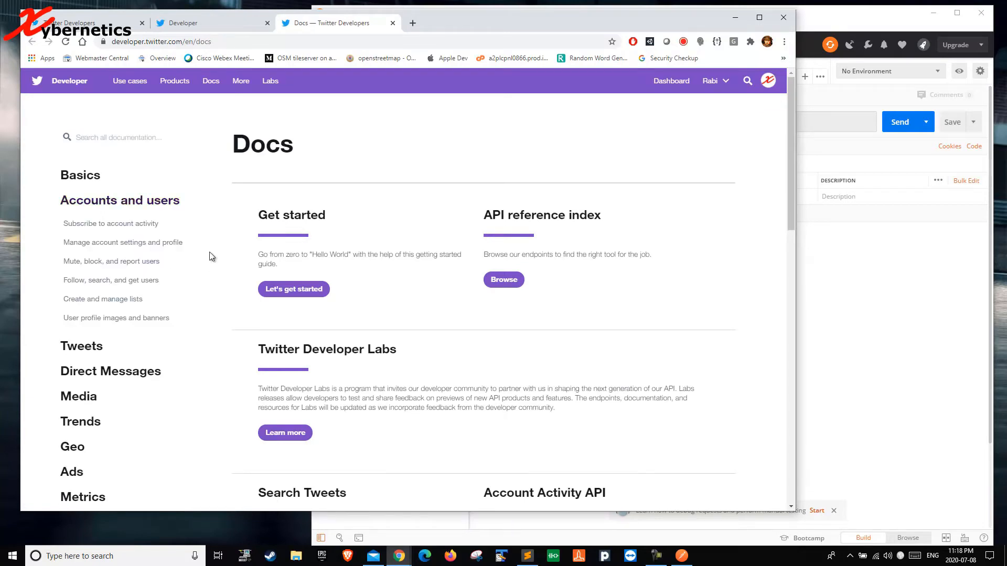
mouse_move(138, 282)
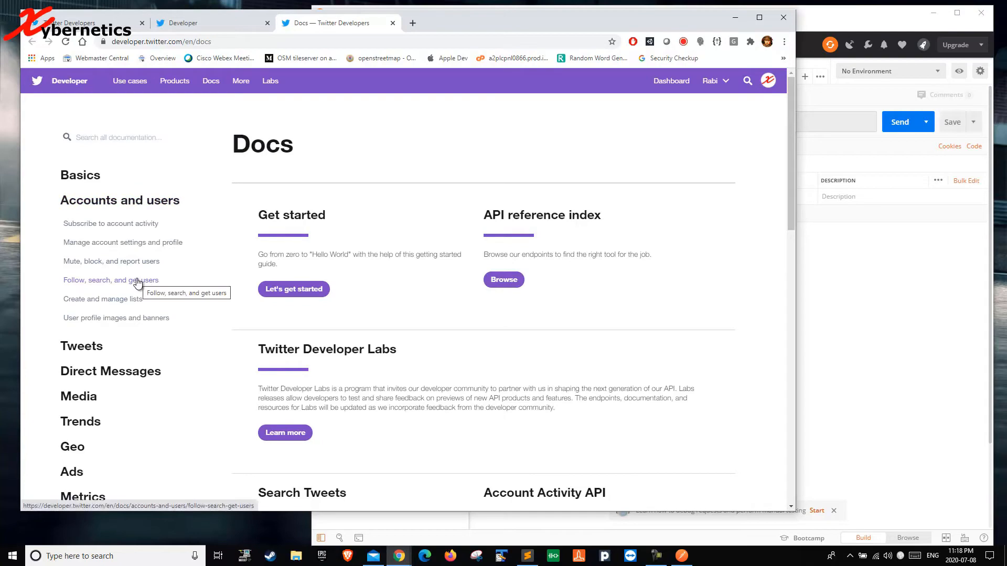
mouse_move(111, 293)
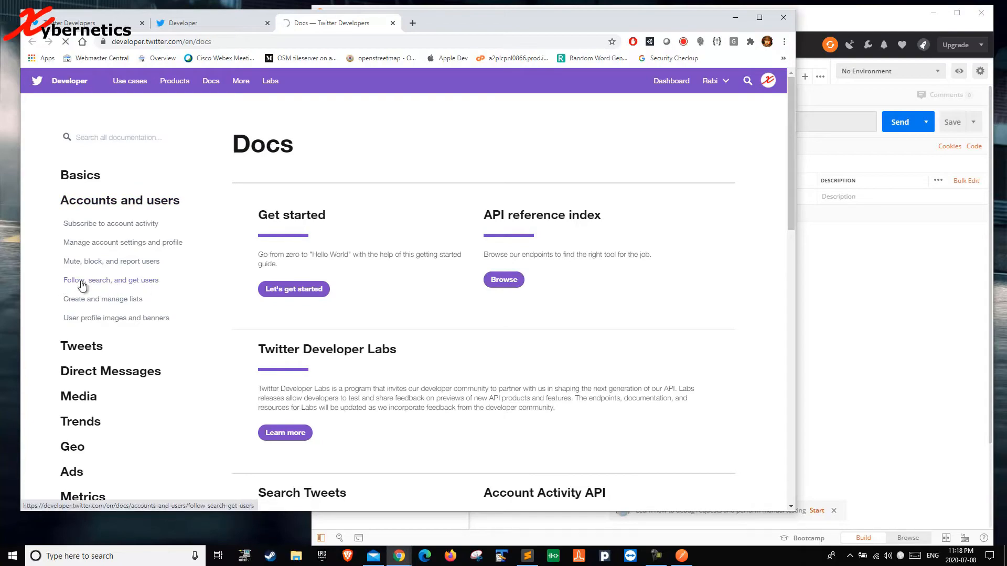
click(111, 280)
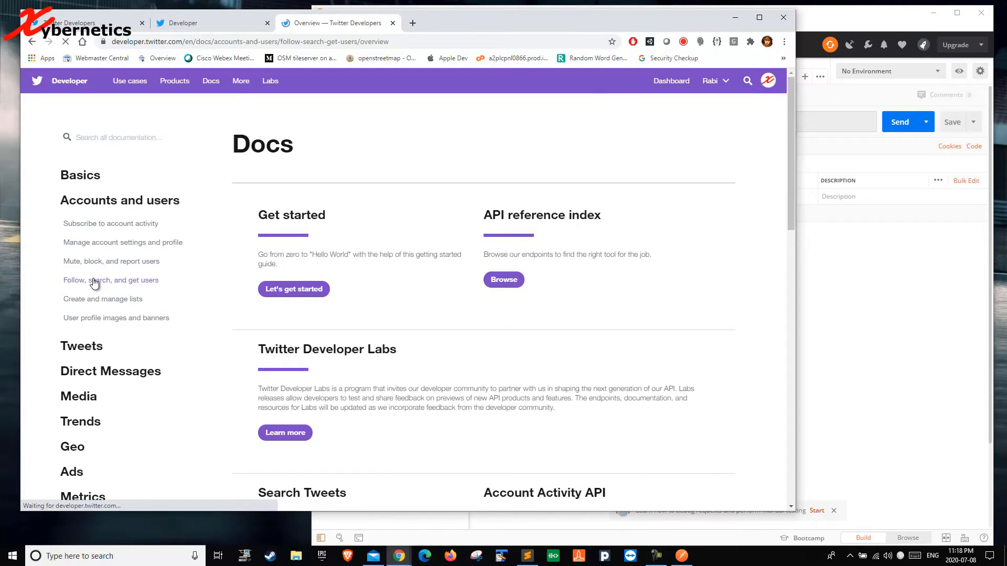
click(110, 280)
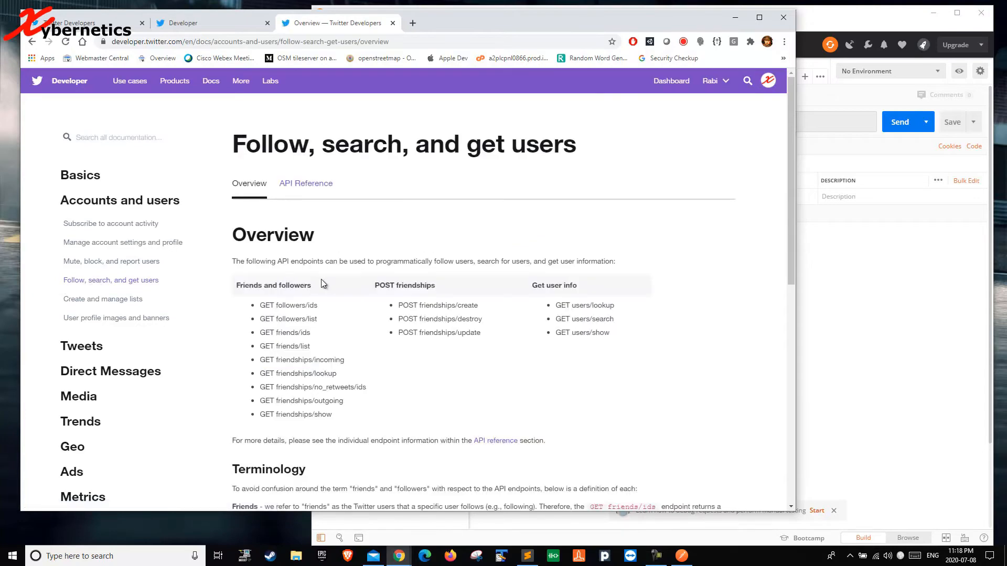
mouse_move(231, 315)
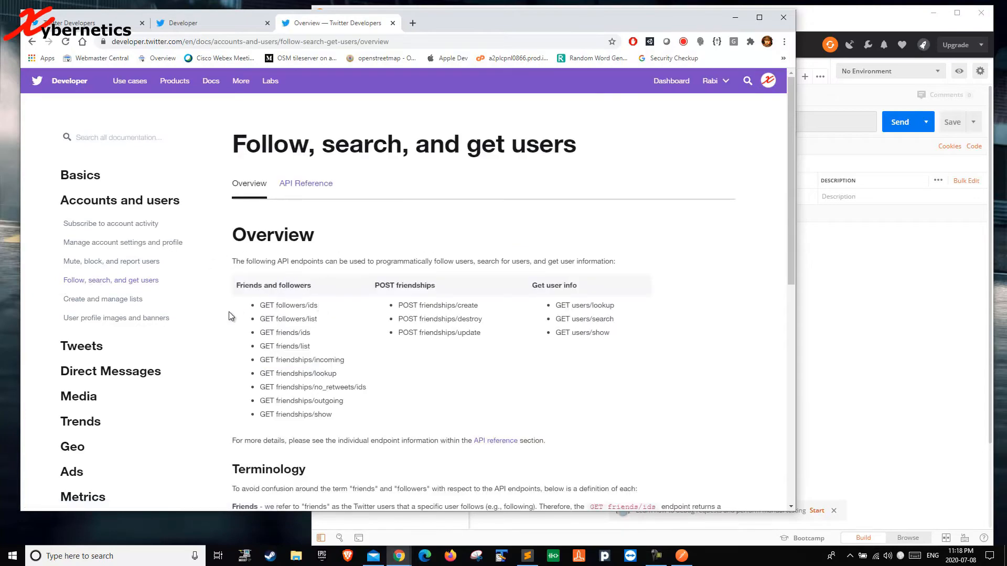
mouse_move(629, 325)
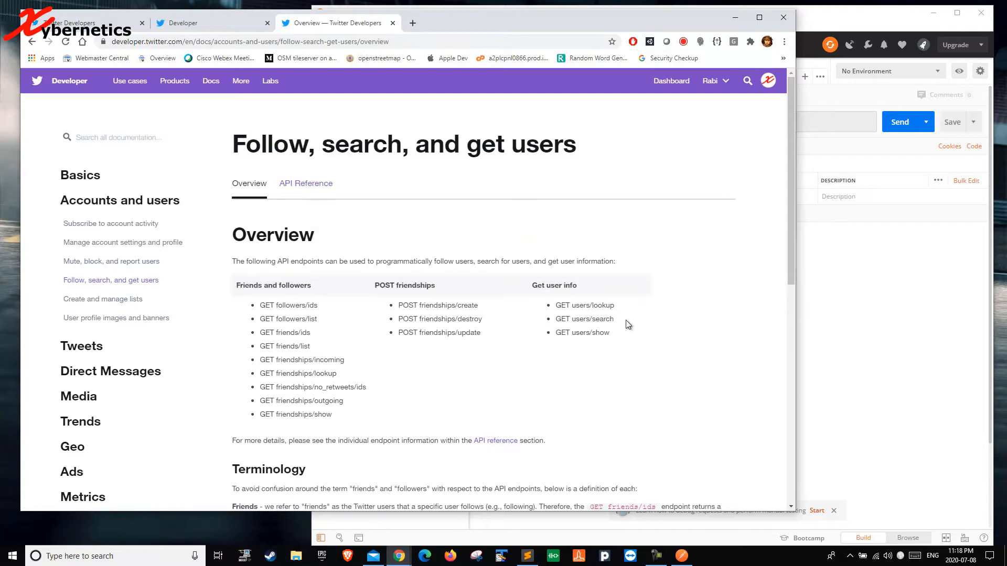
mouse_move(280, 327)
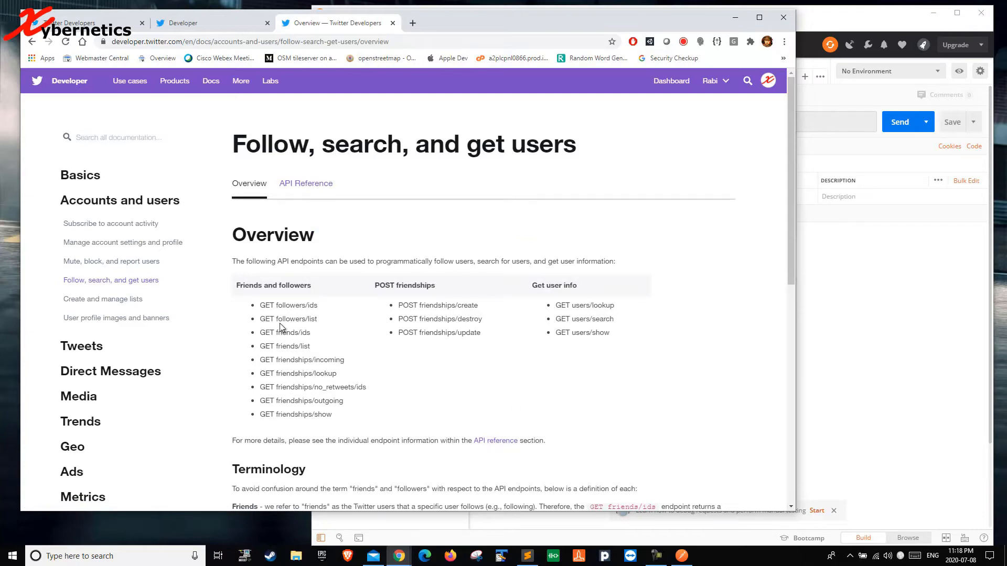
double_click(288, 319)
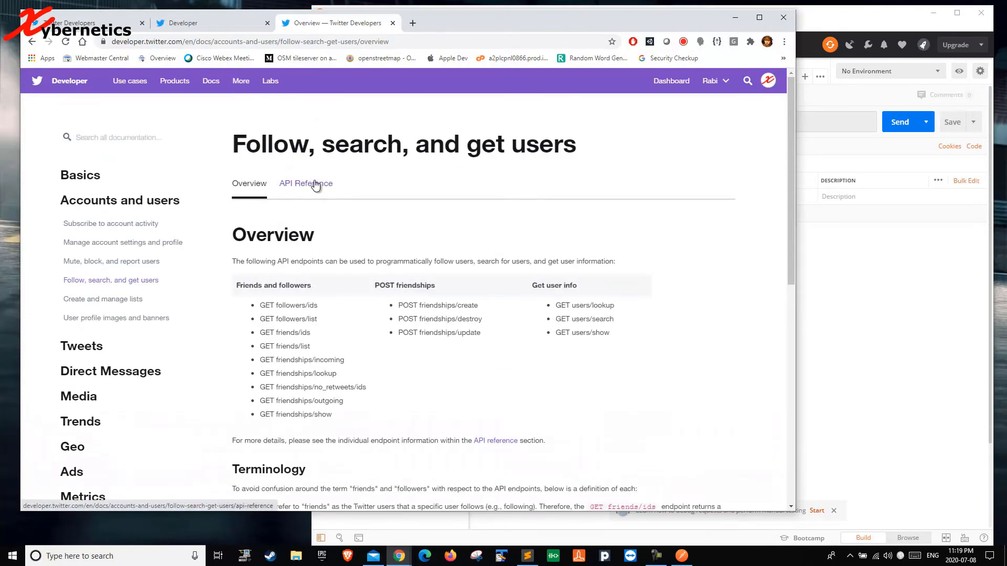
Open the GET followers/list API reference and scroll to its Resource URL.
click(305, 184)
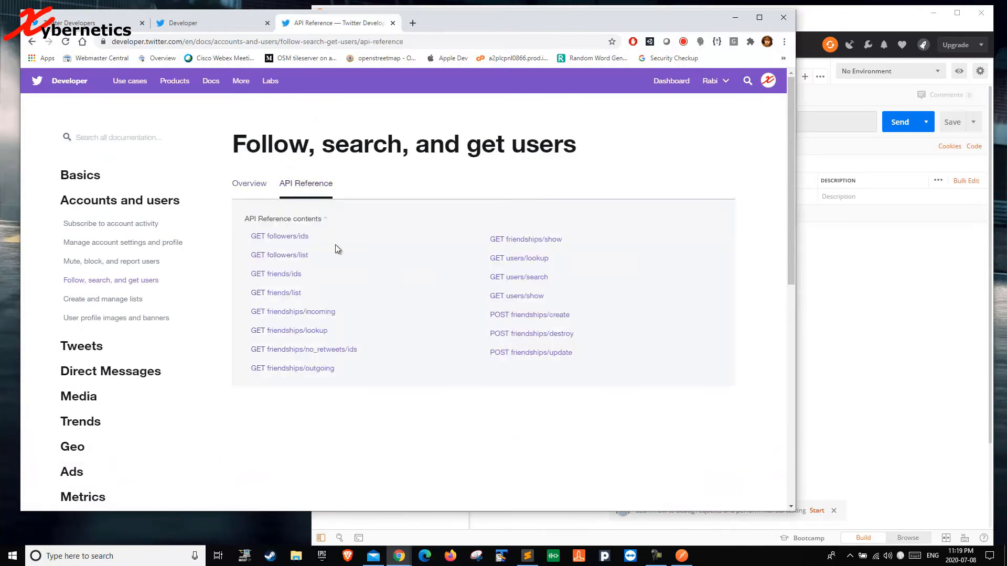
click(280, 254)
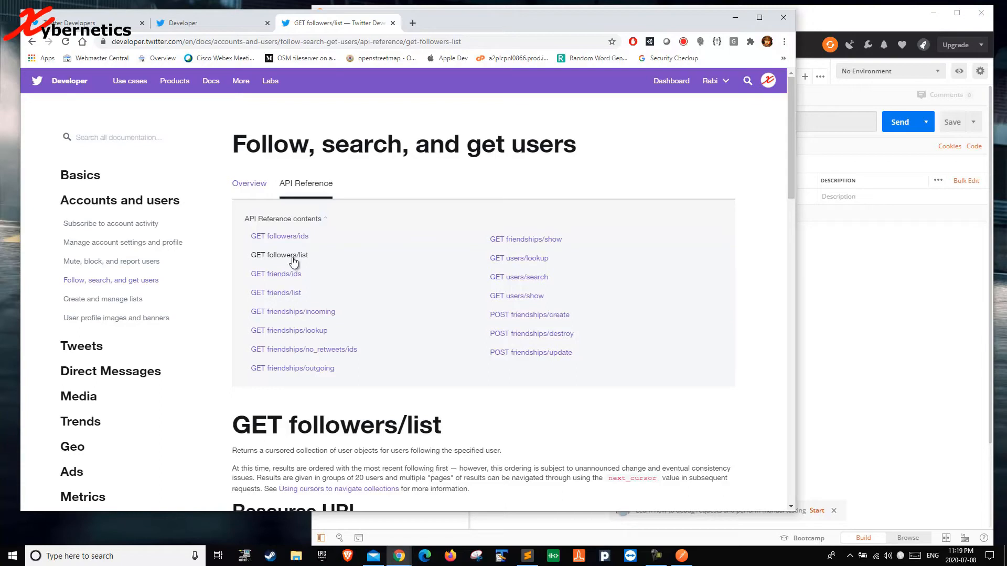
mouse_move(269, 256)
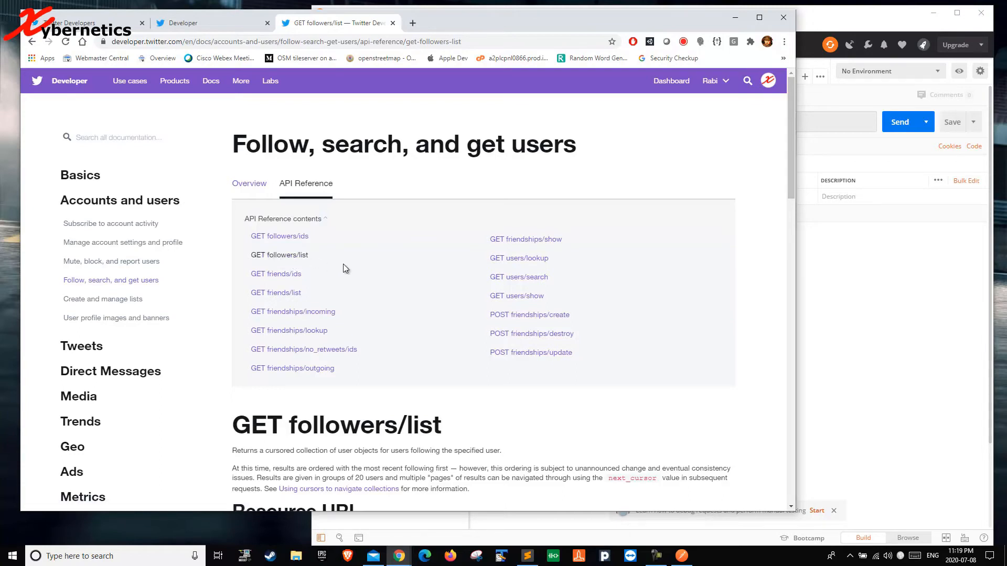
mouse_move(364, 239)
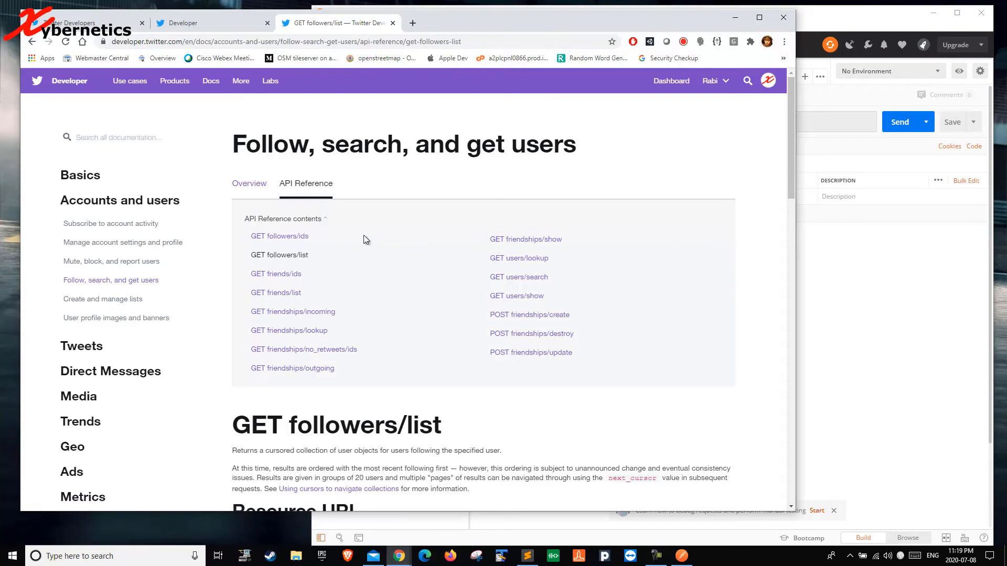
scroll(down, 3)
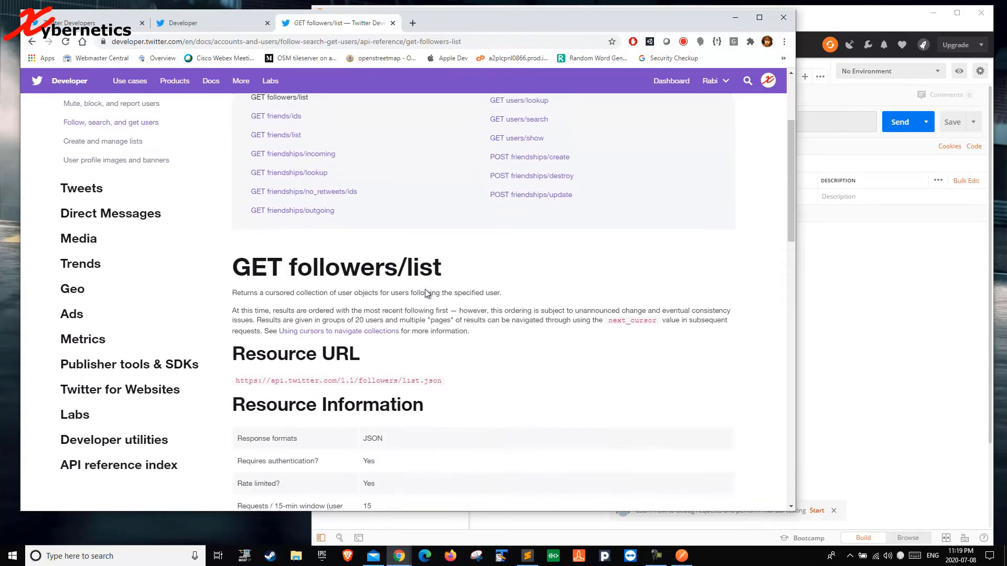
scroll(down, 3)
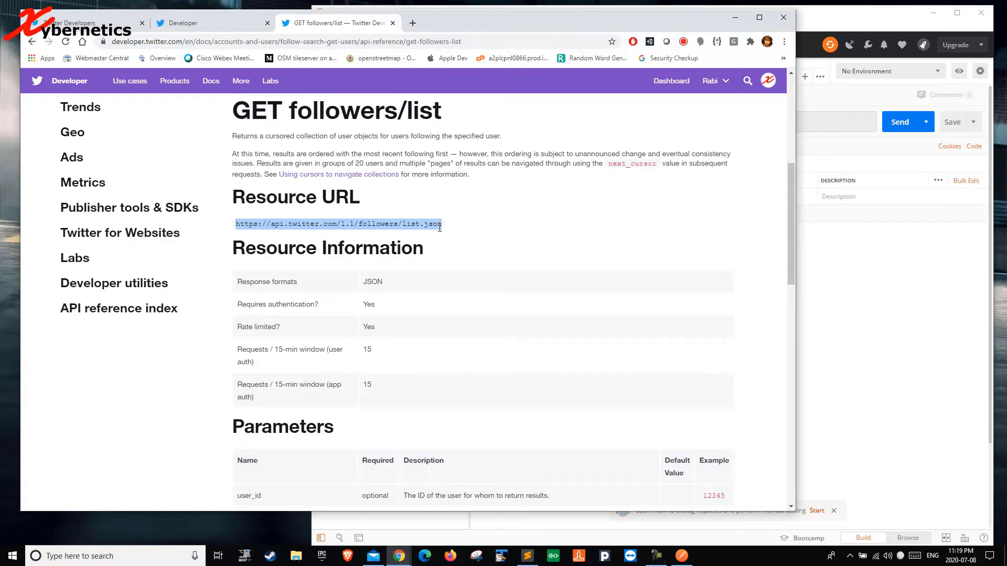
mouse_move(365, 300)
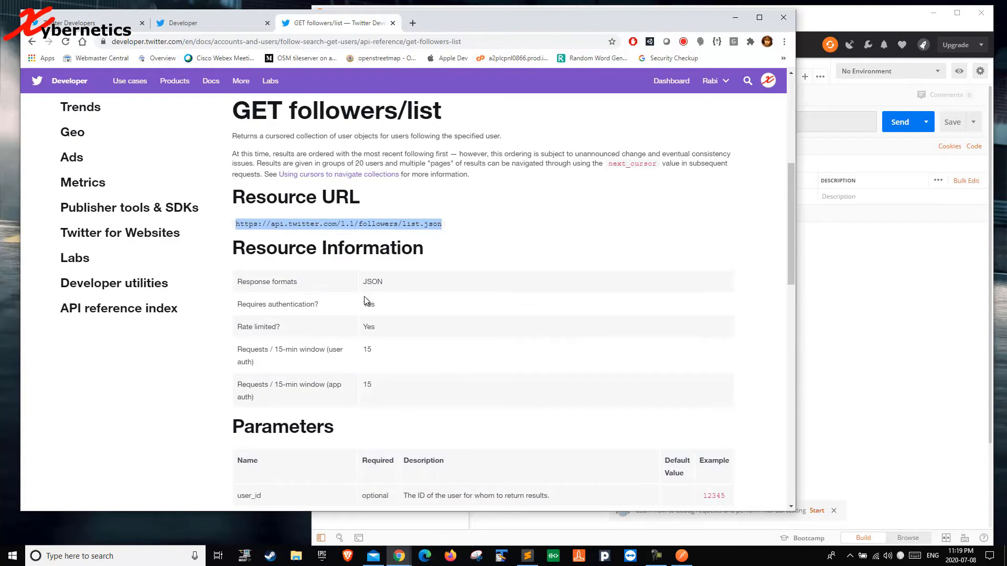
mouse_move(289, 300)
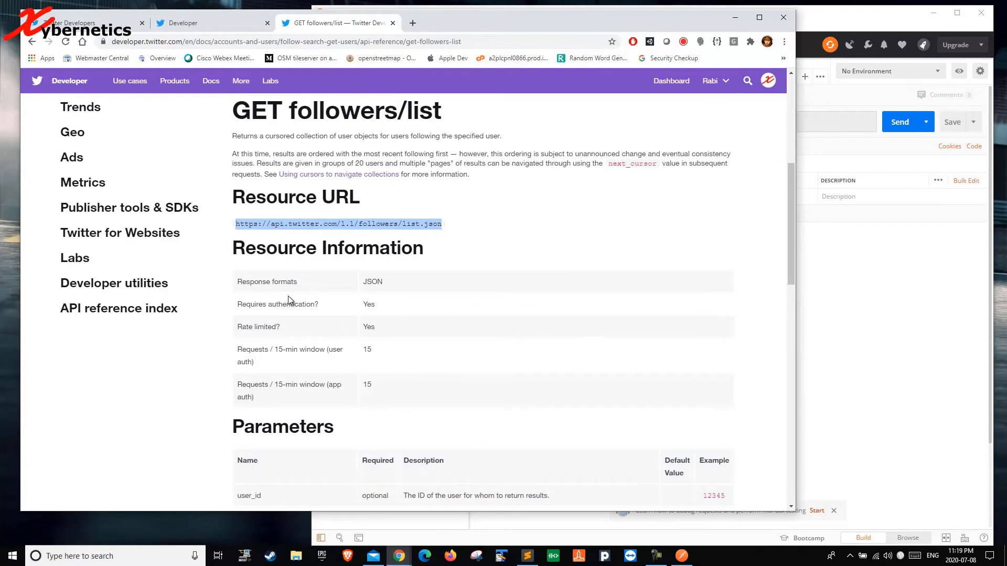
mouse_move(319, 313)
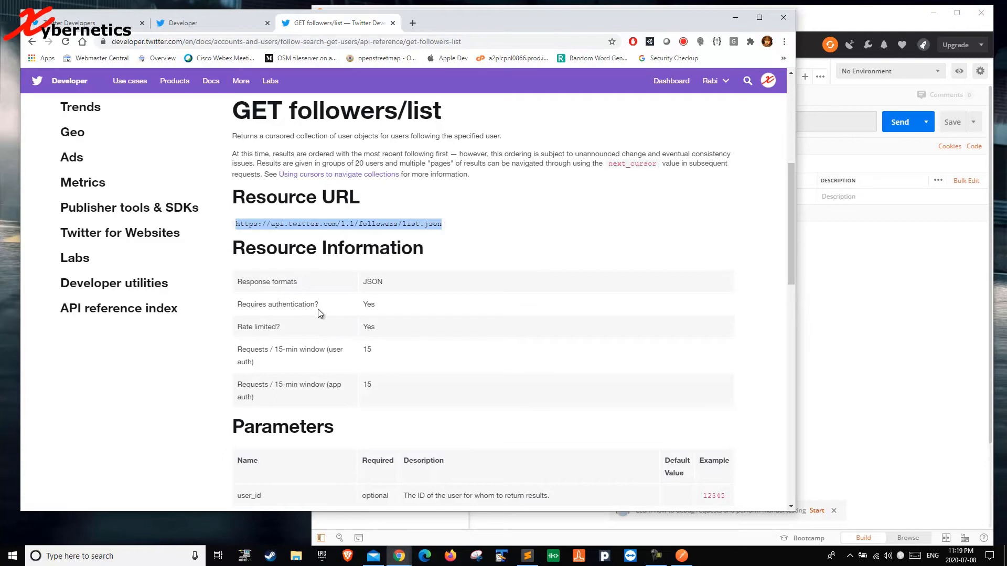
Highlight the 'Yes' entries for authentication required and rate limited.
double_click(371, 281)
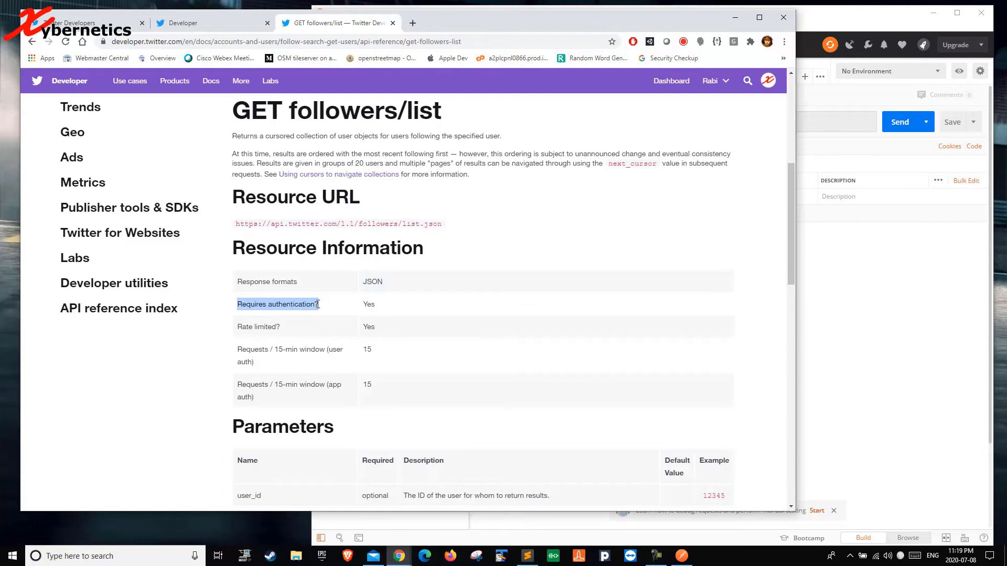
double_click(368, 304)
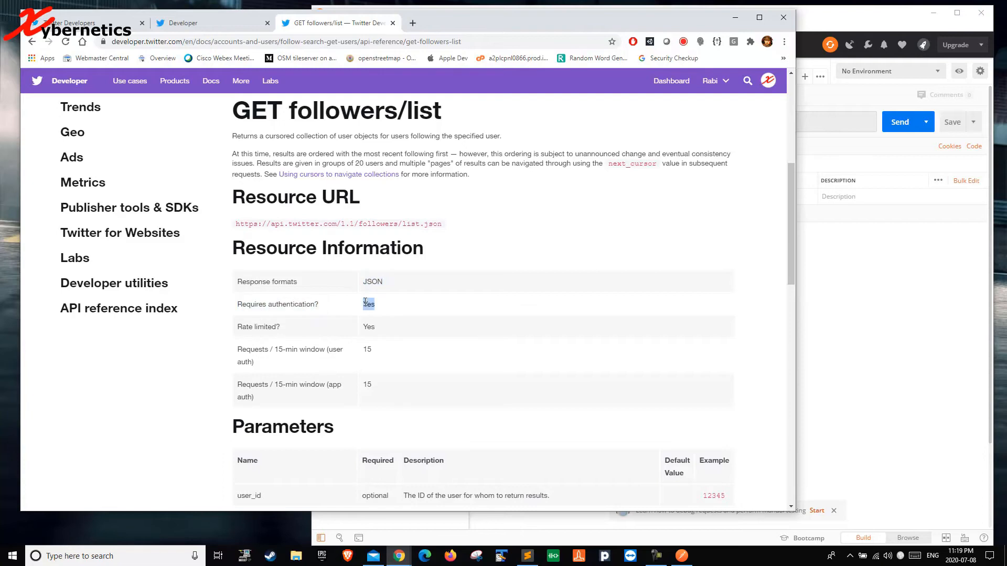
double_click(368, 304)
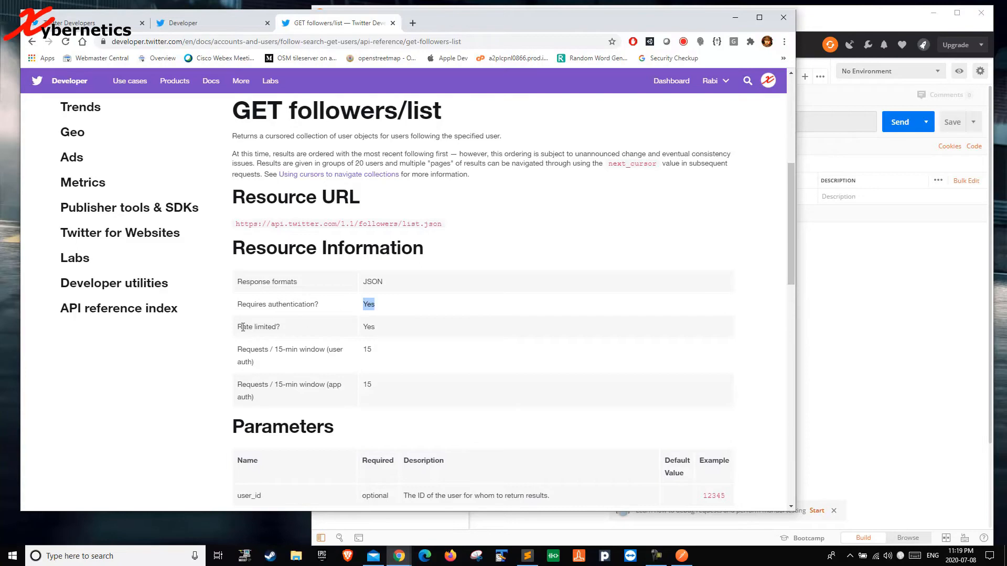
double_click(368, 327)
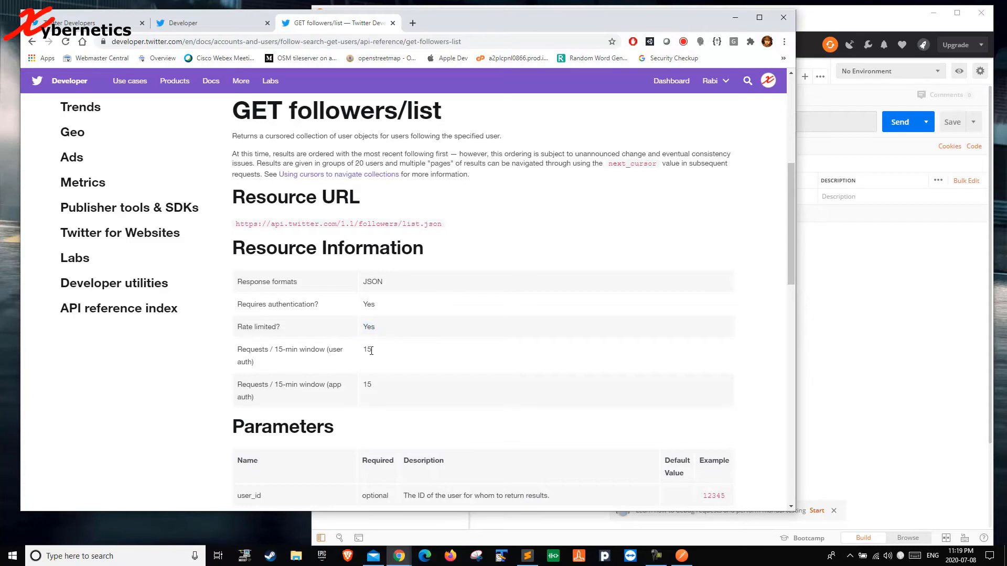
mouse_move(369, 345)
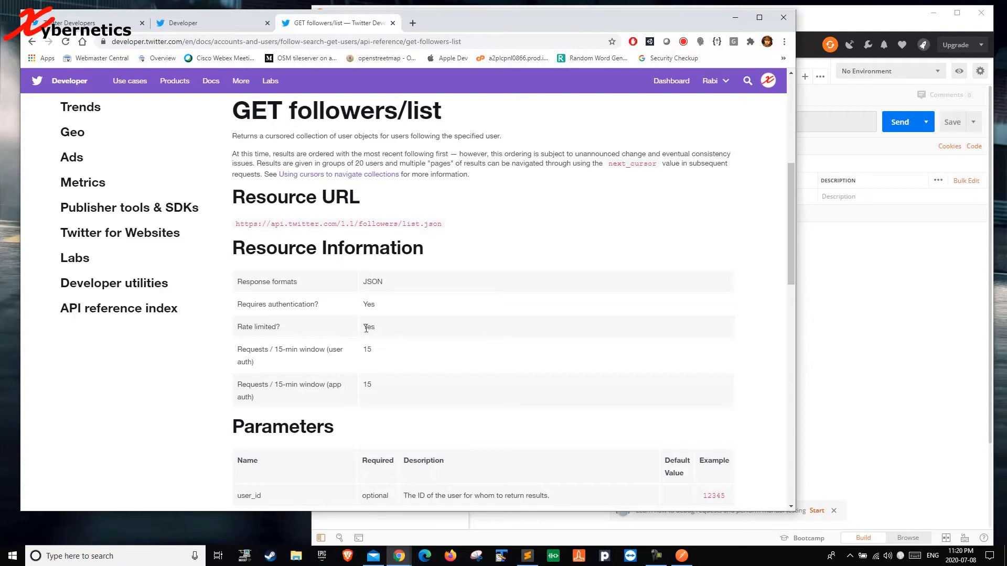
Highlight the screen_name, skip_status and cursor parameters, then scroll to the example request.
scroll(down, 3)
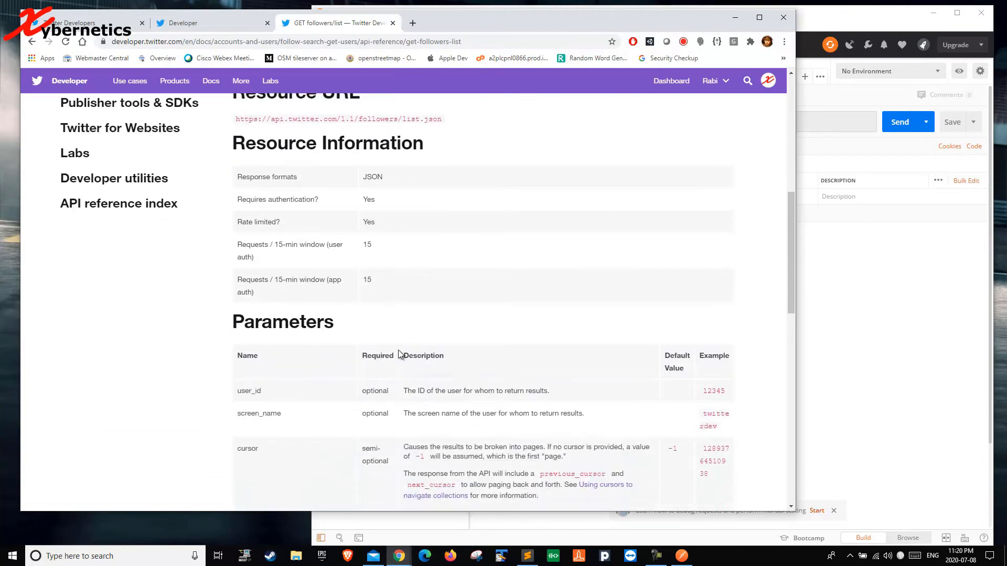
mouse_move(353, 405)
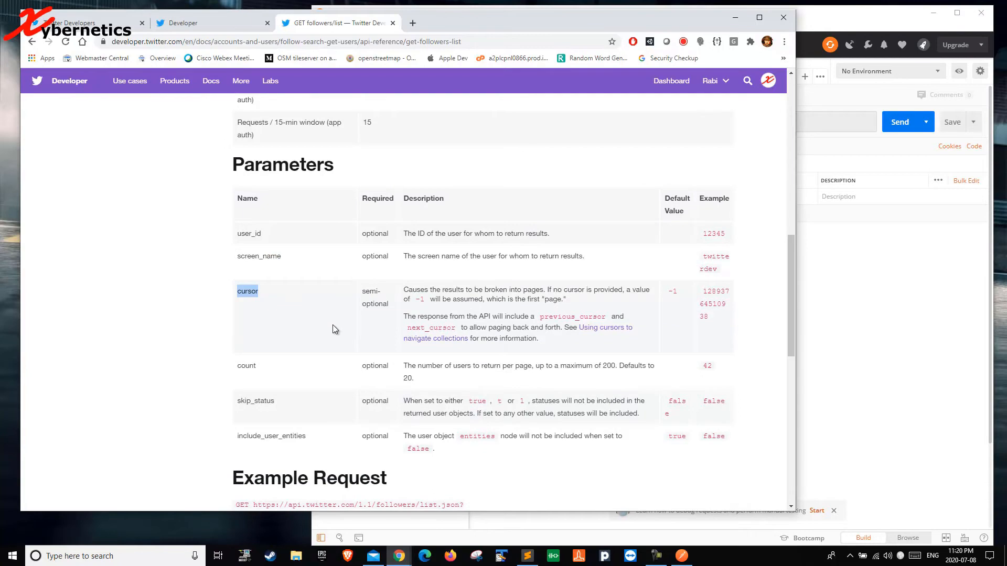
scroll(down, 3)
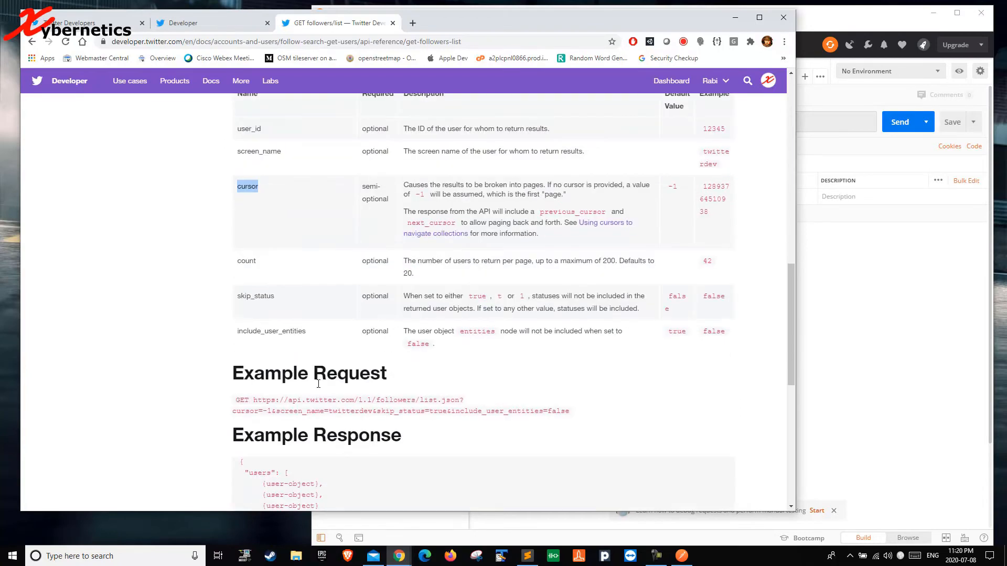
mouse_move(599, 268)
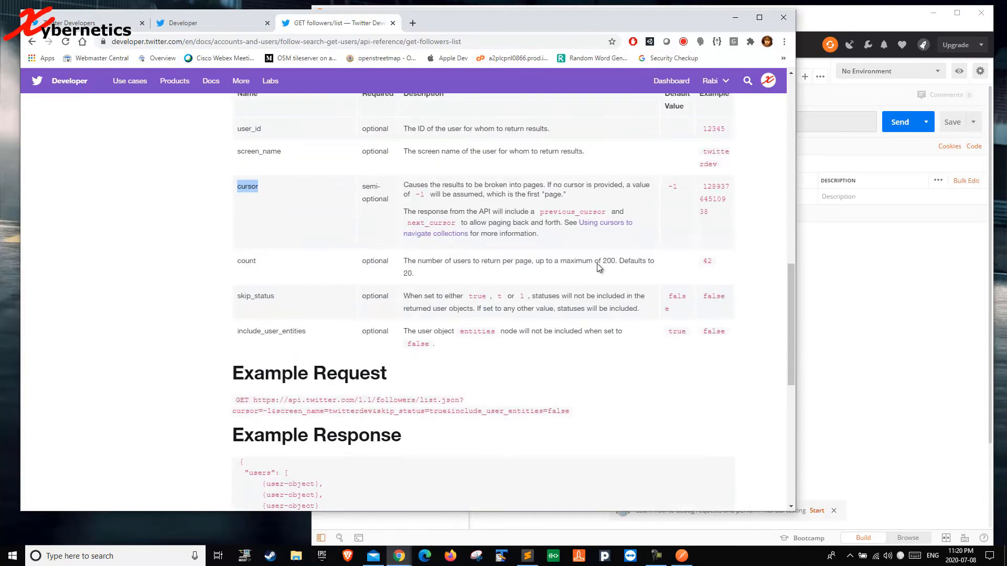
mouse_move(254, 403)
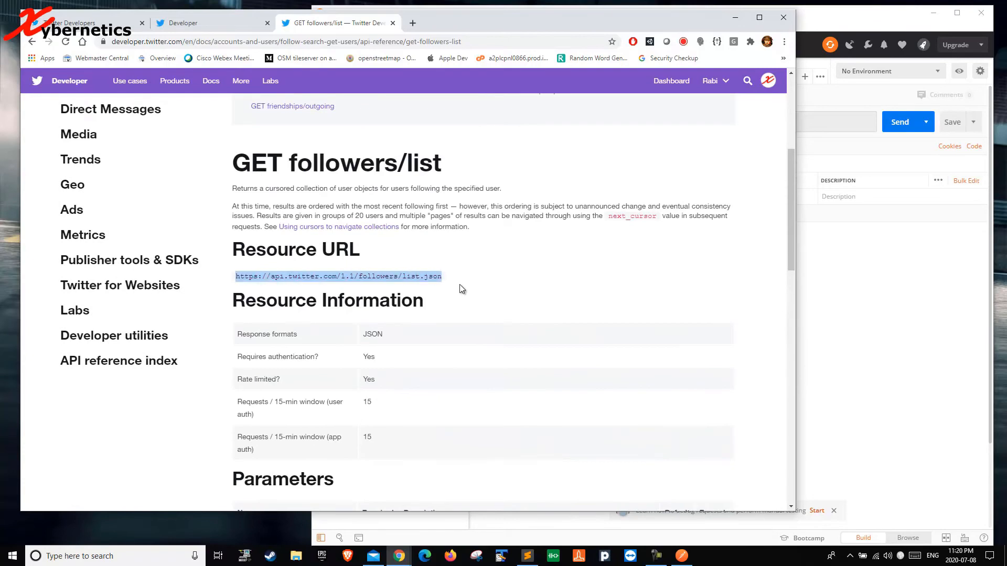
scroll(down, 3)
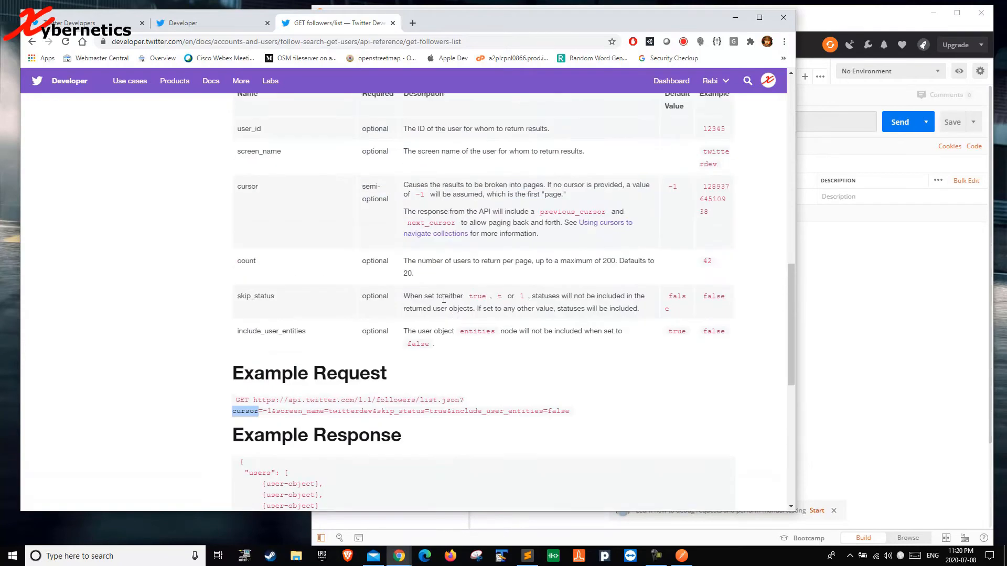
scroll(up, 3)
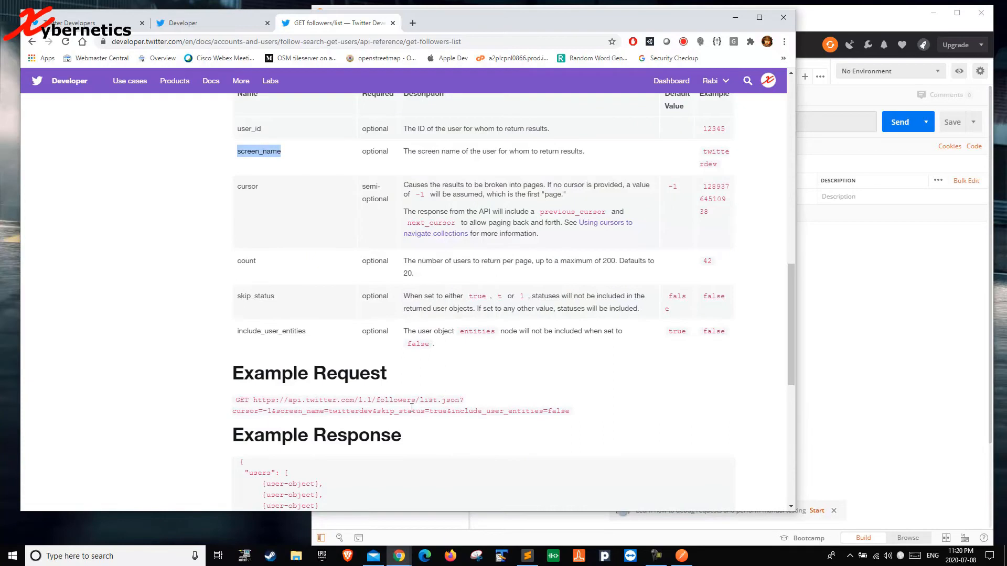
double_click(399, 411)
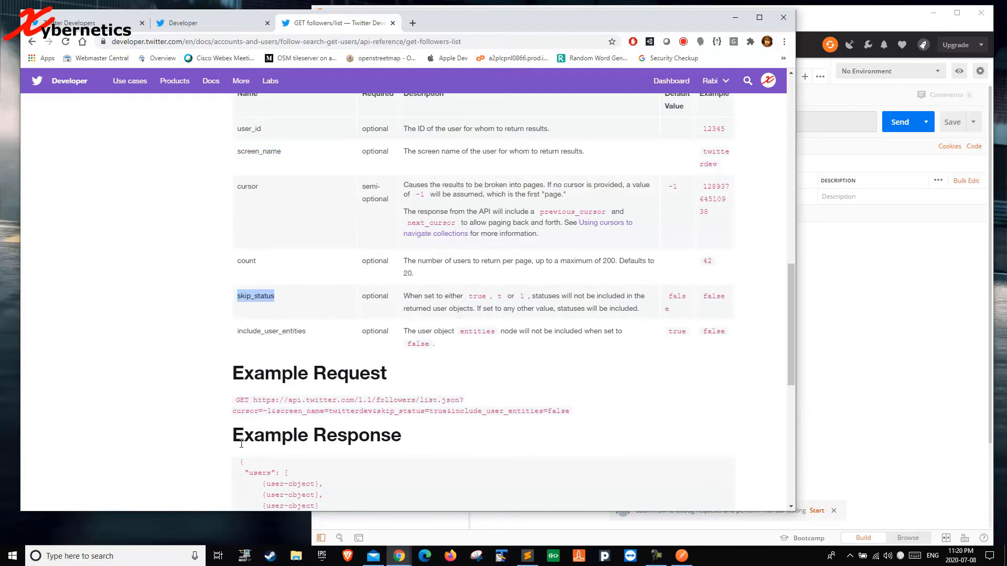
double_click(247, 186)
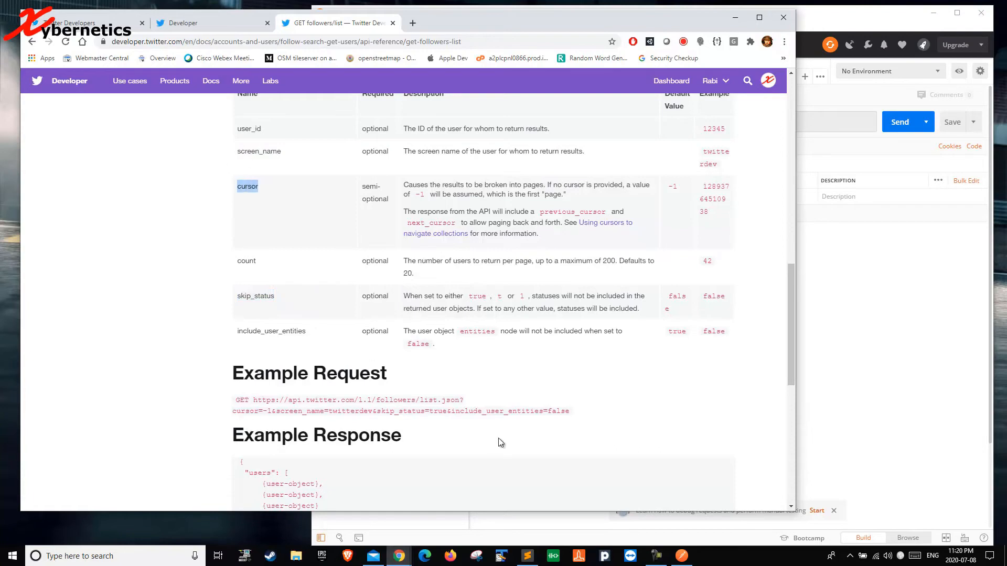
double_click(271, 331)
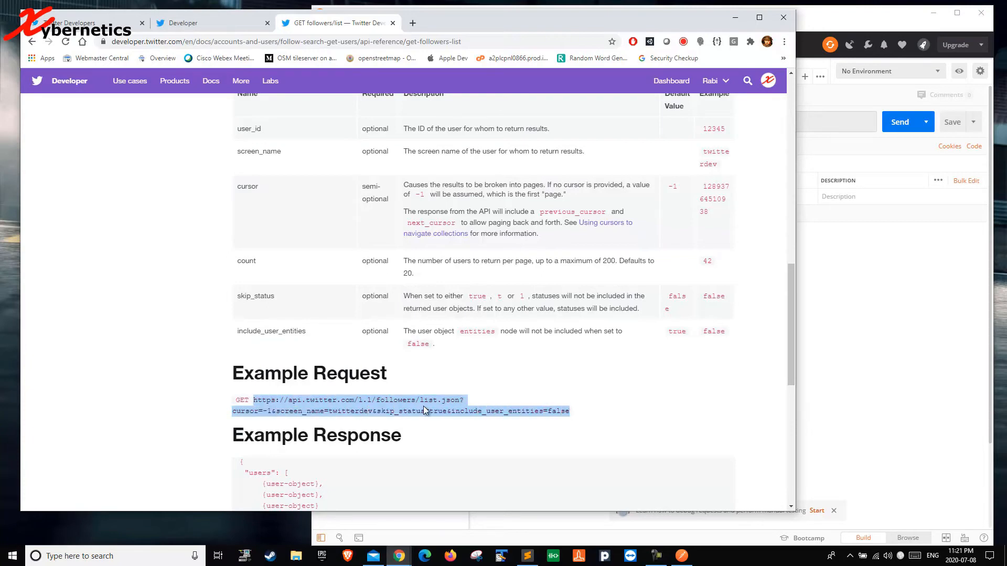
mouse_move(486, 389)
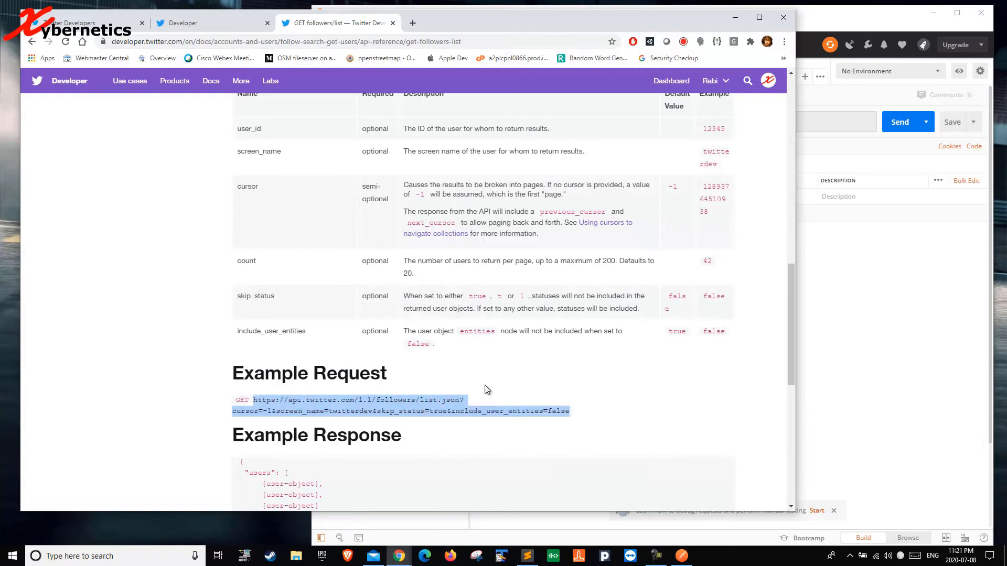
scroll(down, 3)
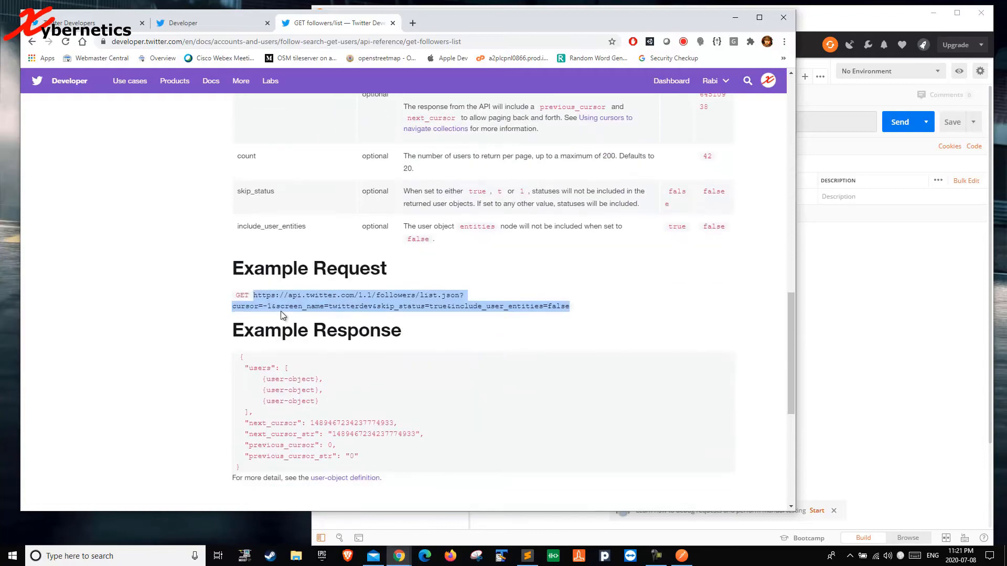
mouse_move(331, 295)
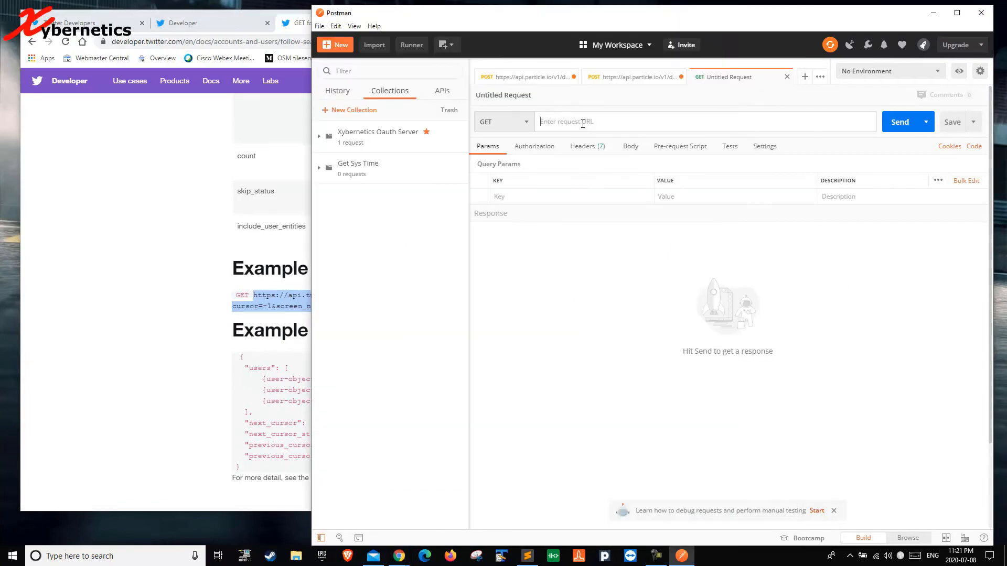
Enter the followers/list.json URL with cursor=-1 and screen_name=twitterdev into the new GET request.
text(https://api.twitter.com/1.1/followers/list.json?cursor=-1&screen_name=twitterdev&skip_status=true&include_user_entities=false)
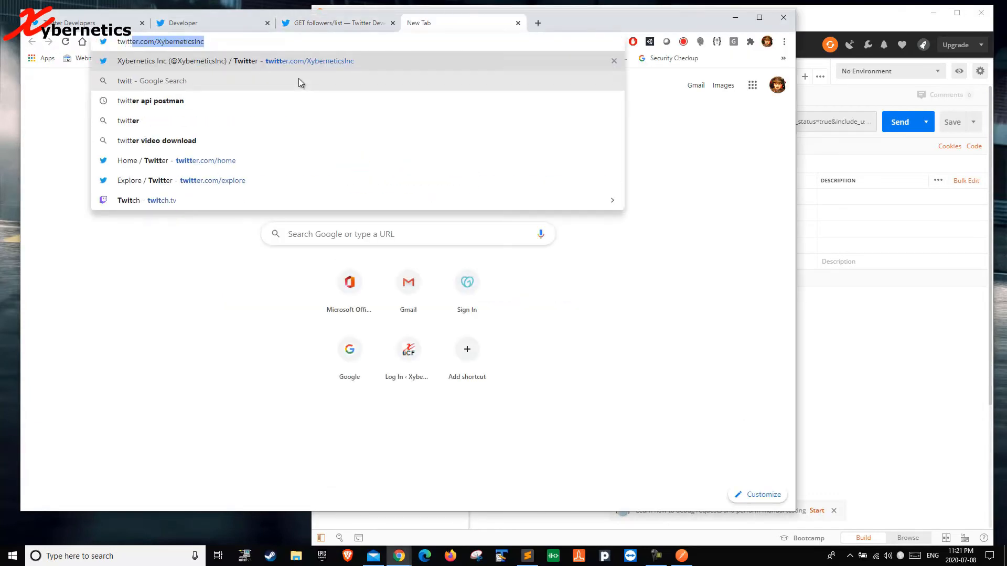
Open a recently searched account's Twitter profile and copy its handle.
click(201, 61)
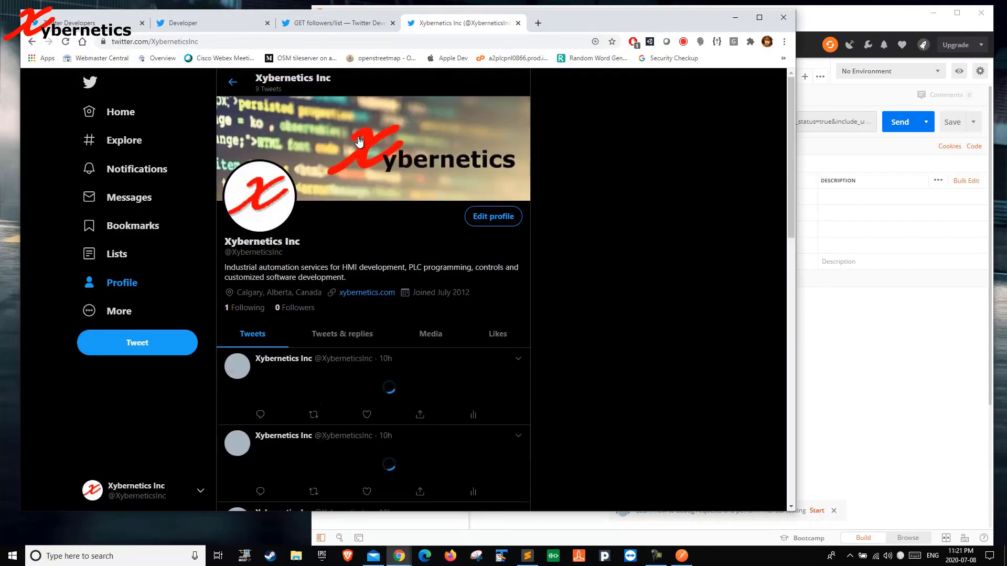
click(638, 83)
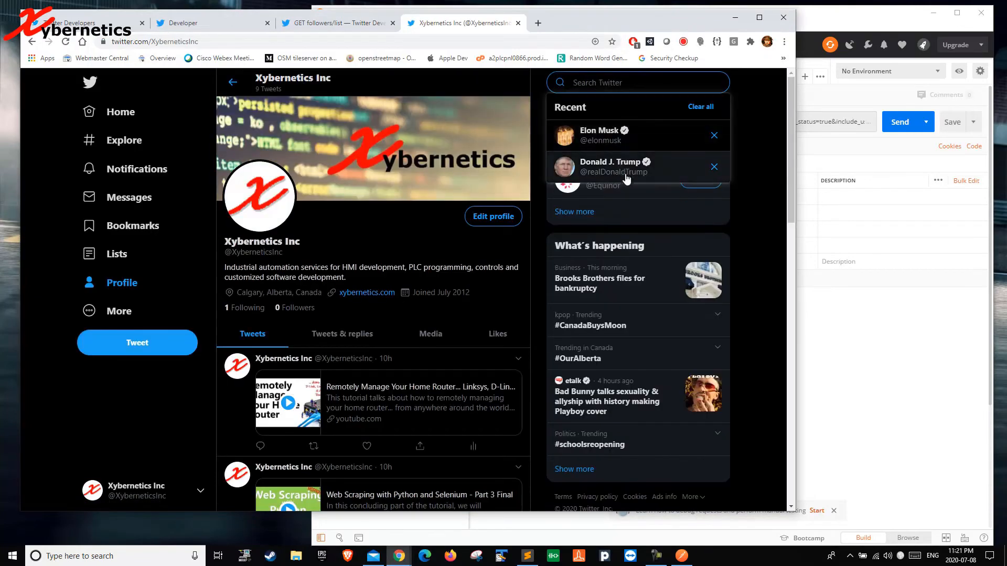
click(620, 167)
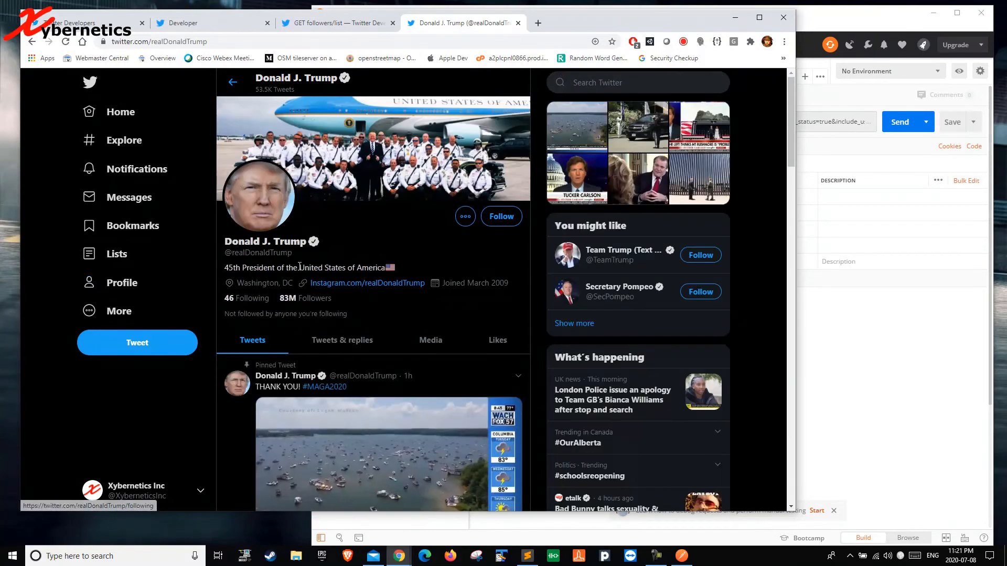
double_click(258, 252)
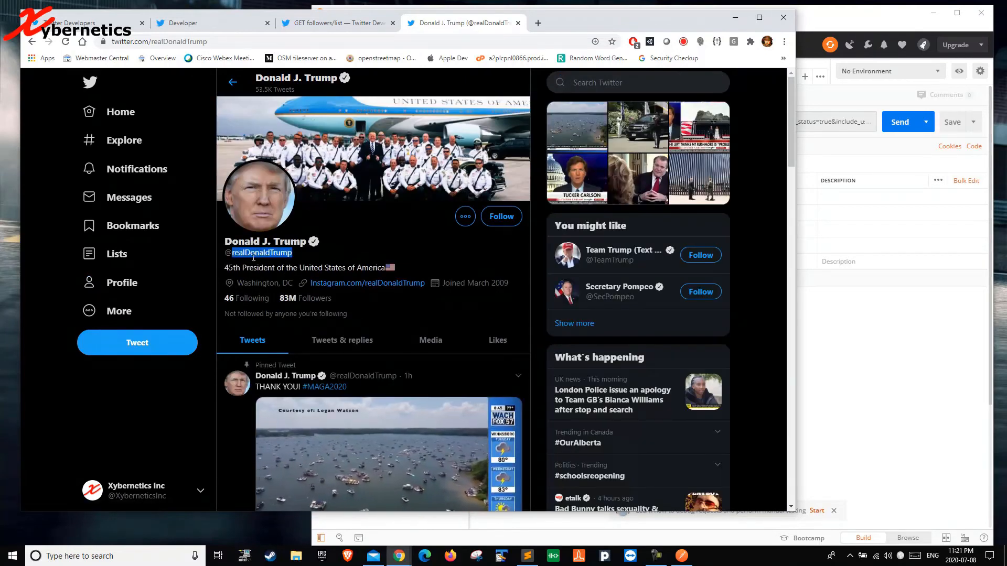
right_click(259, 253)
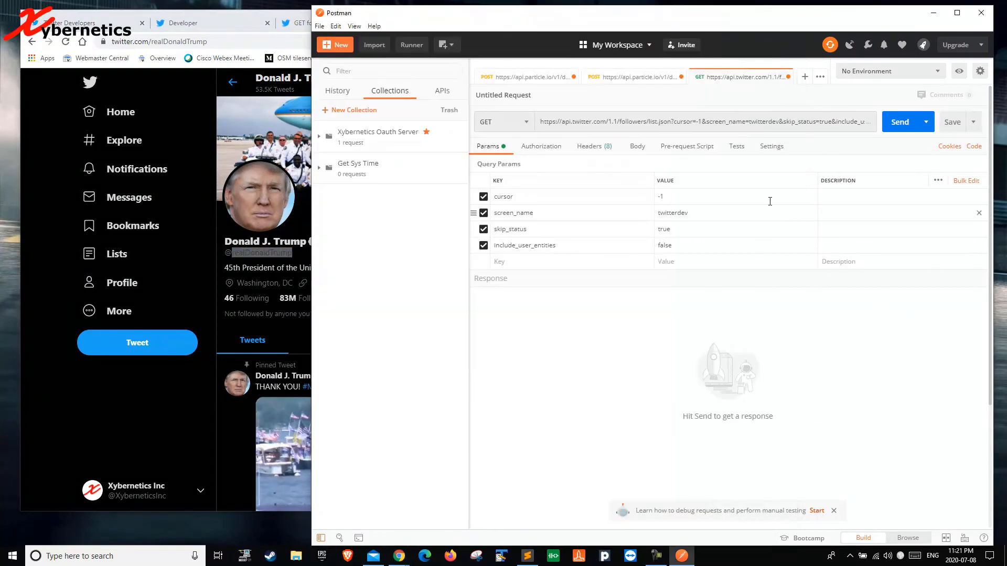
Paste the copied handle over twitterdev as screen_name, check Authorization, and send the request.
click(713, 121)
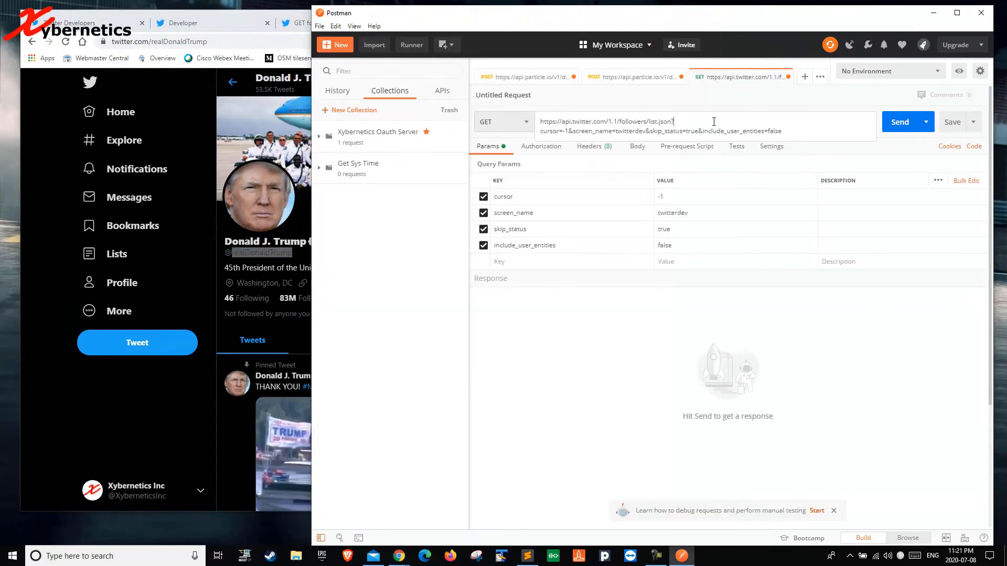
double_click(590, 131)
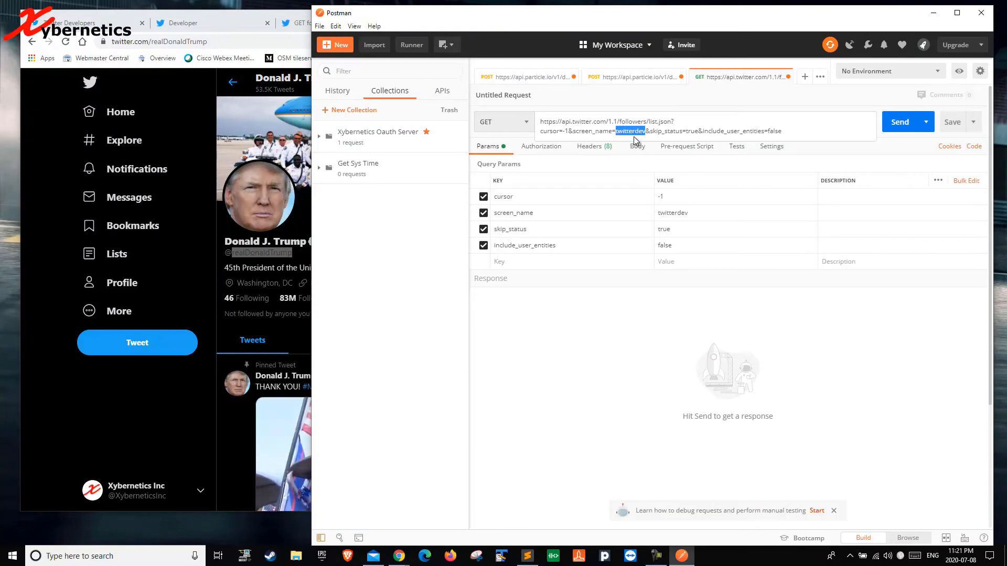
right_click(630, 131)
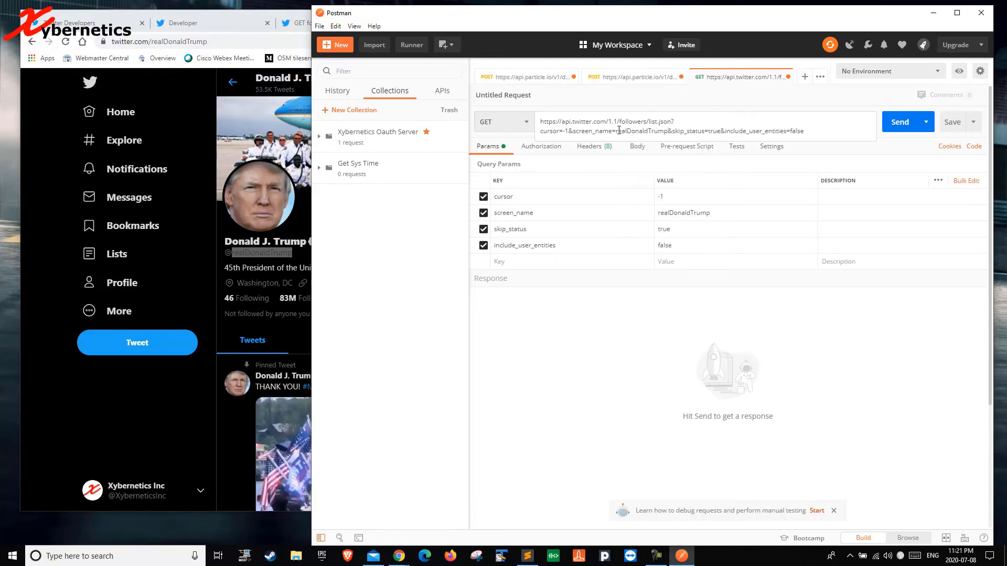
double_click(642, 131)
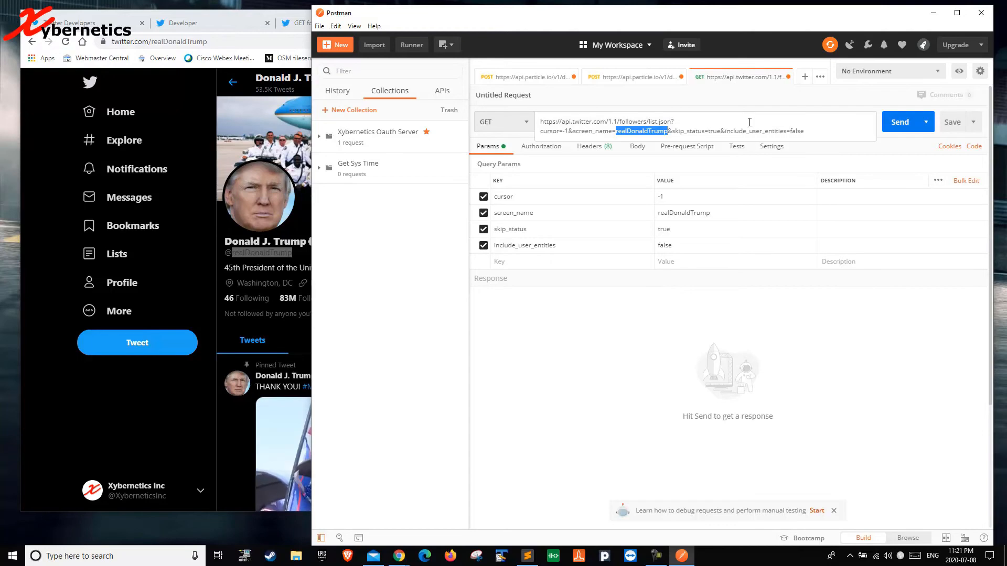
mouse_move(667, 177)
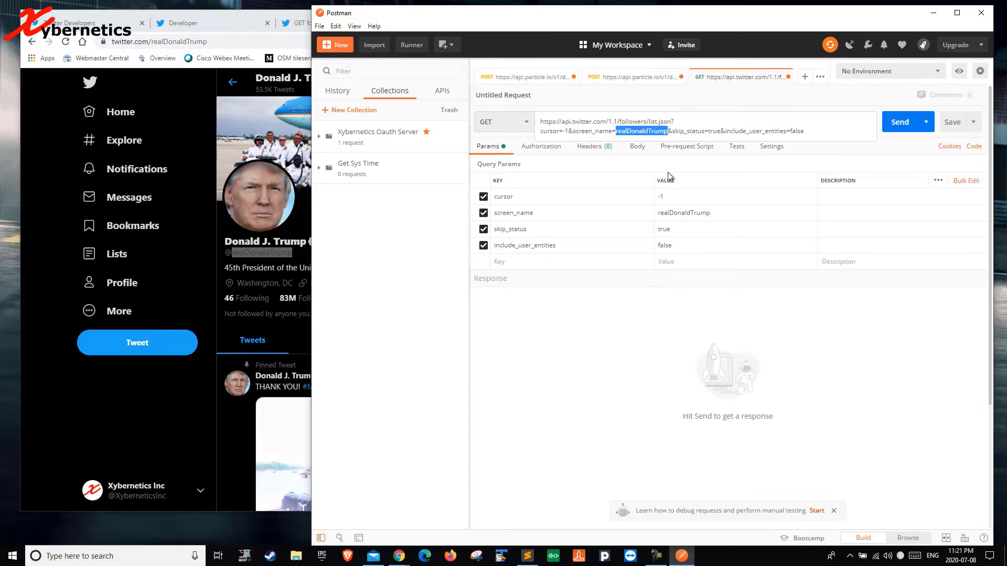
click(540, 146)
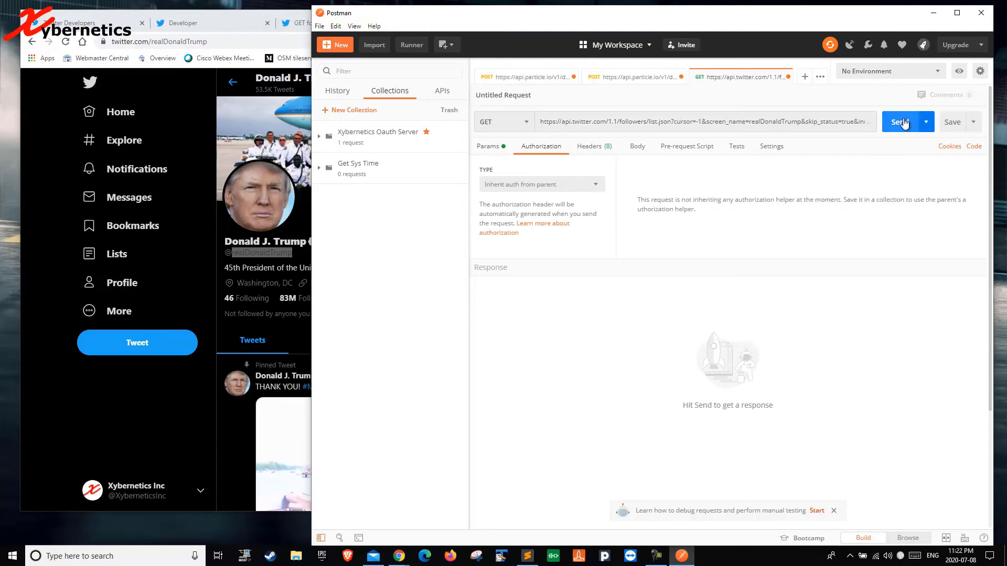
click(899, 121)
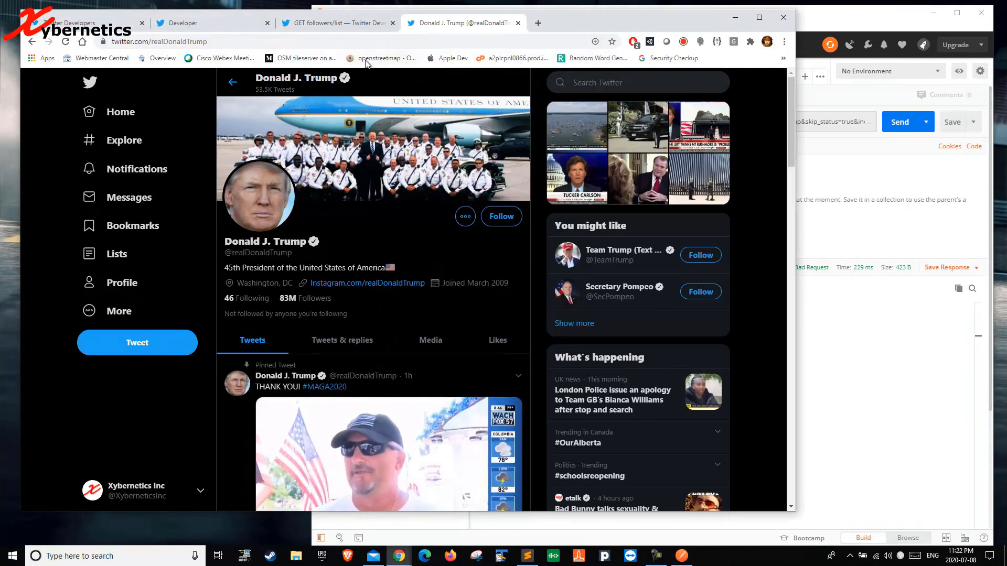
Switch back to the developer docs tab and review the app's consumer API keys.
click(339, 23)
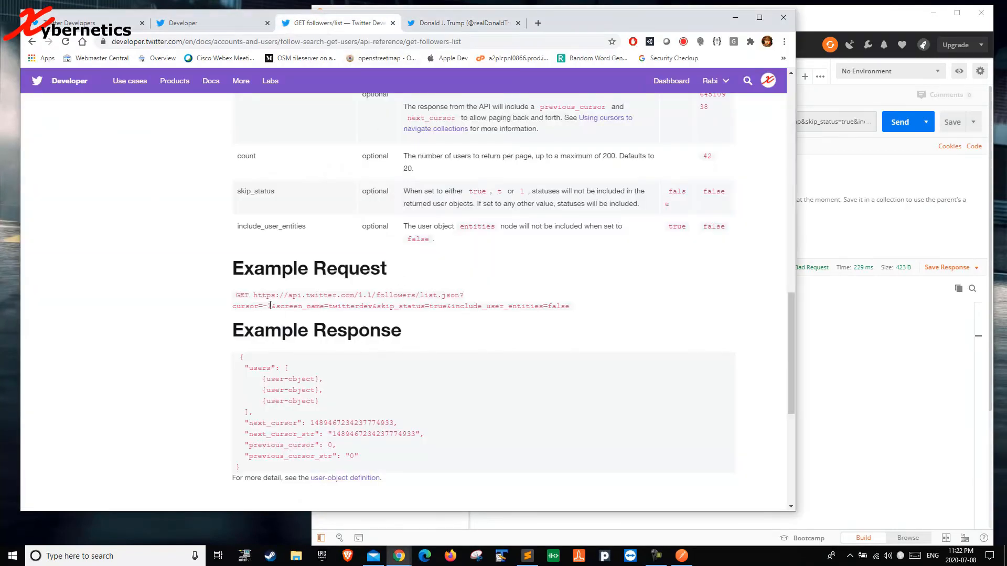
scroll(up, 3)
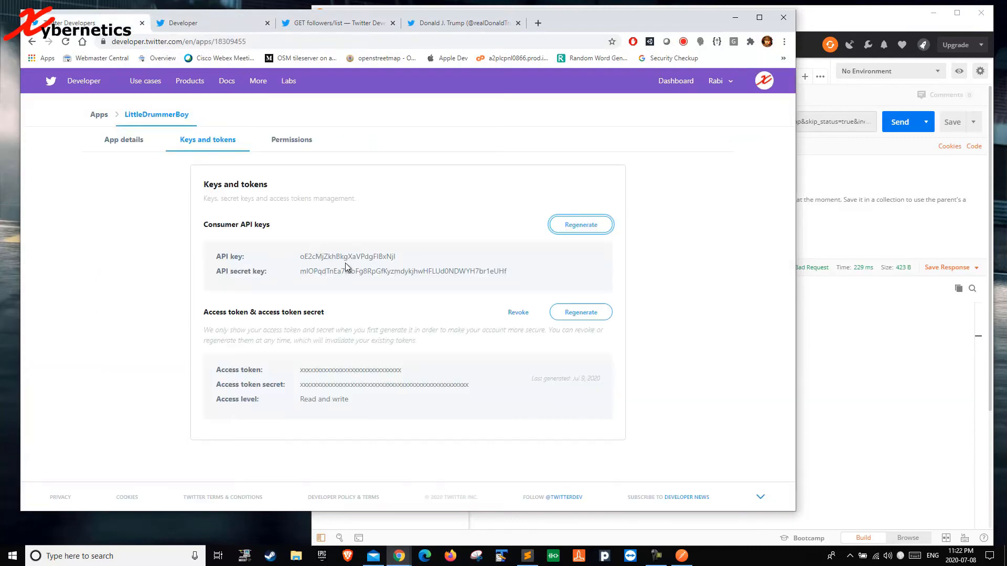
mouse_move(298, 261)
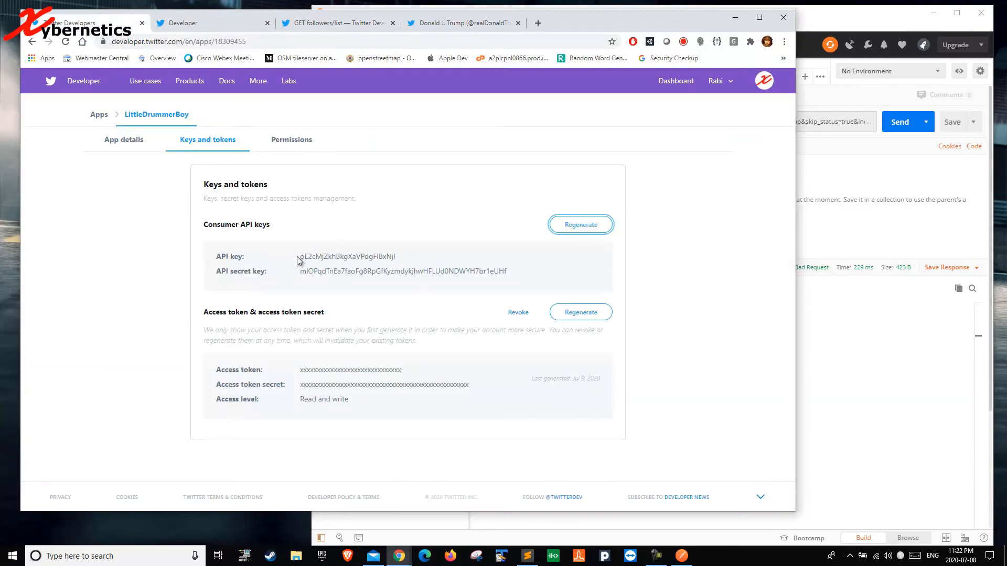
drag(299, 271, 404, 271)
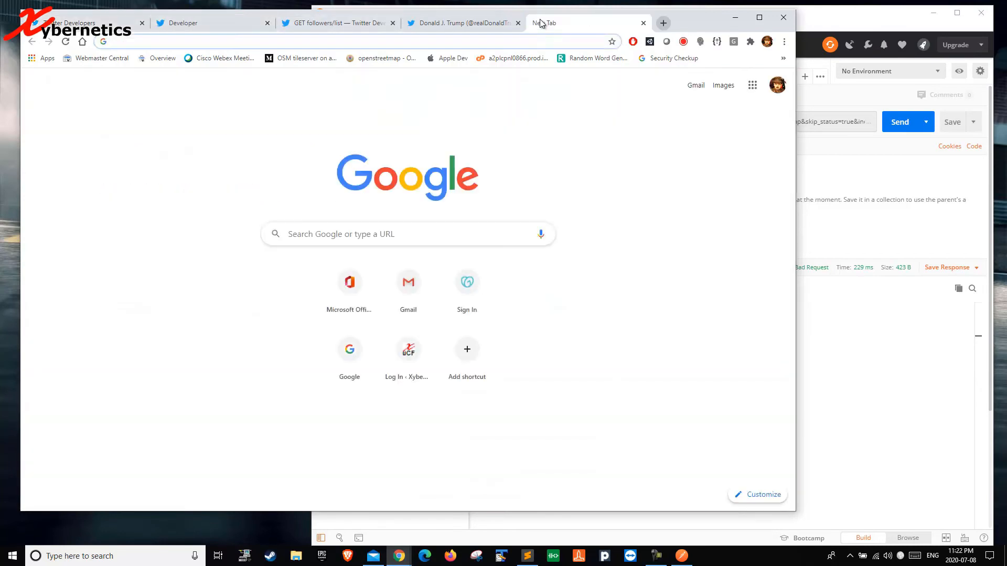
Navigate developer.twitter.com from the Accounts and users API reference to Basics > Authentication.
text(developer.twitter.com/en)
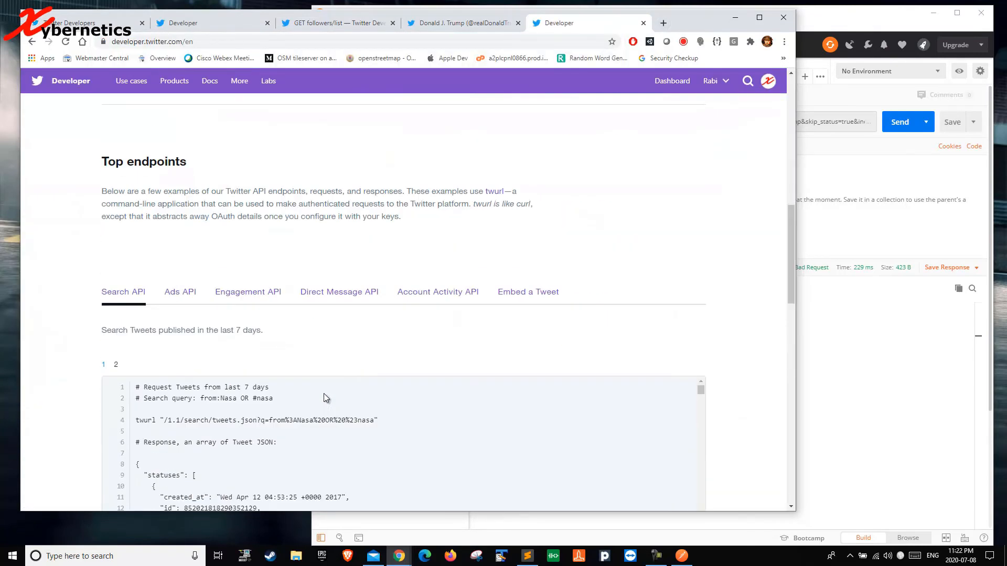
scroll(down, 3)
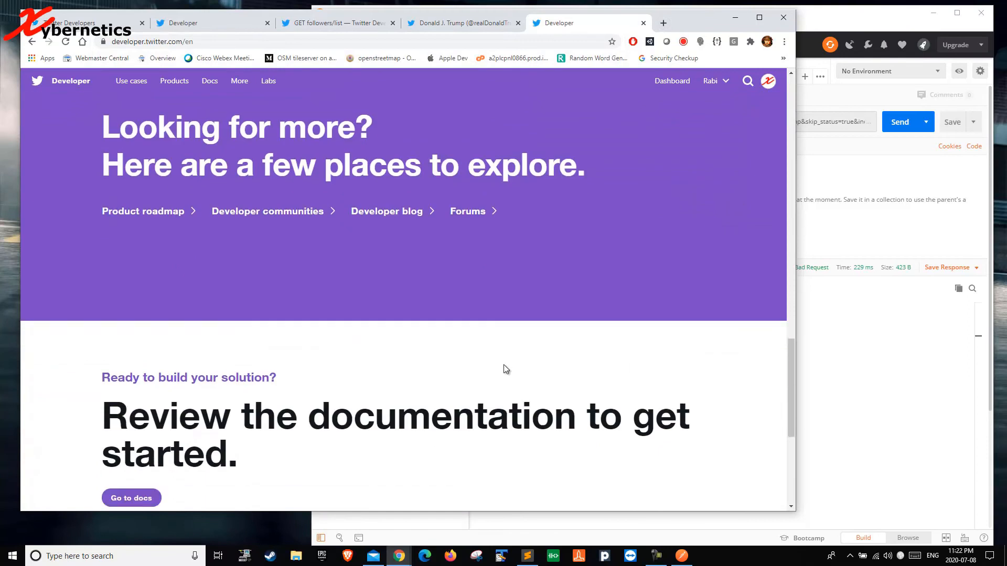
click(131, 498)
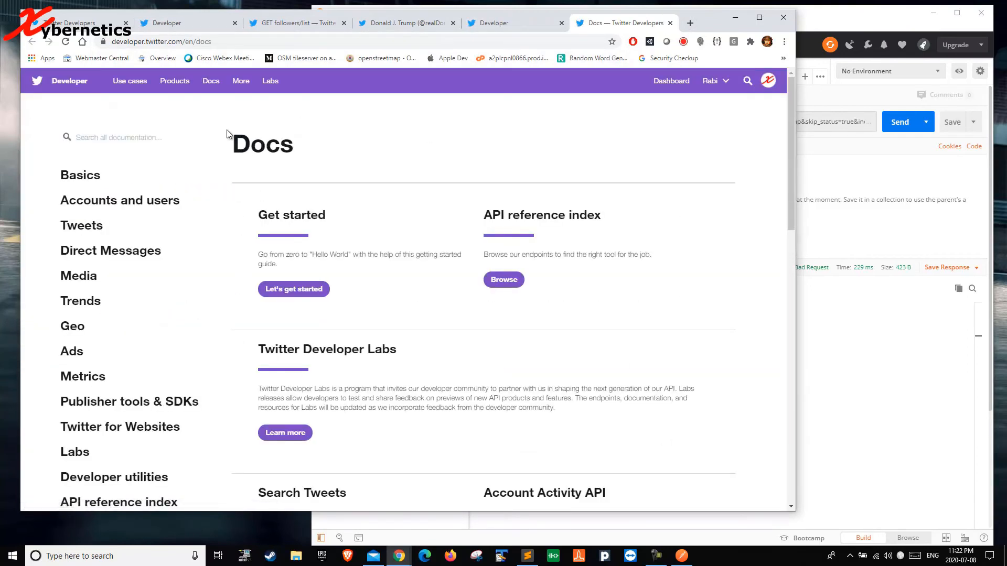
click(120, 200)
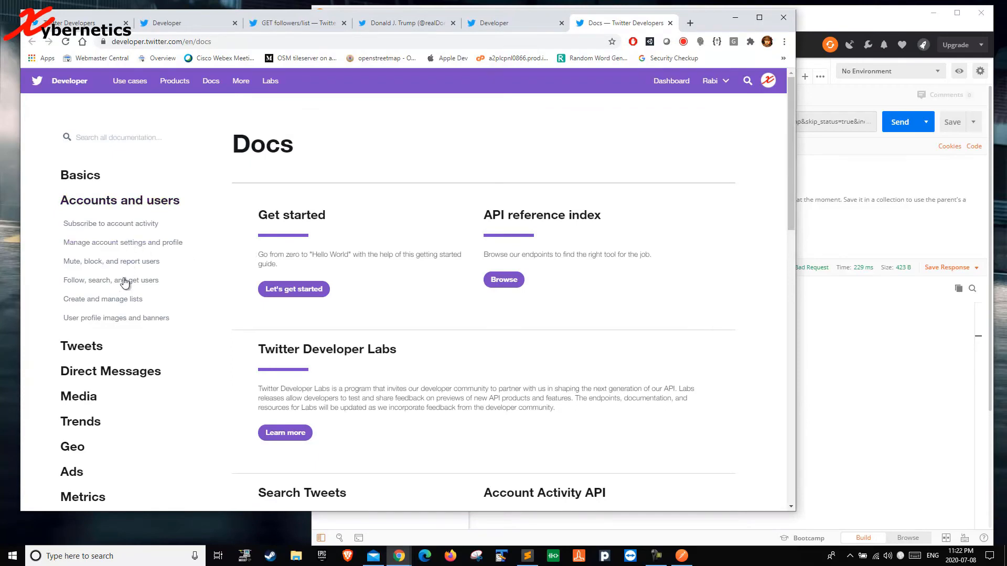
click(110, 279)
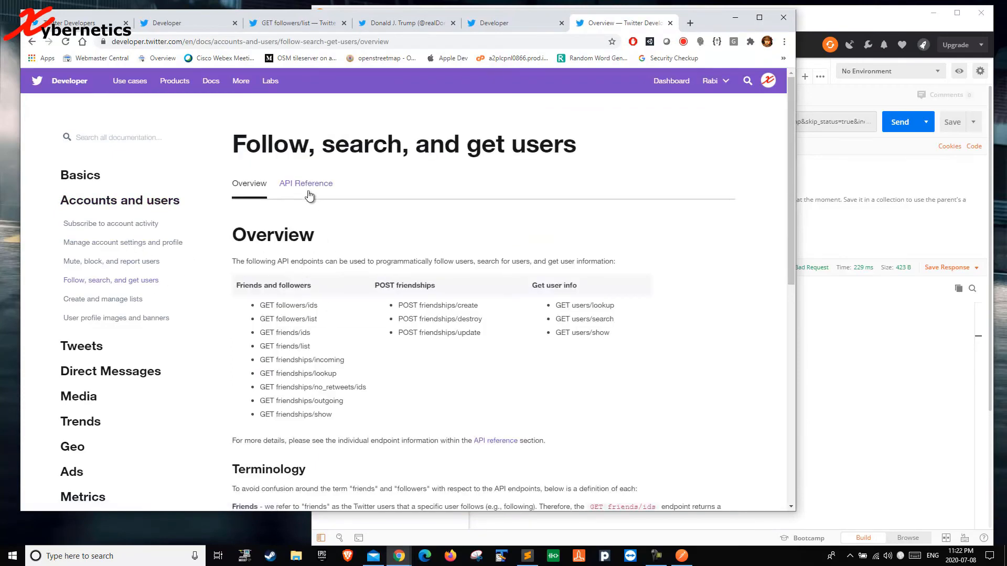
click(306, 183)
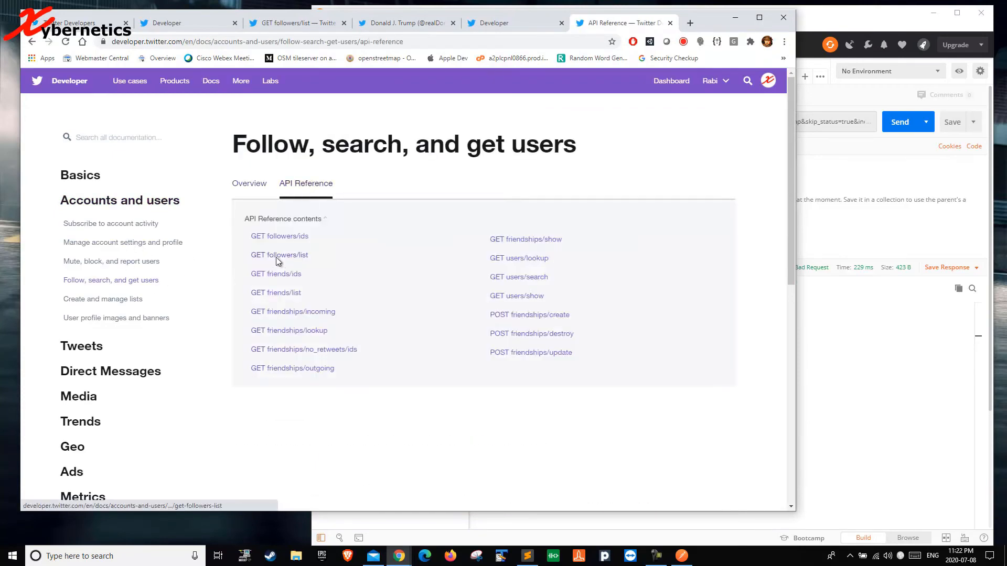
click(80, 176)
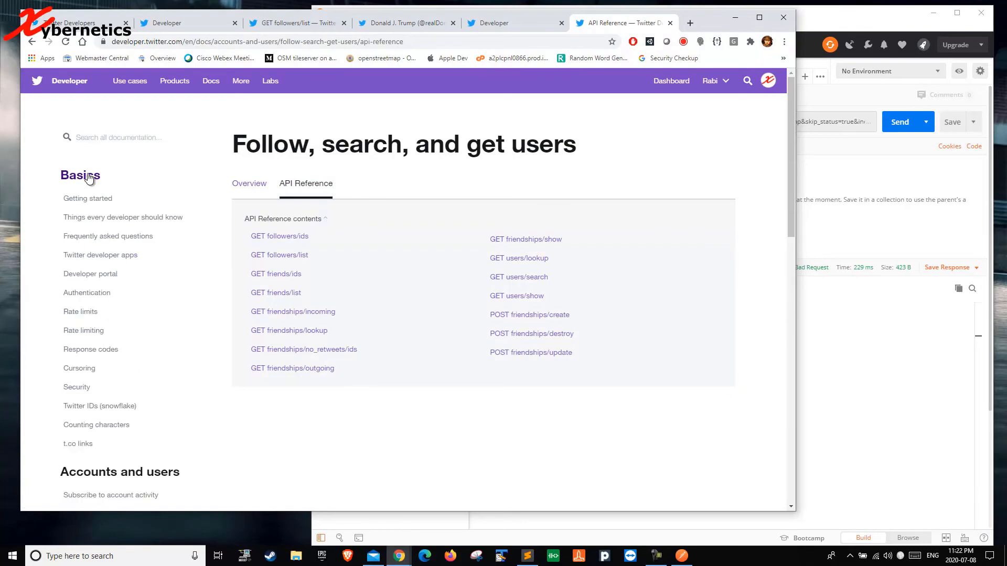
mouse_move(82, 289)
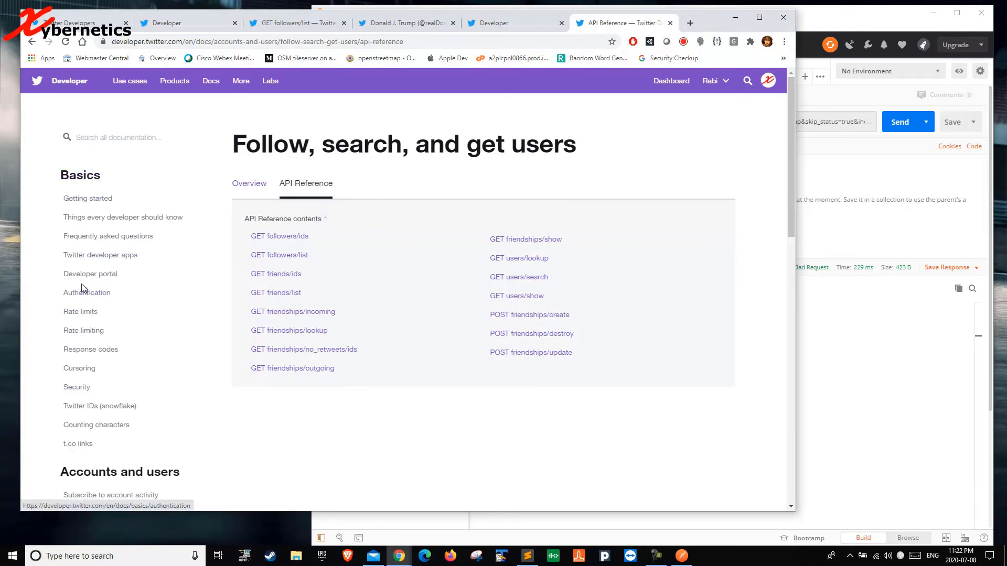
mouse_move(92, 297)
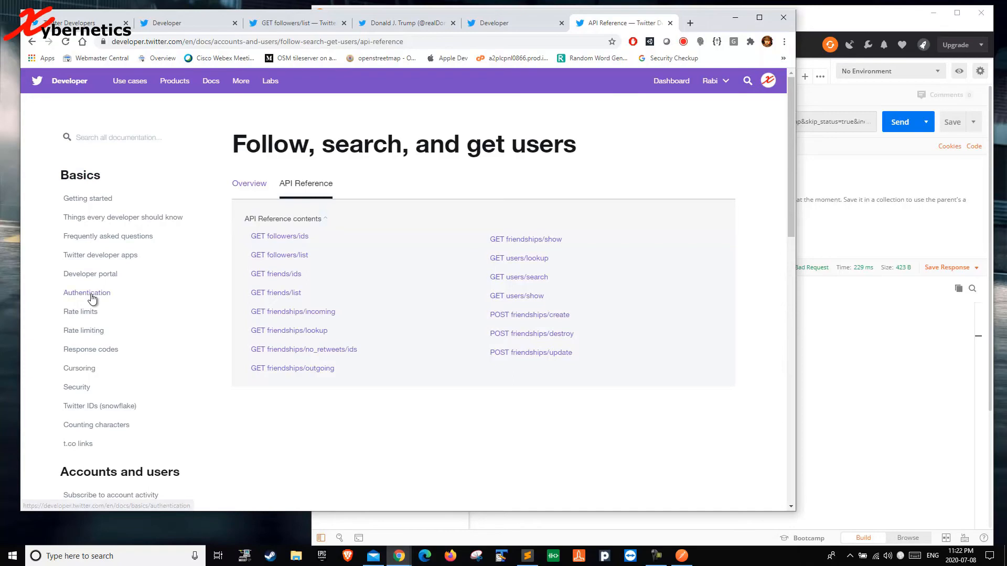
click(86, 292)
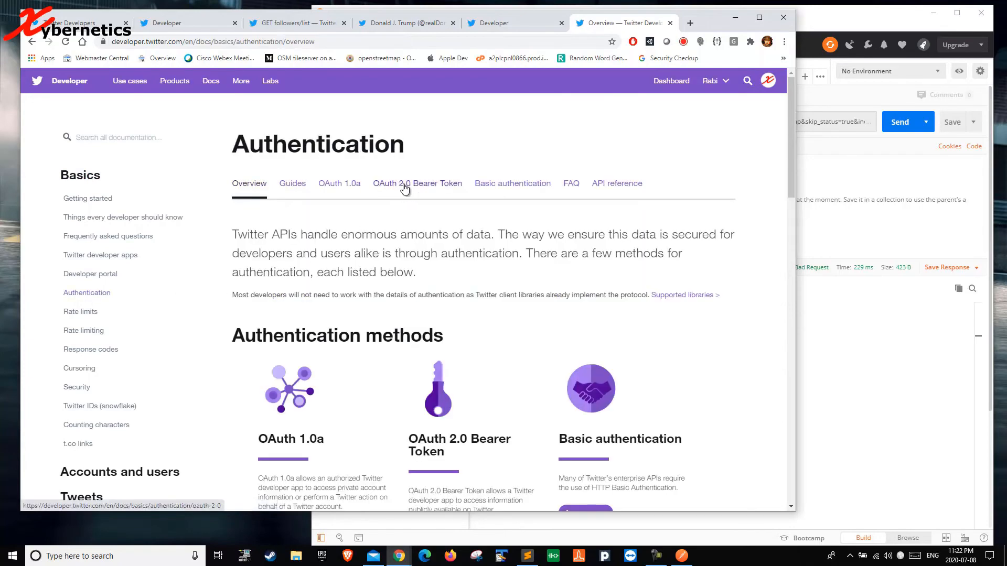
Open the OAuth 2.0 'Using bearer tokens' guide and select the token-generation curl command.
click(416, 184)
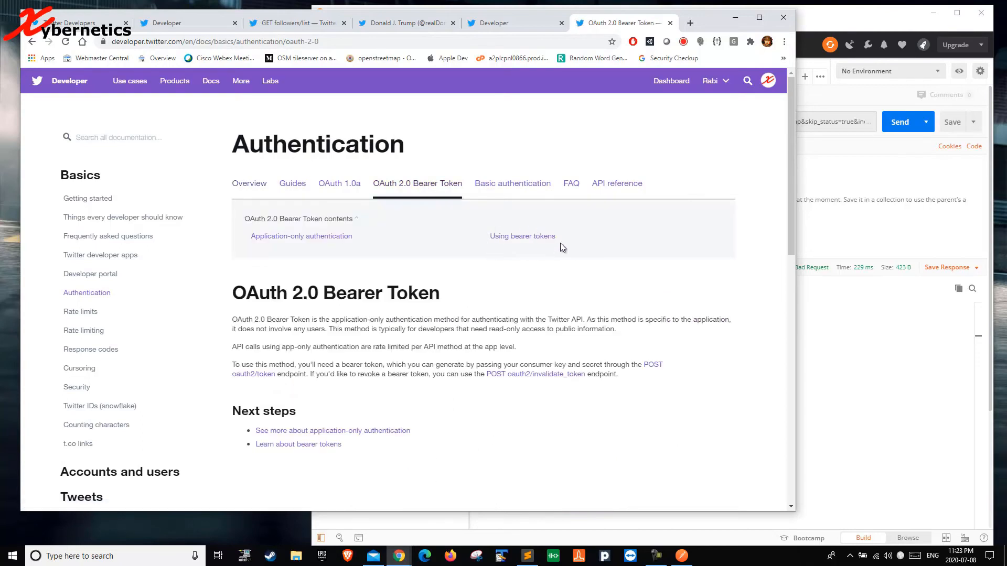
click(522, 236)
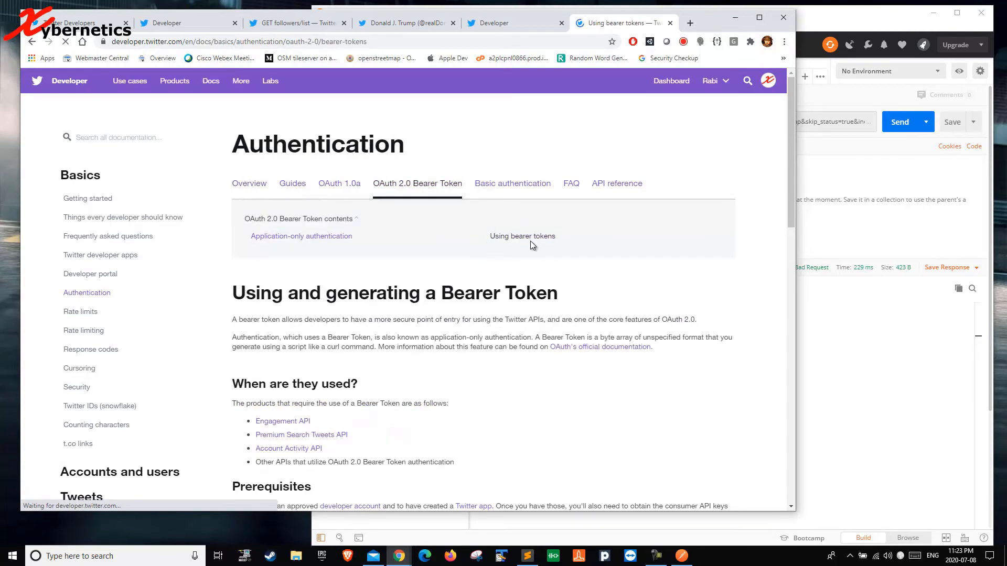
scroll(down, 3)
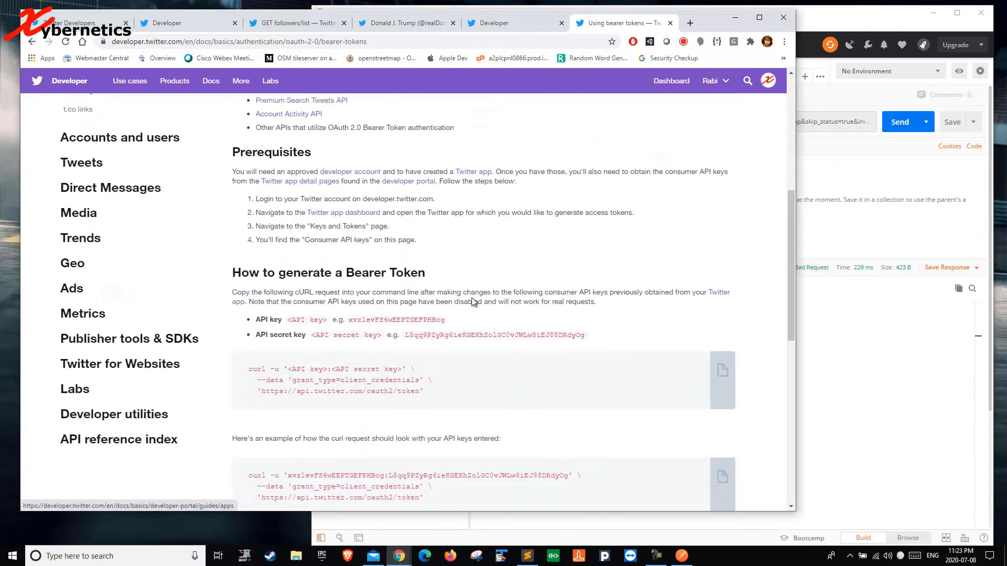
scroll(down, 3)
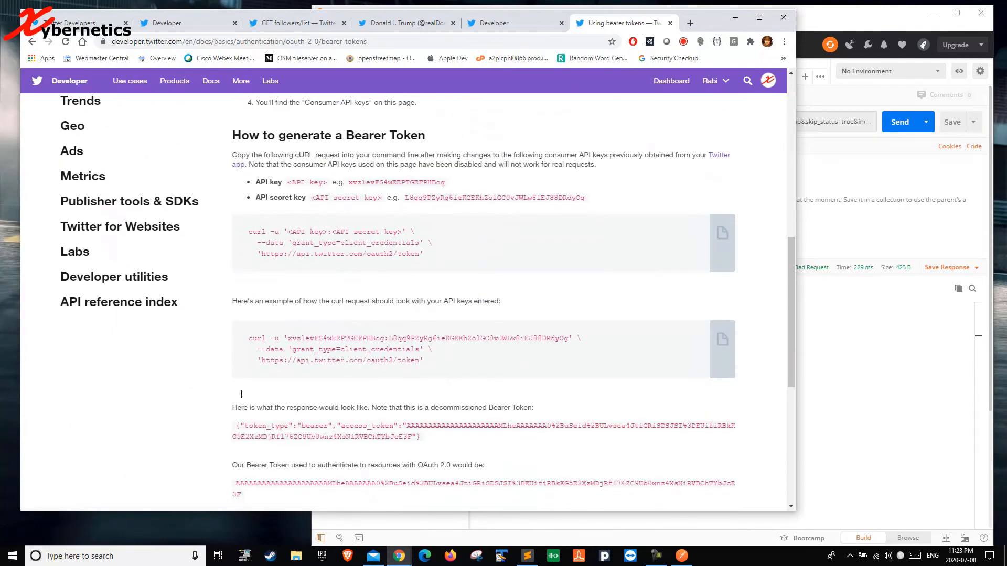
scroll(down, 3)
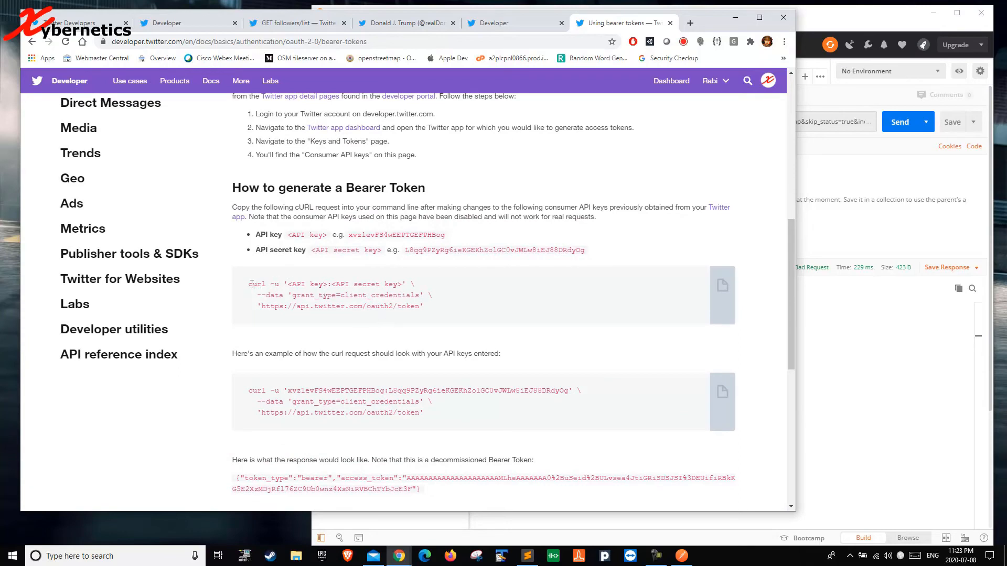
drag(249, 284, 423, 306)
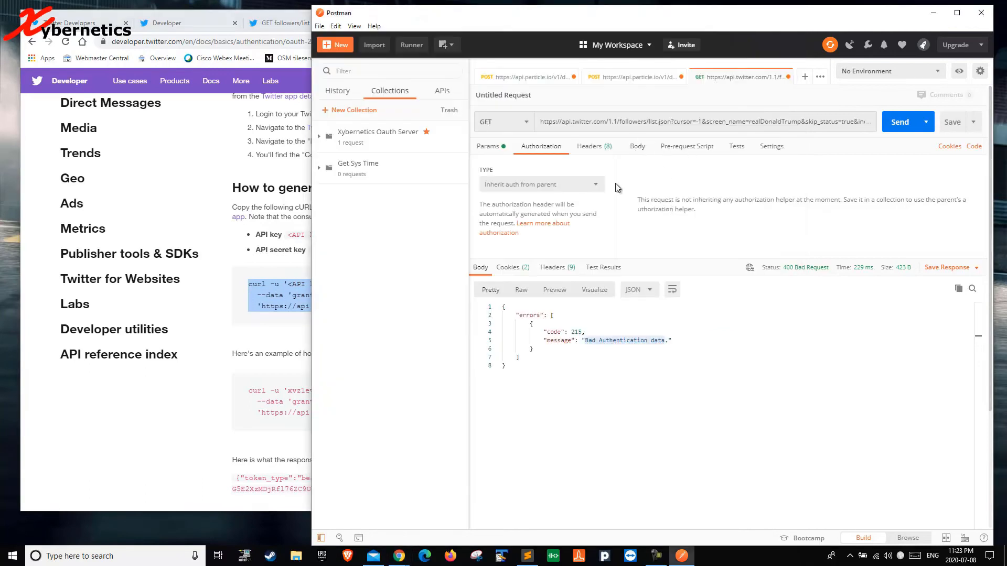
mouse_move(374, 212)
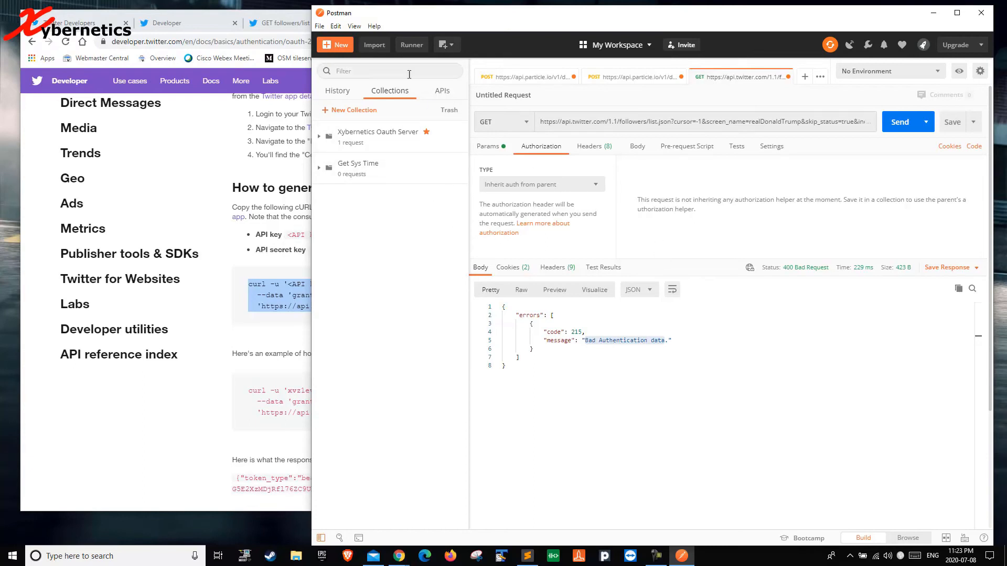
Paste the bearer-token curl command into Postman's Raw Text import box.
click(374, 45)
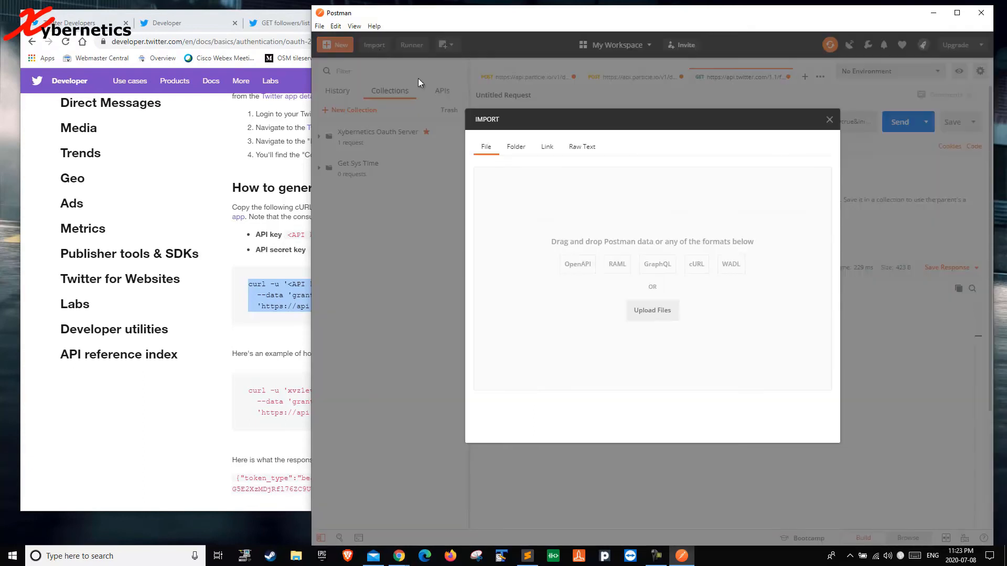
click(582, 146)
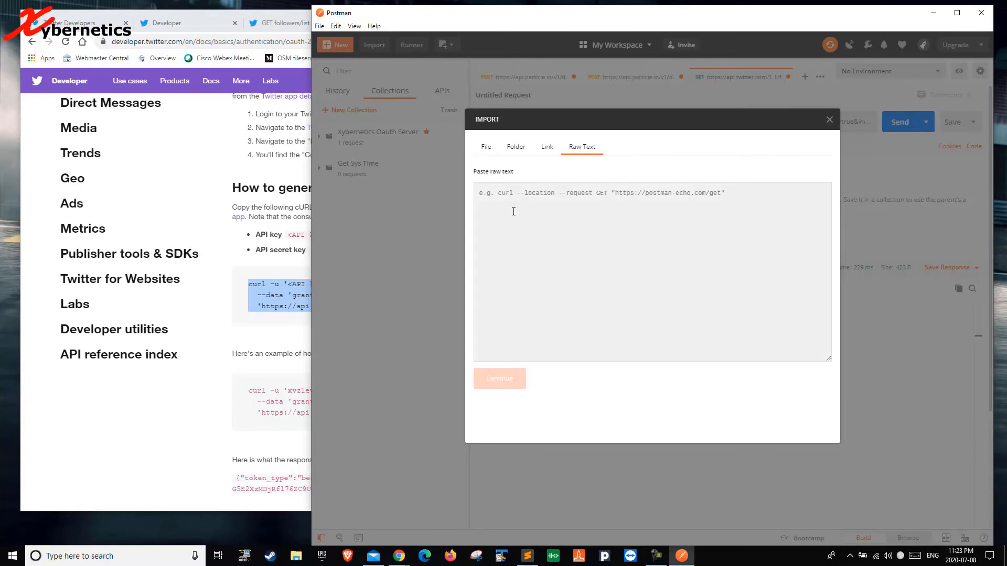
right_click(513, 211)
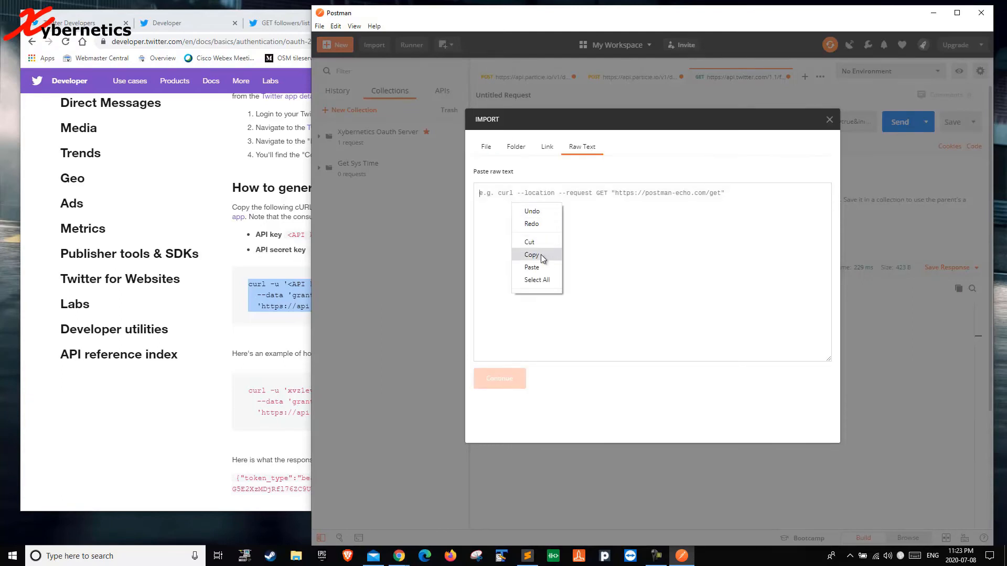
click(532, 266)
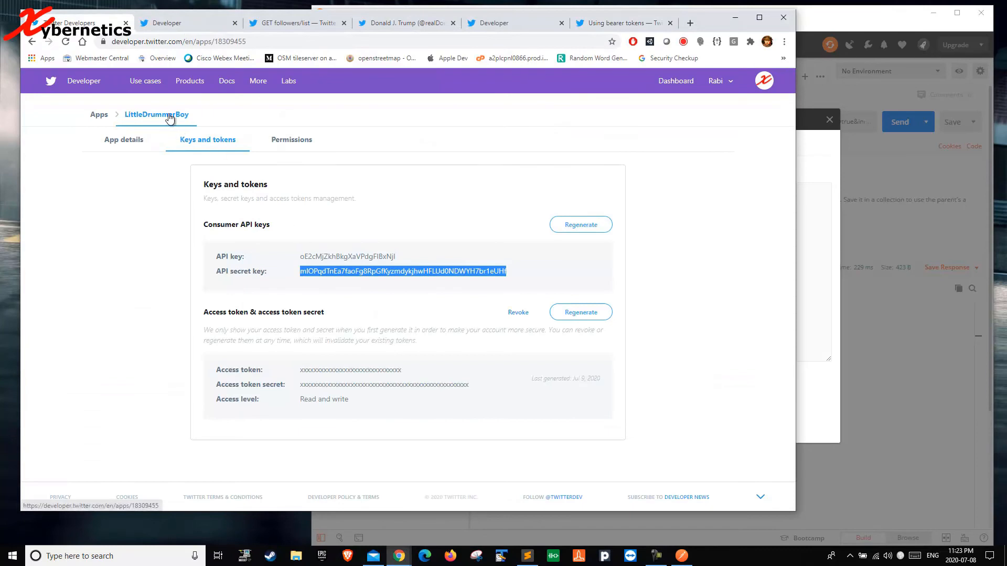
Replace the API key and API secret key placeholders with the app's copied values.
click(344, 256)
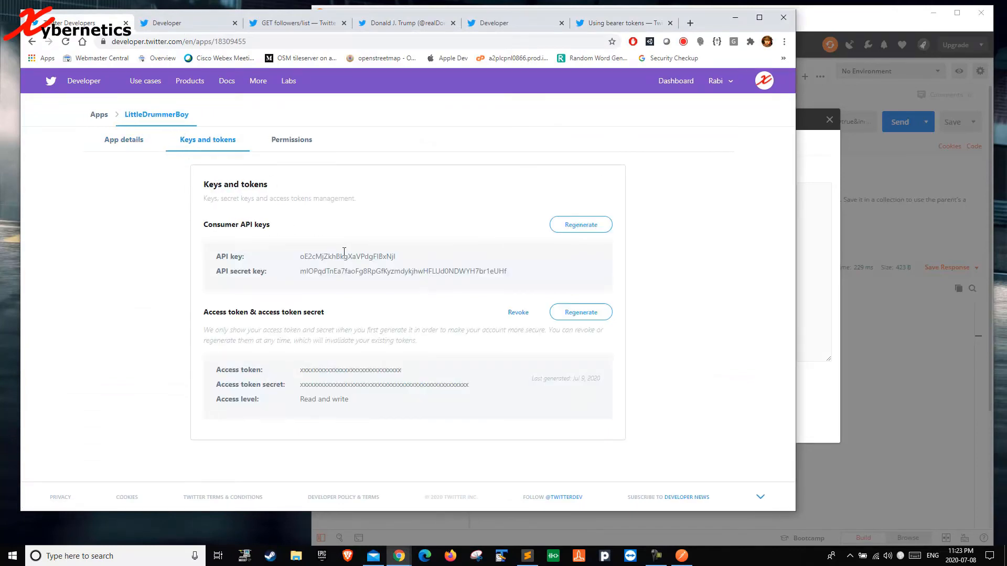
double_click(346, 257)
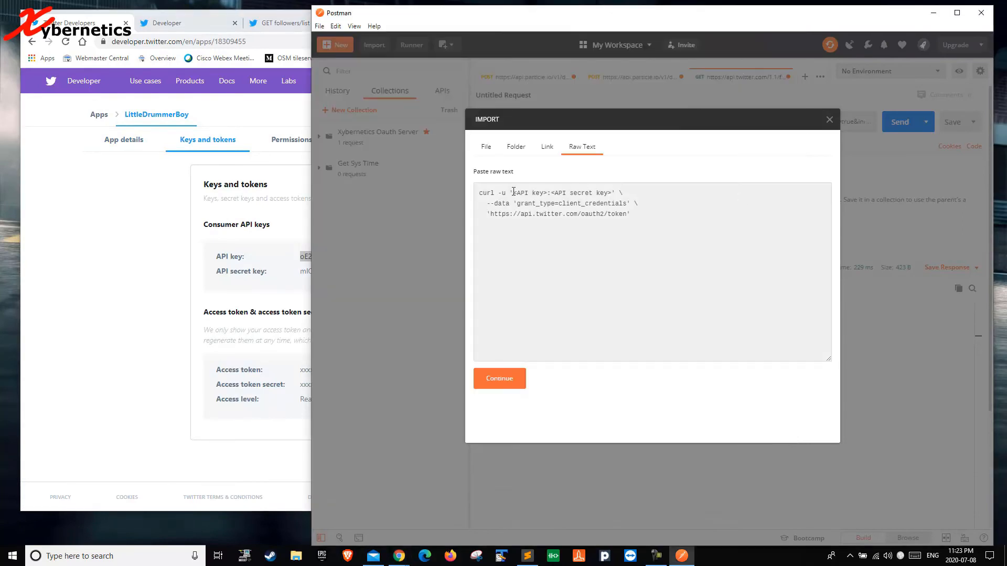
double_click(528, 193)
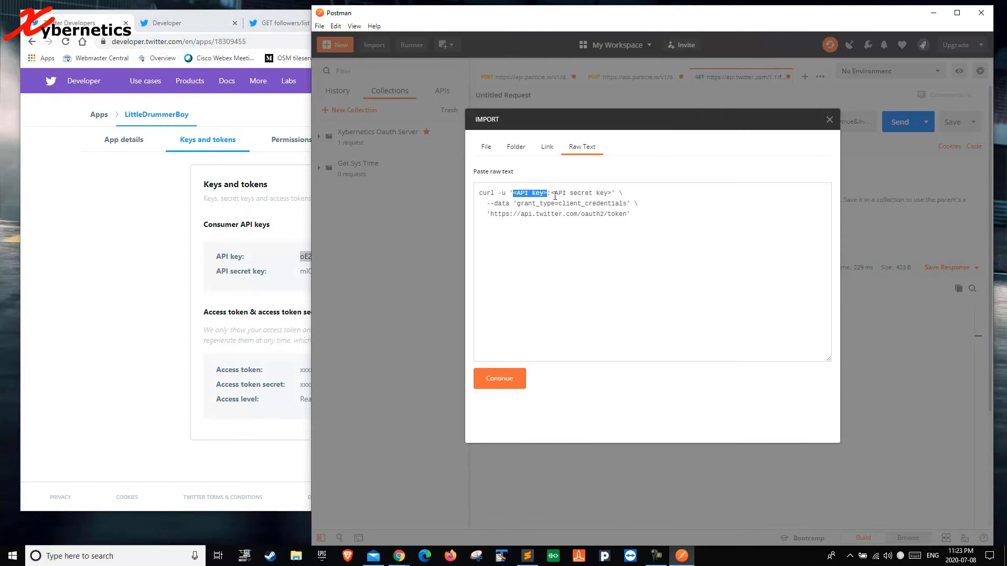
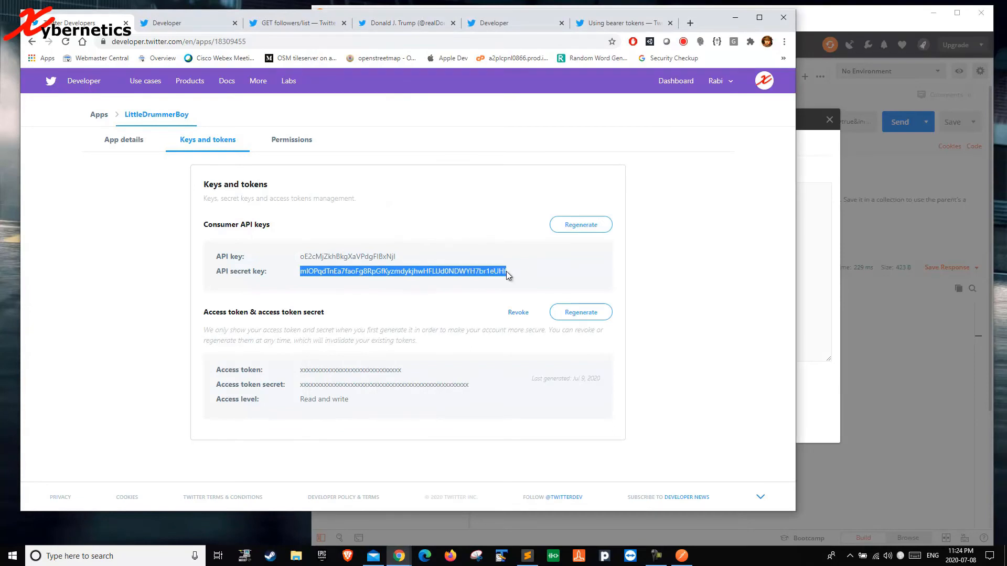
mouse_move(513, 283)
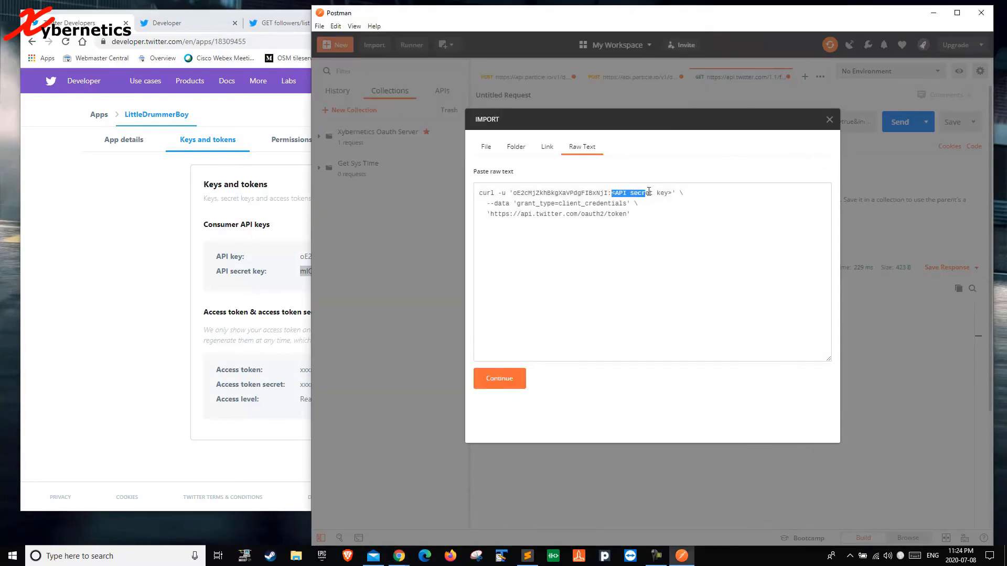
right_click(648, 193)
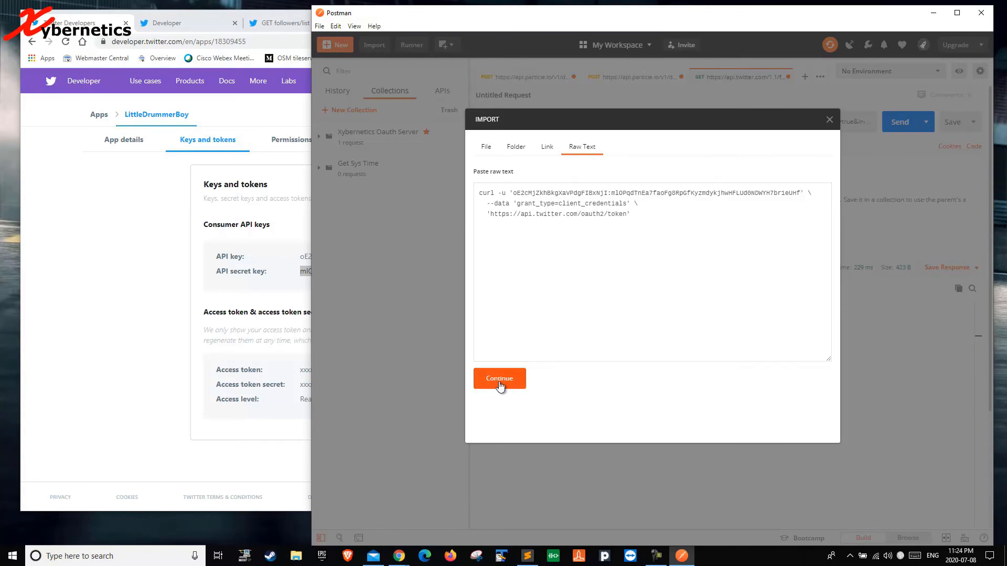
Import the curl command as a POST oauth2/token request, send it, and select the access_token.
click(499, 378)
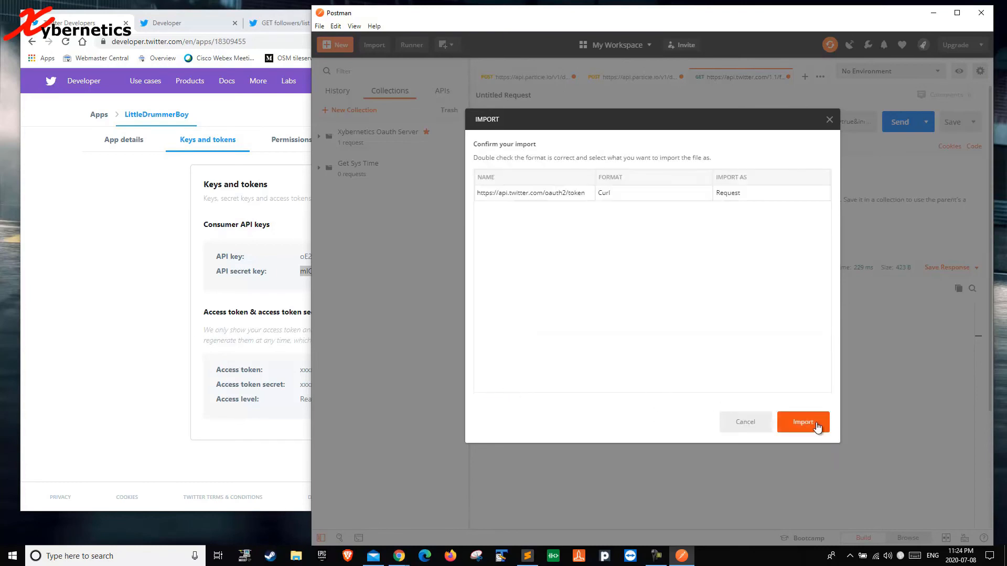
click(803, 422)
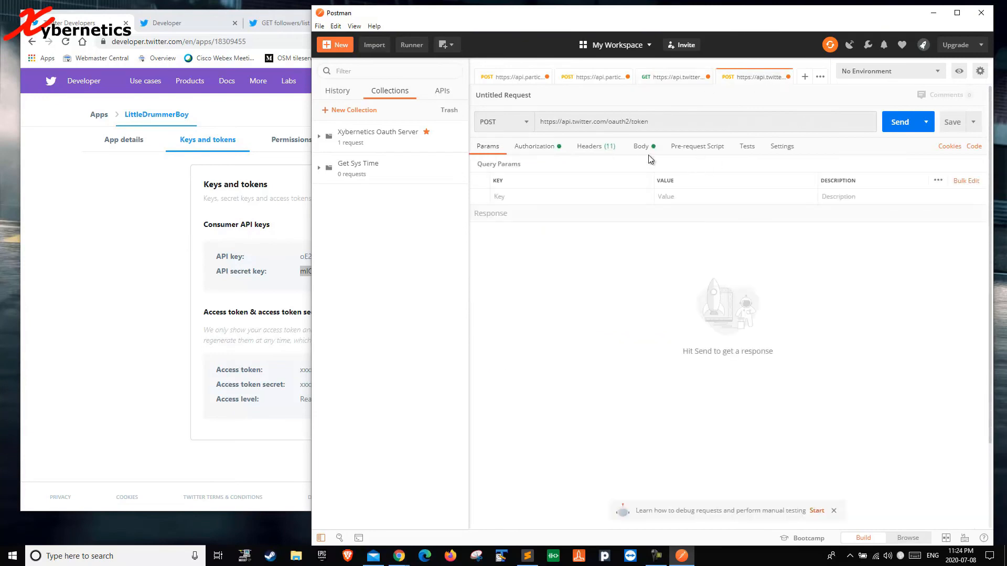
click(899, 122)
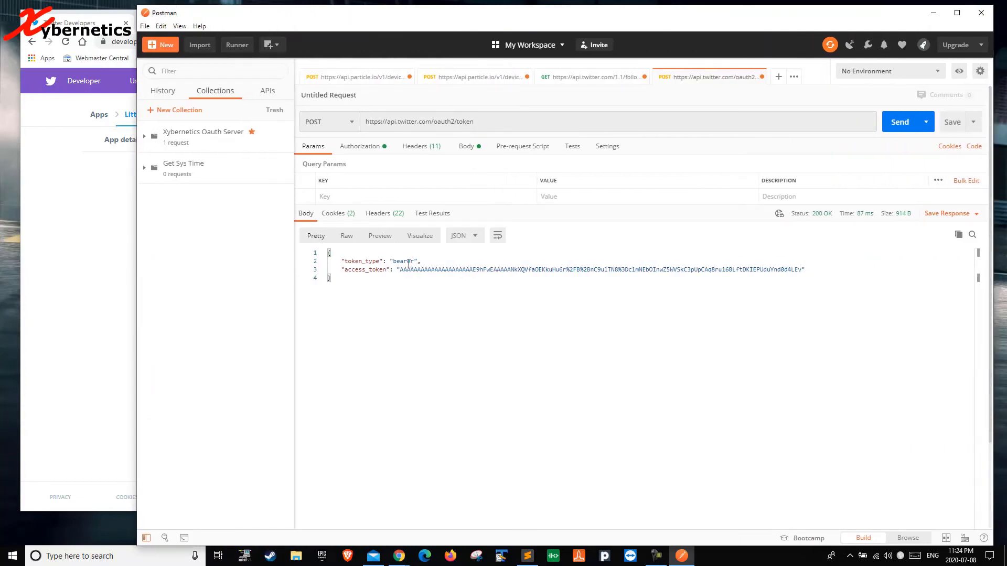
drag(401, 269, 804, 268)
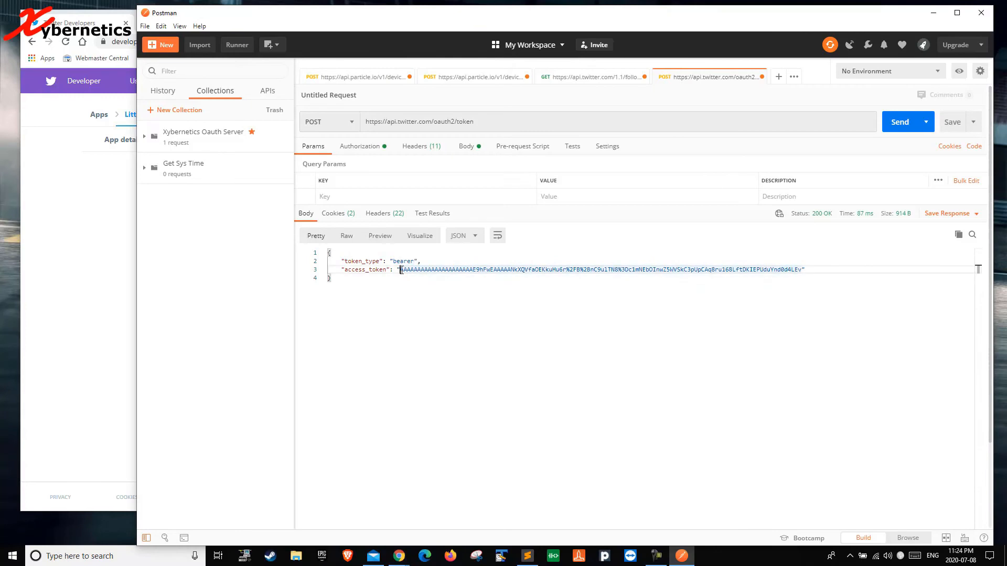
drag(400, 269, 796, 269)
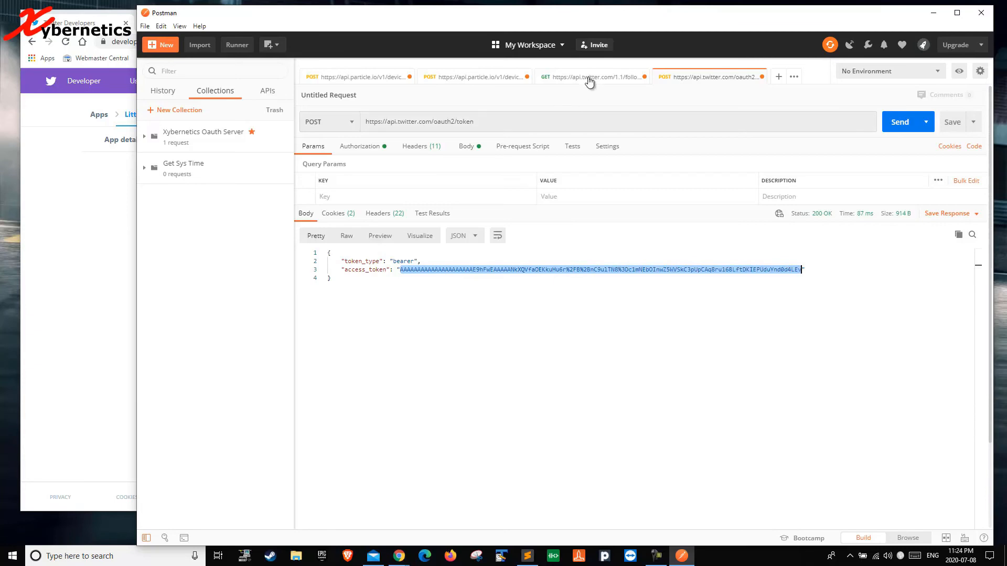
mouse_move(589, 78)
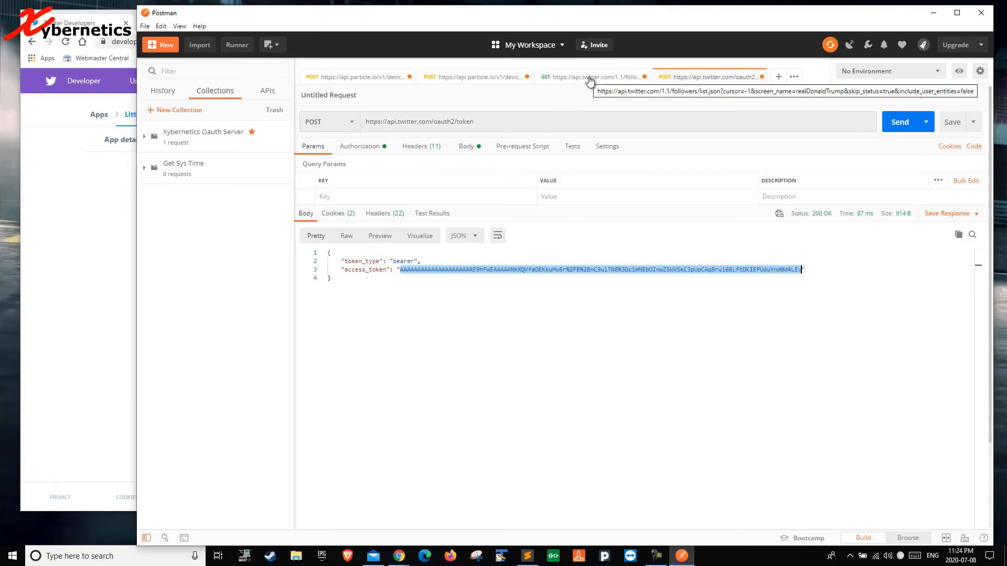
Add an Authorization header to the followers request with value 'Bearer' plus the access token.
click(590, 76)
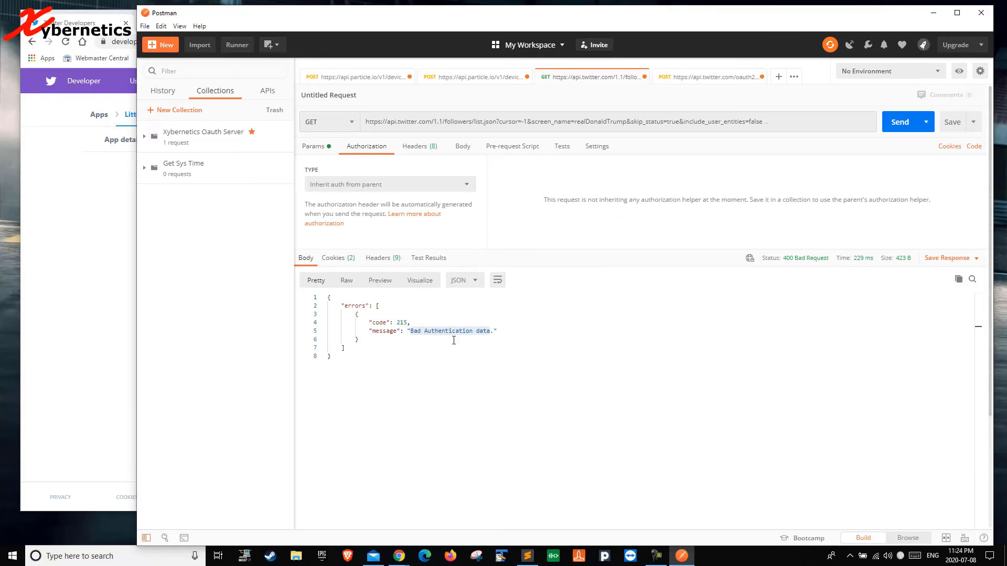
mouse_move(429, 152)
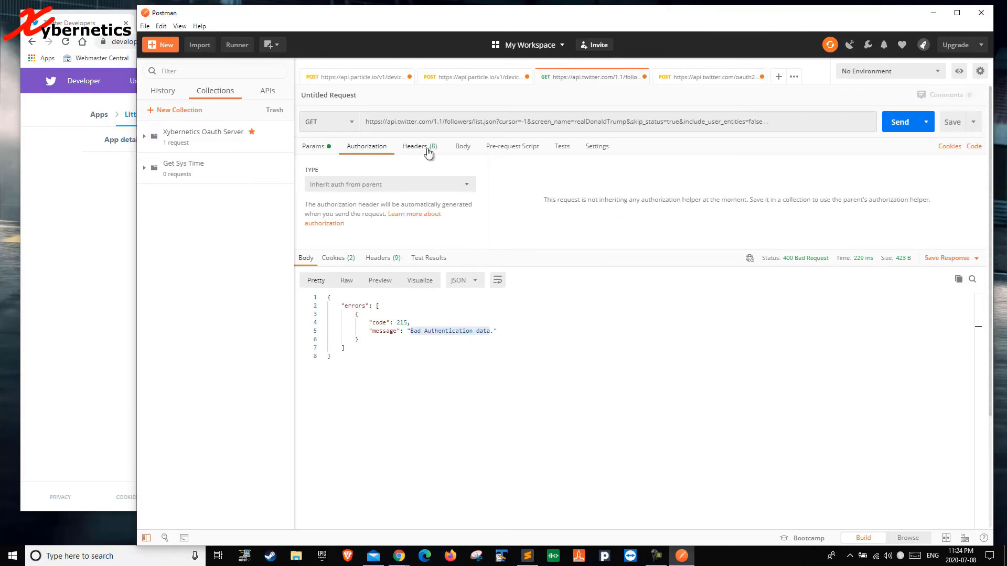
click(420, 146)
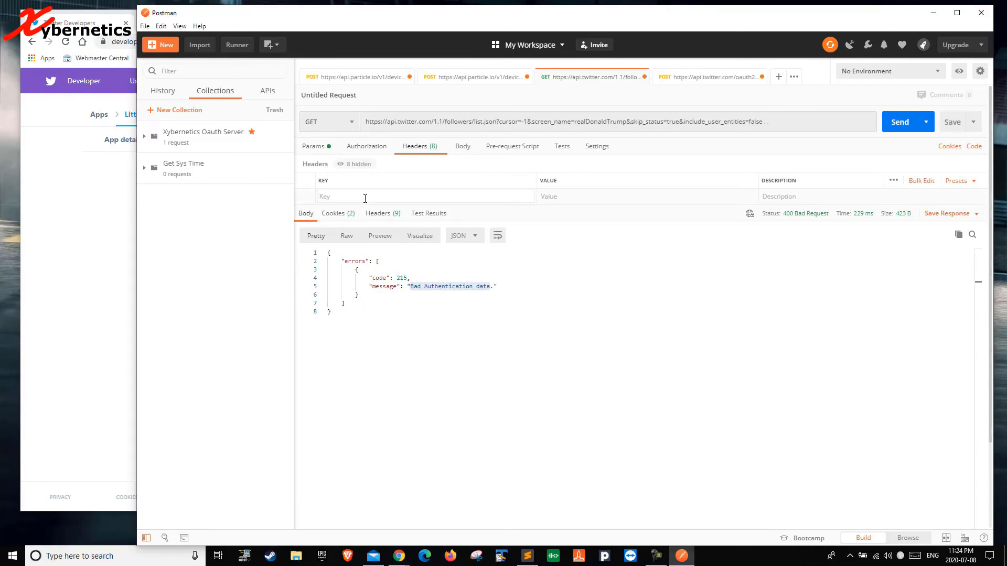
text(Au)
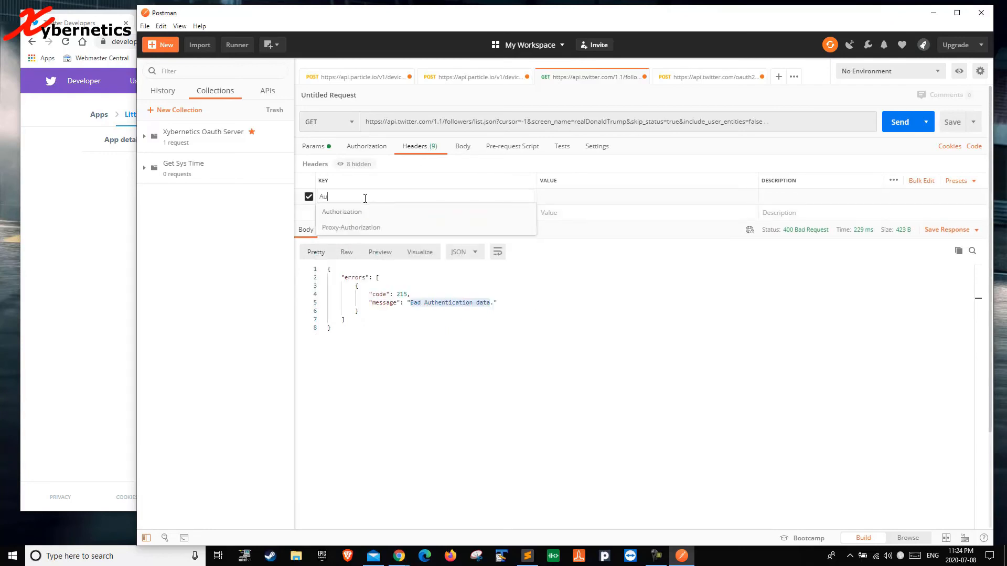
text(thorization)
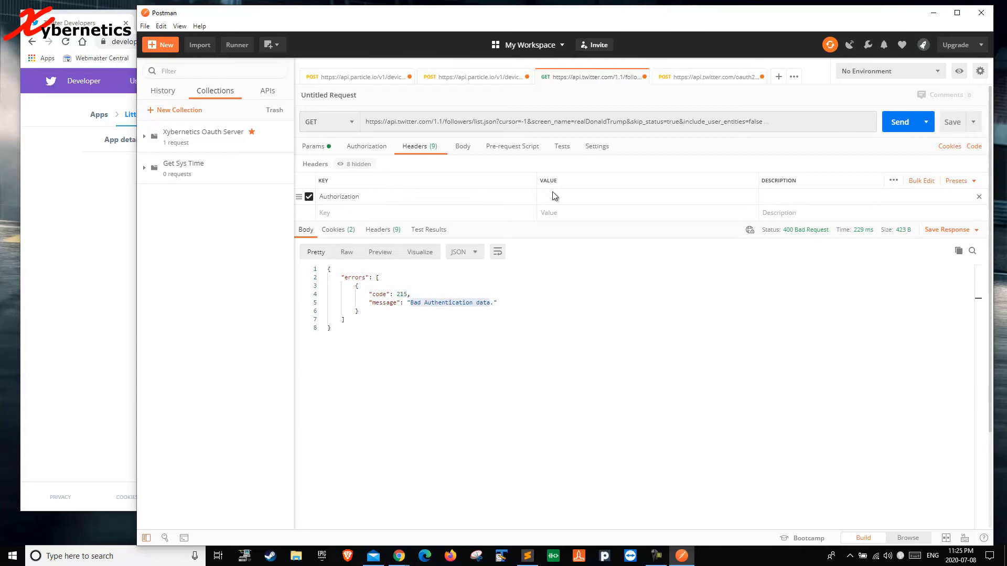
click(553, 192)
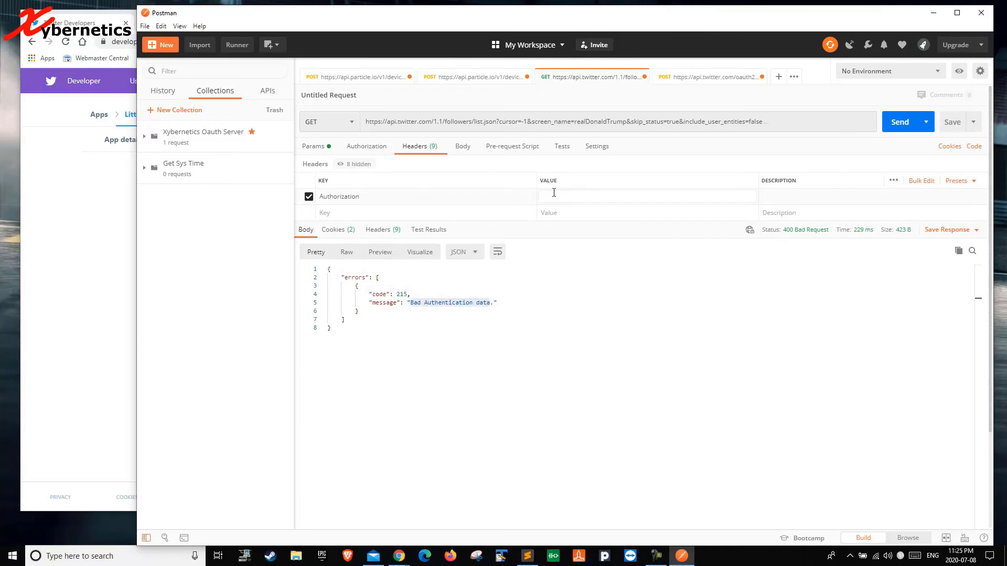
text(Bear)
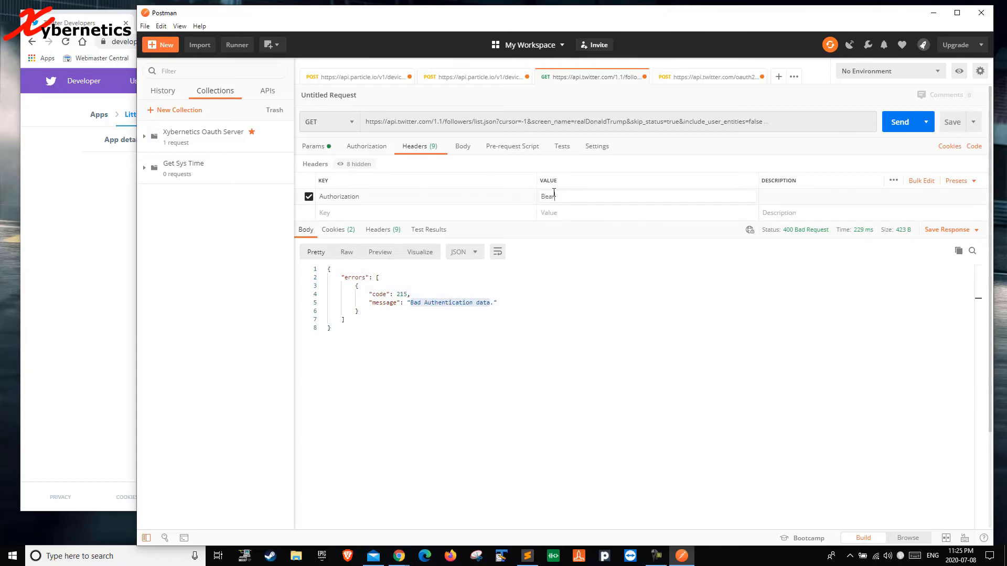
text(r)
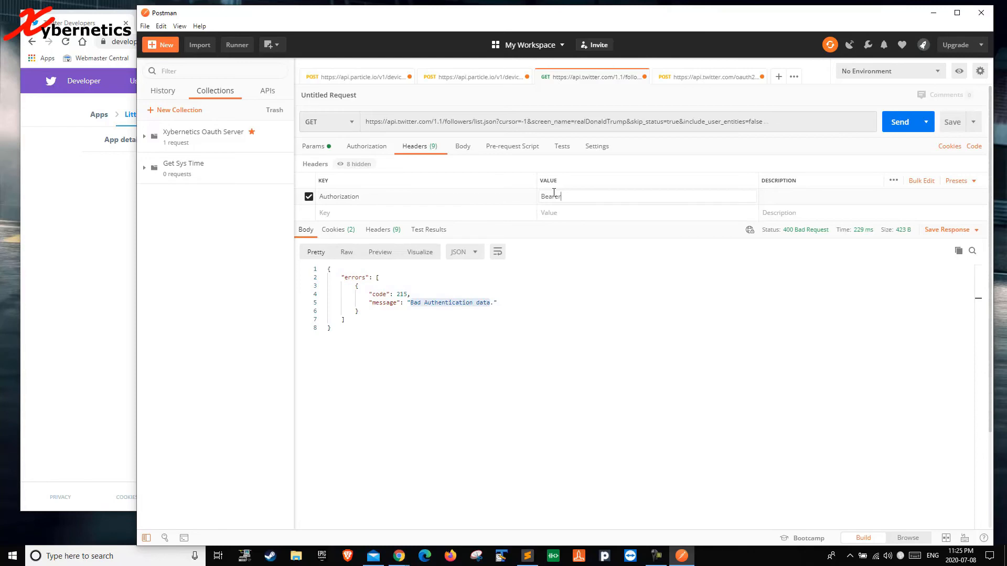
right_click(565, 196)
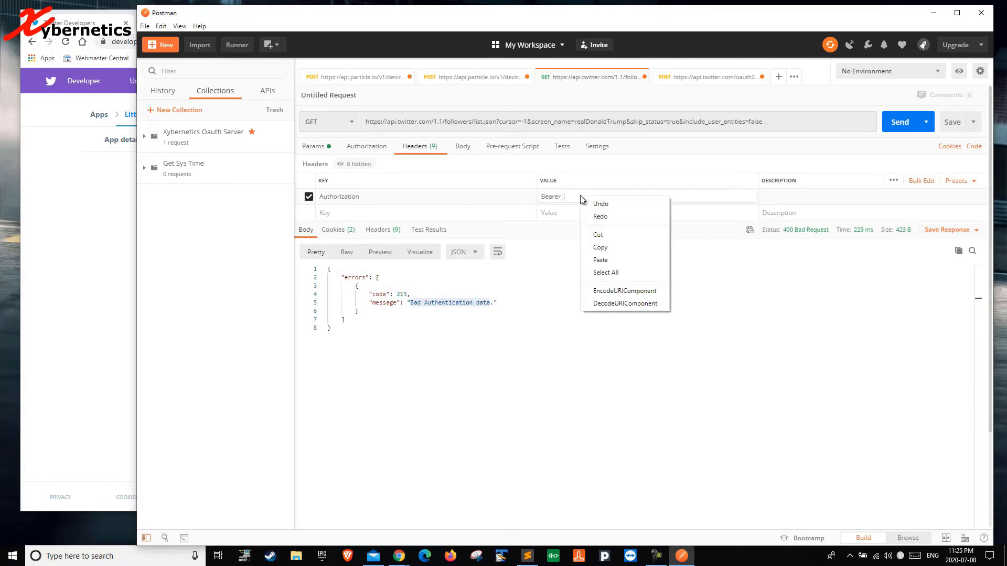
click(600, 260)
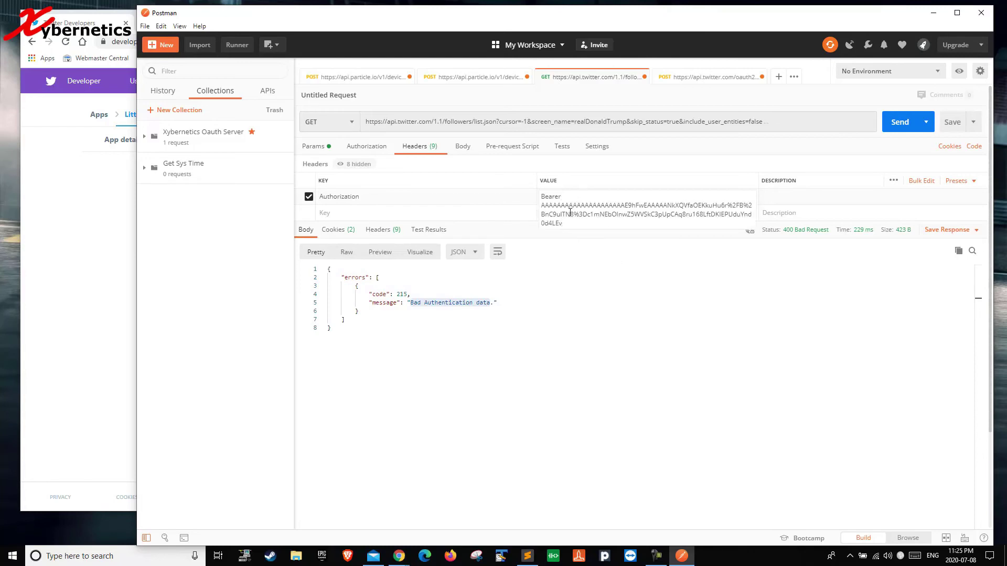
mouse_move(695, 85)
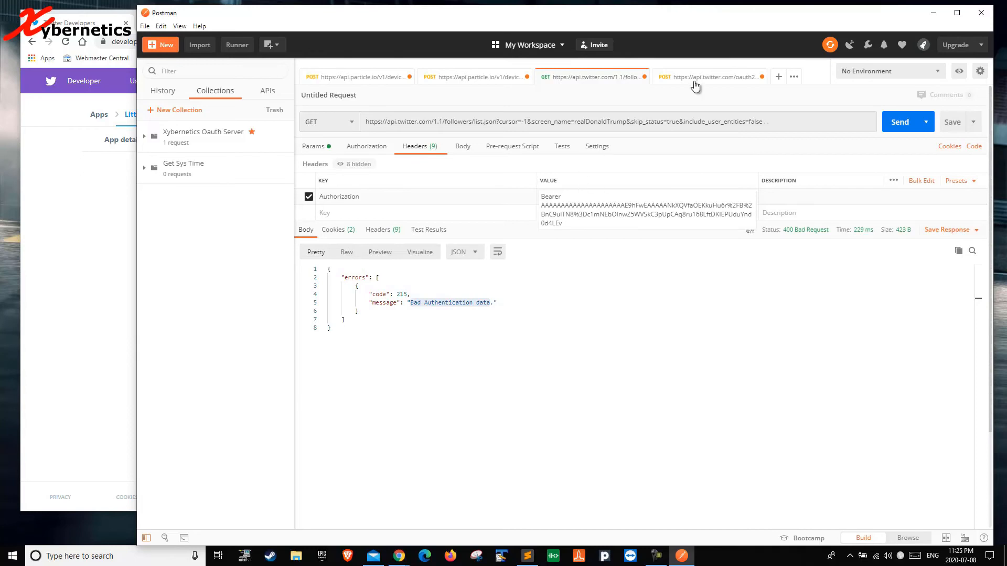
Verify the token, send the followers request, and scroll through the returned follower JSON.
click(709, 77)
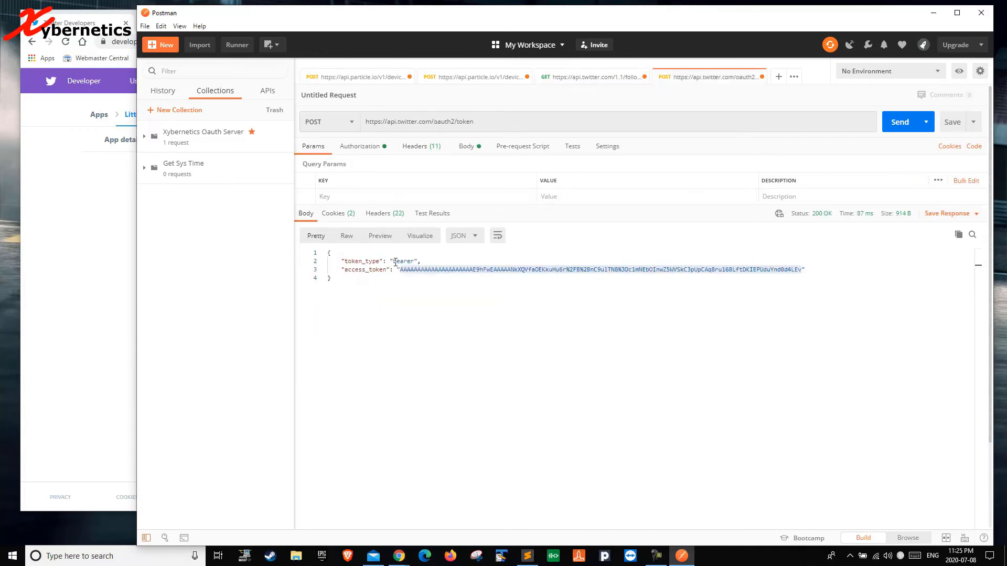
click(593, 77)
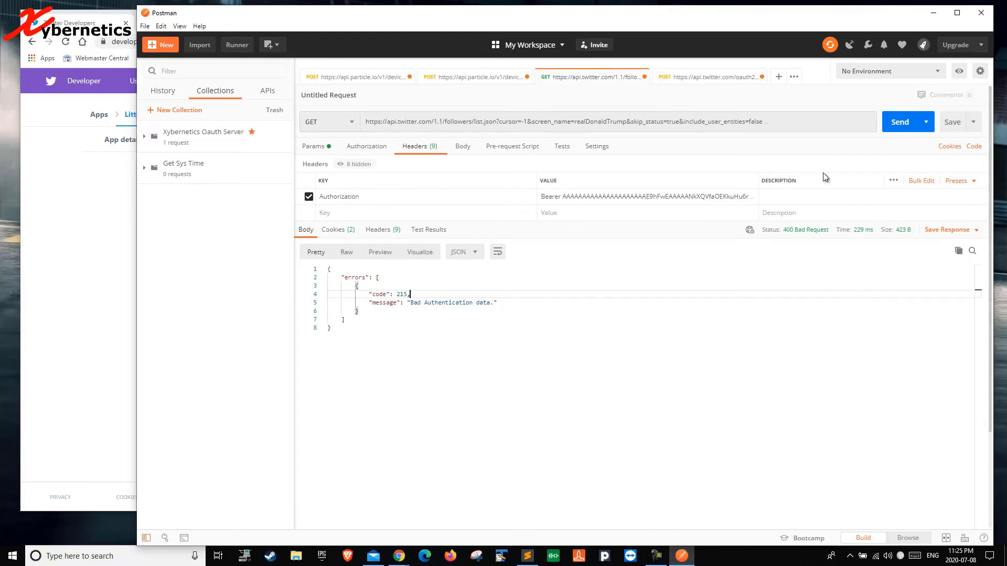
click(900, 122)
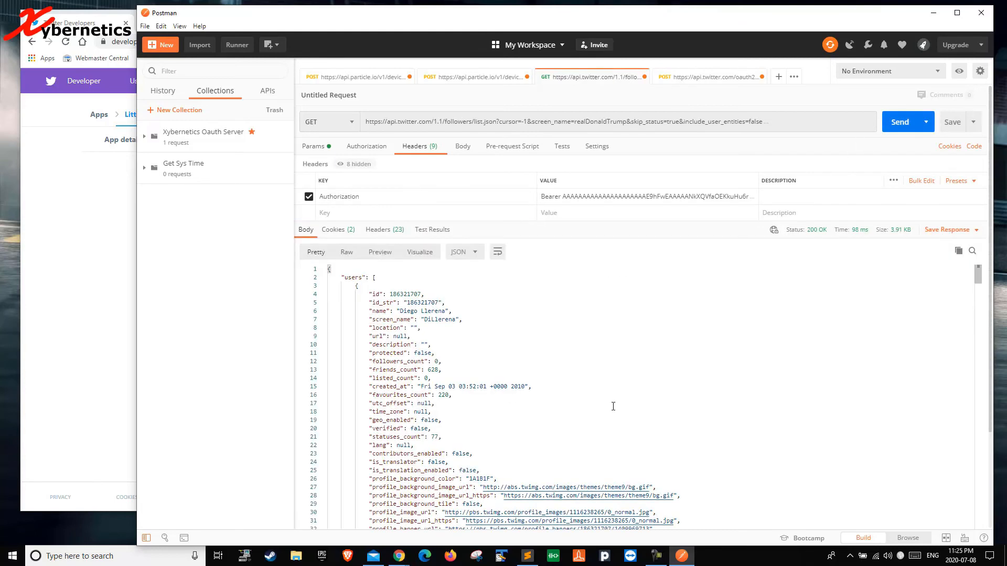
mouse_move(605, 322)
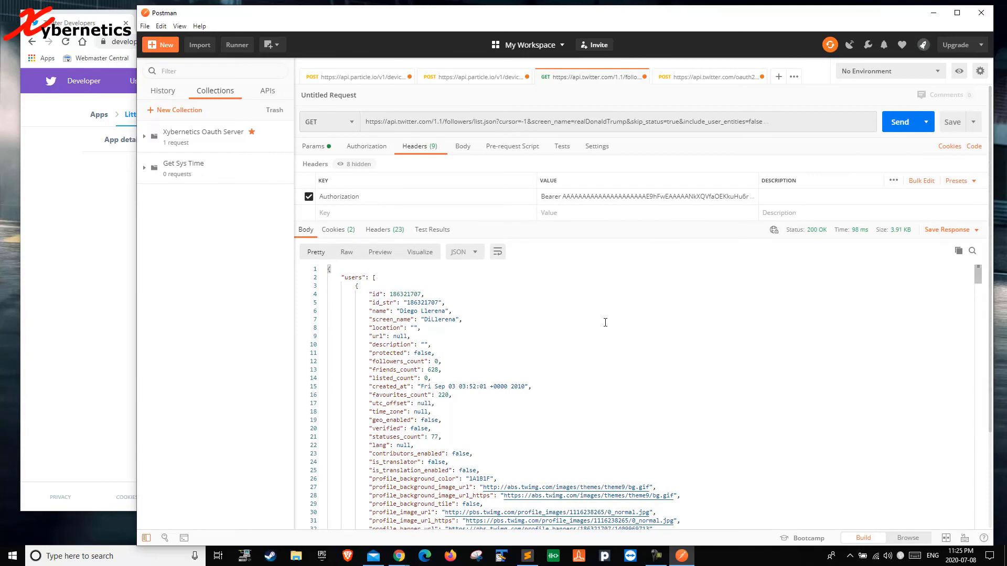
scroll(down, 3)
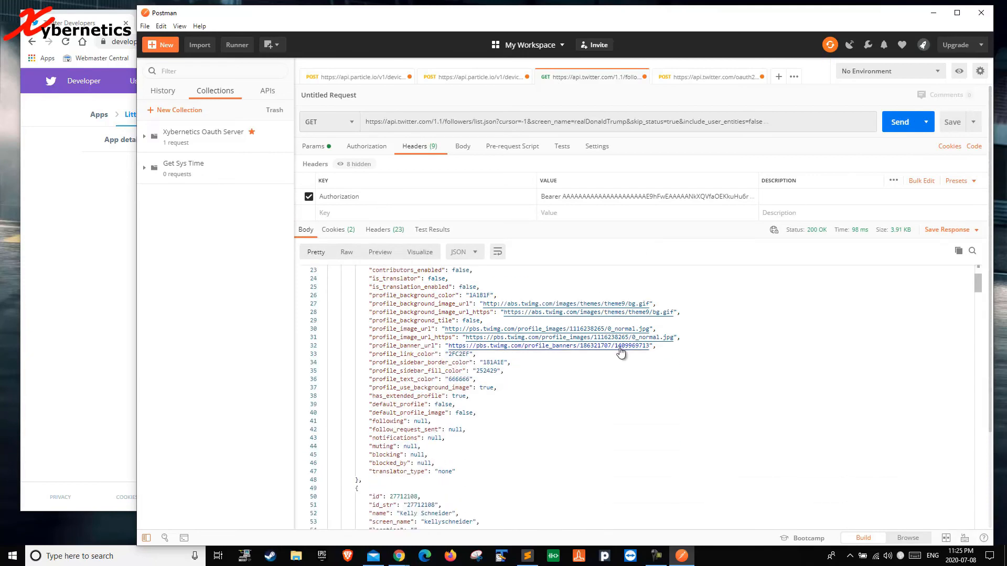
scroll(down, 3)
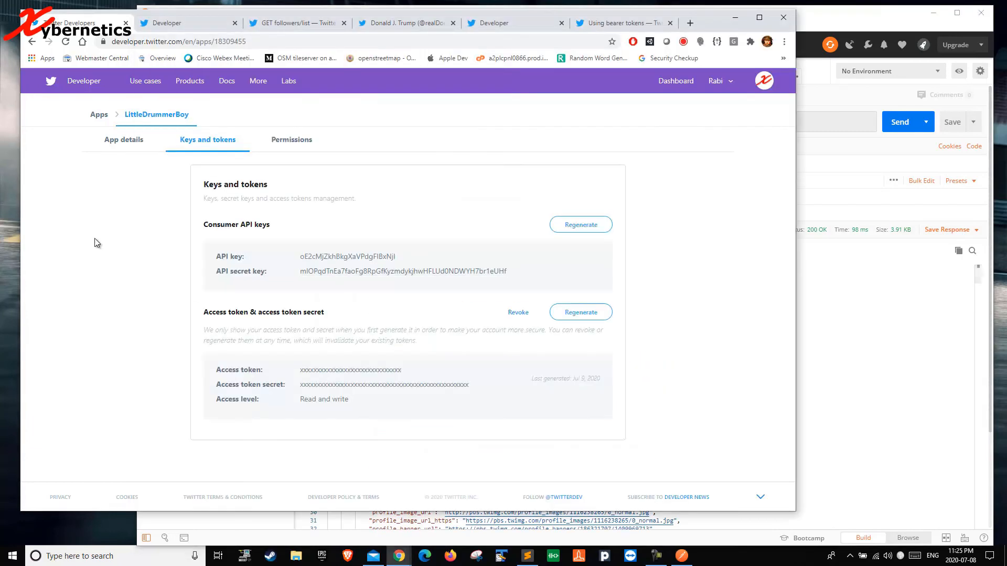
View the realDonaldTrump profile's Followers list in Chrome, then return to the follower JSON.
click(624, 23)
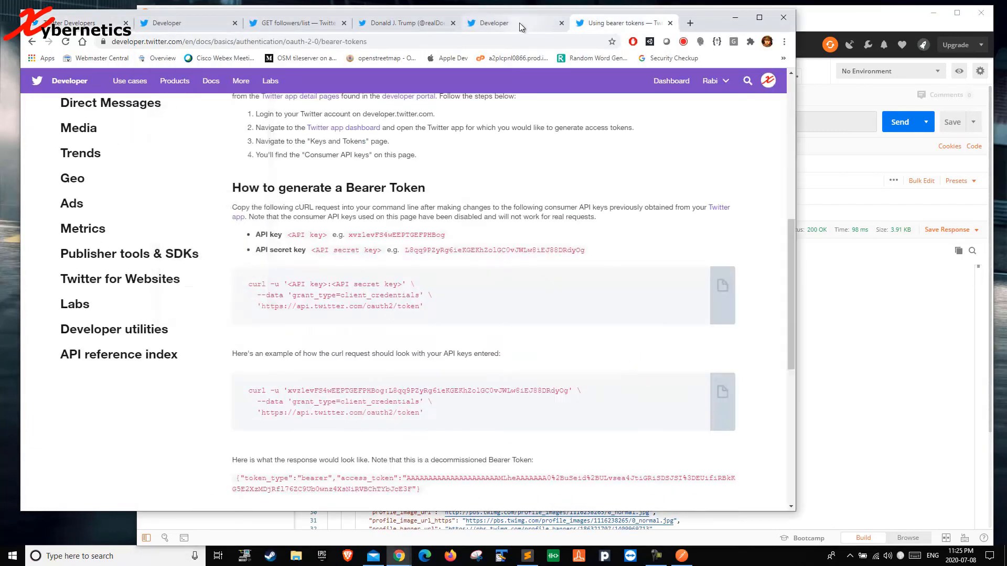
click(405, 22)
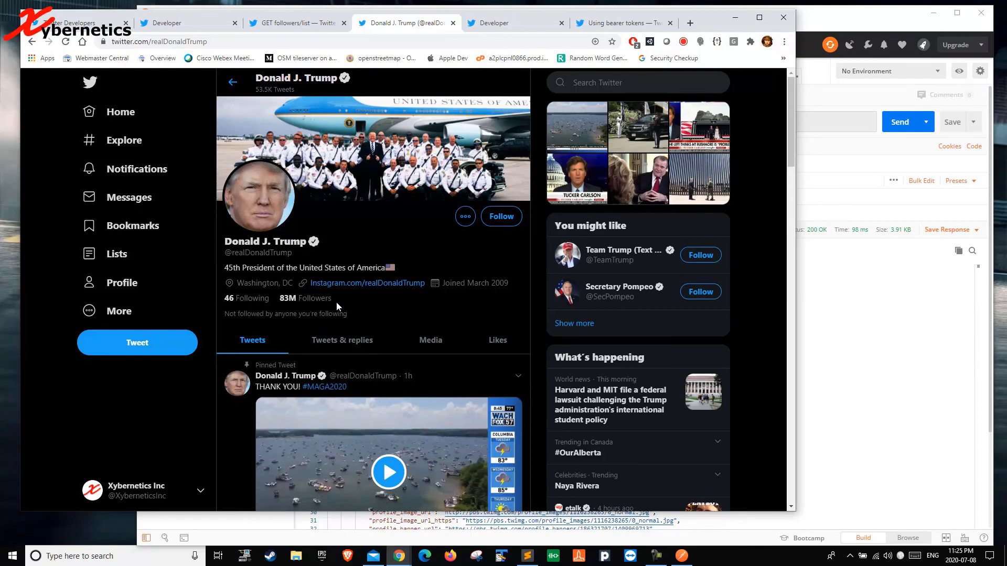
mouse_move(317, 302)
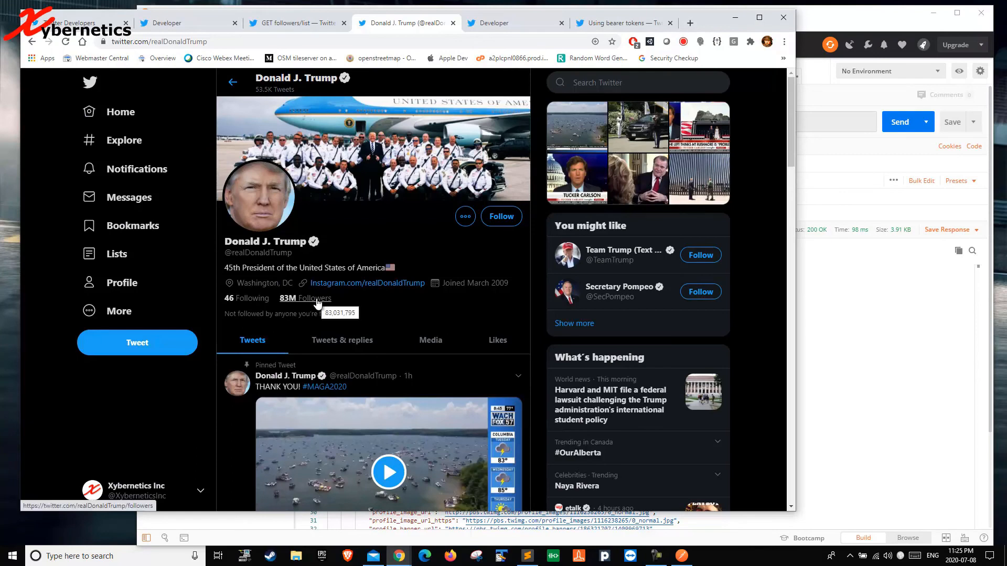
click(314, 298)
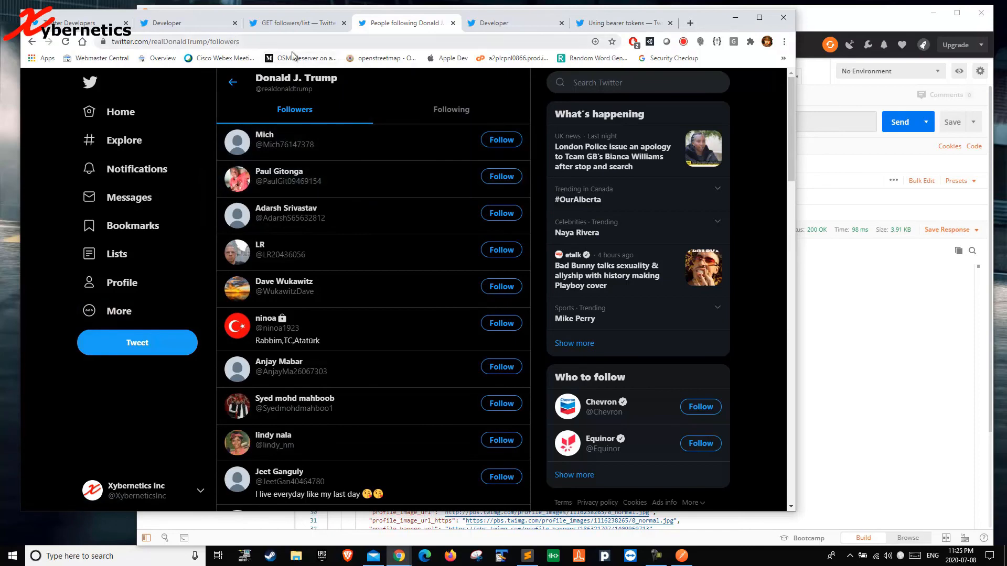
click(178, 41)
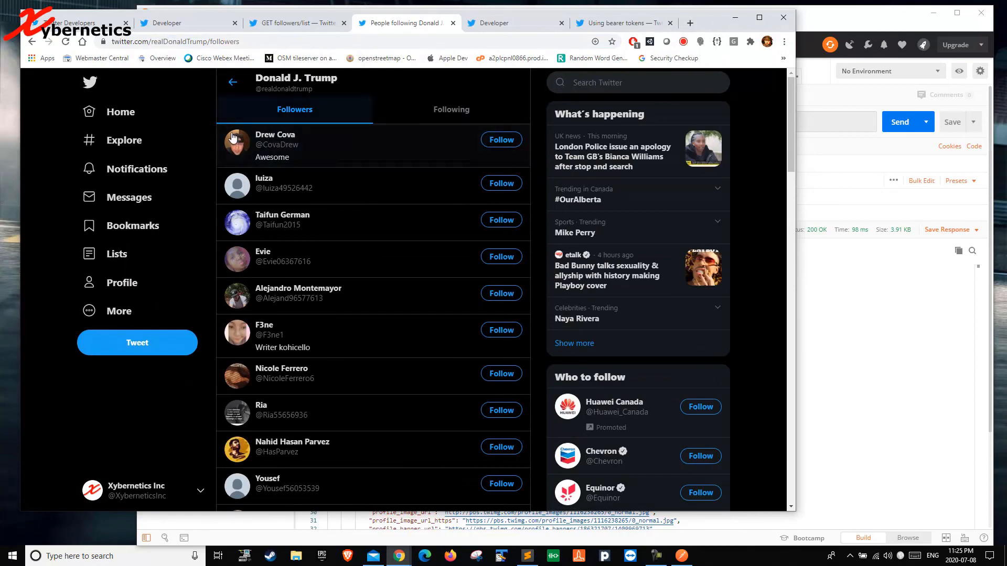
click(179, 41)
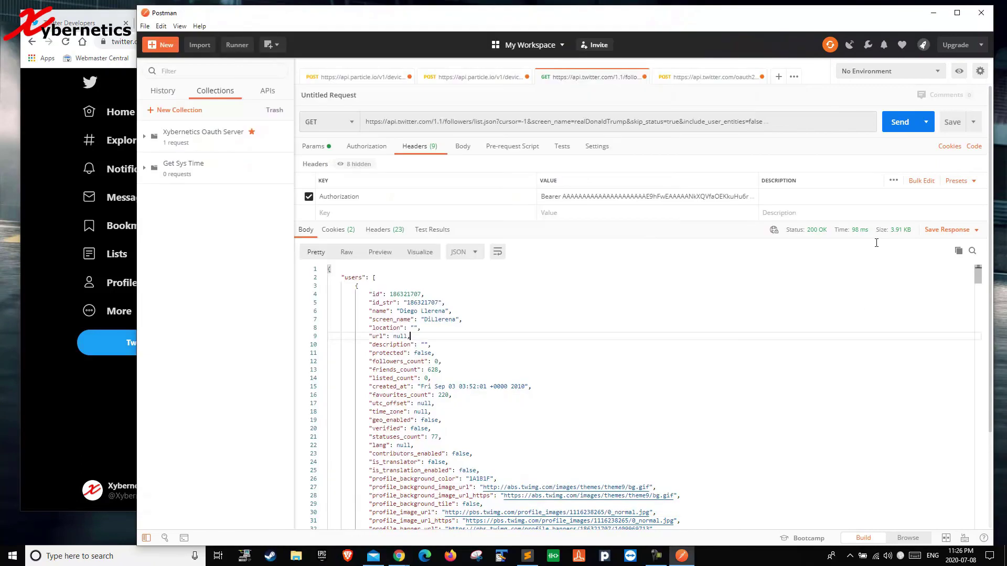
Resend the followers/list request and return to its follower JSON response.
click(899, 122)
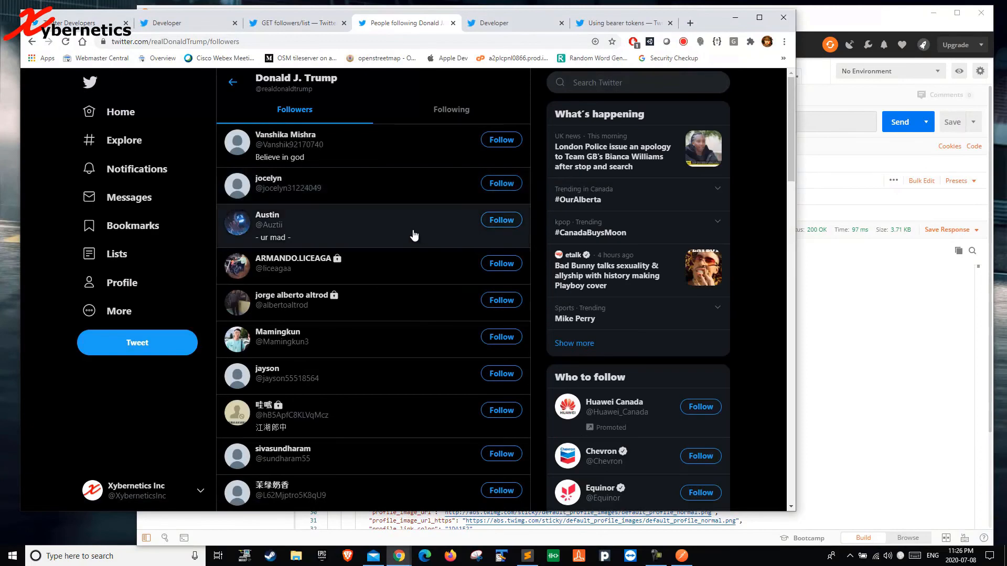
scroll(down, 3)
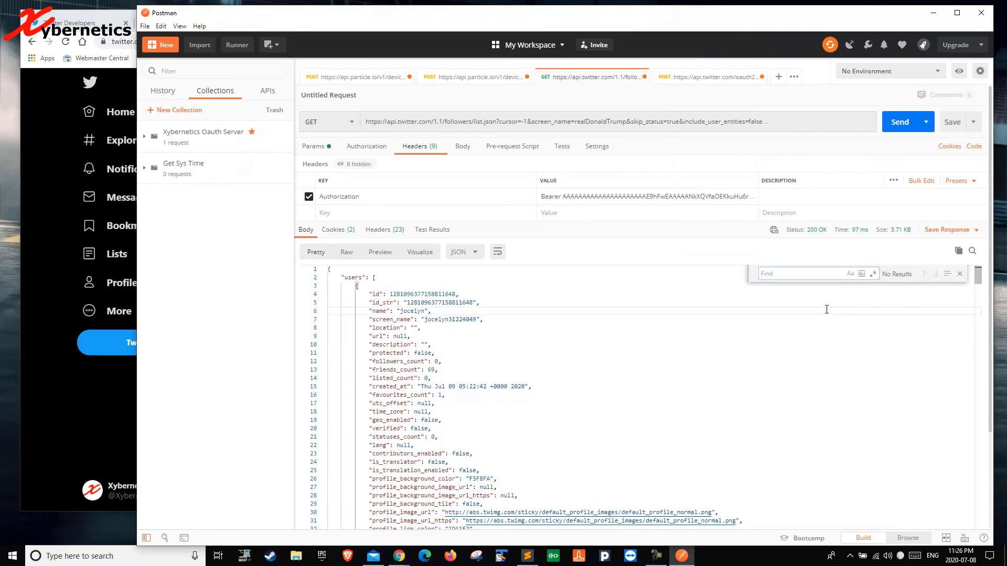
text(zom)
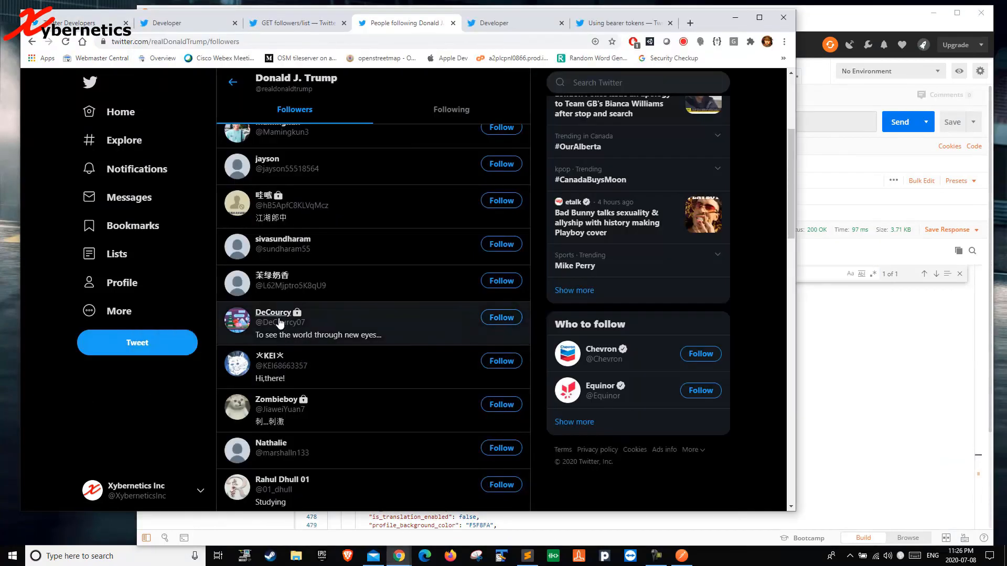
click(681, 556)
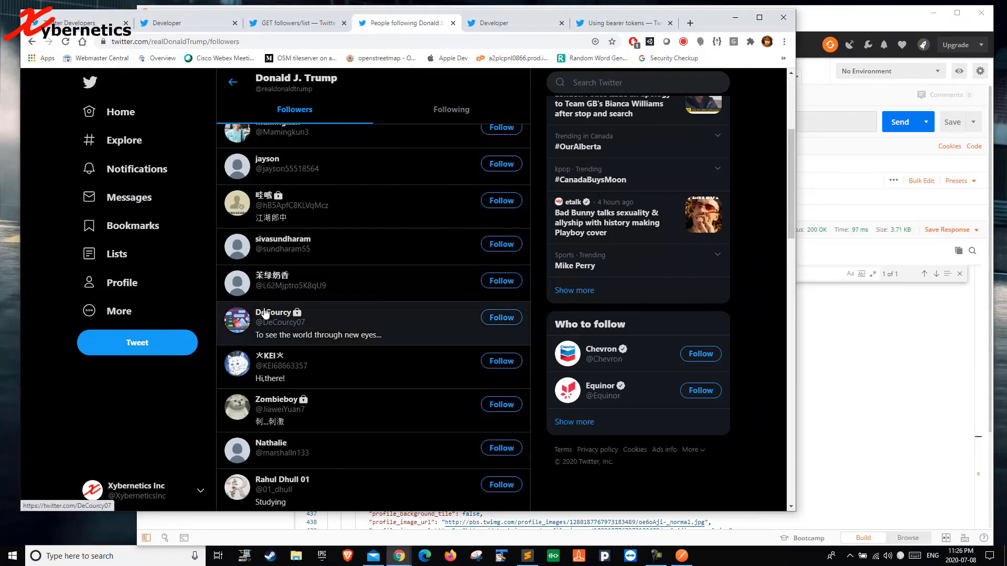
click(681, 556)
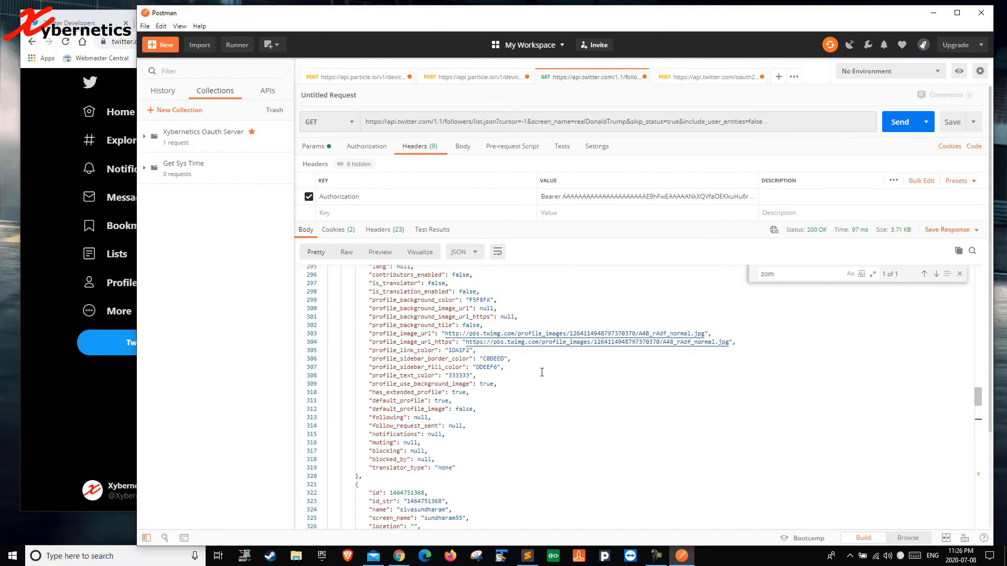
mouse_move(544, 368)
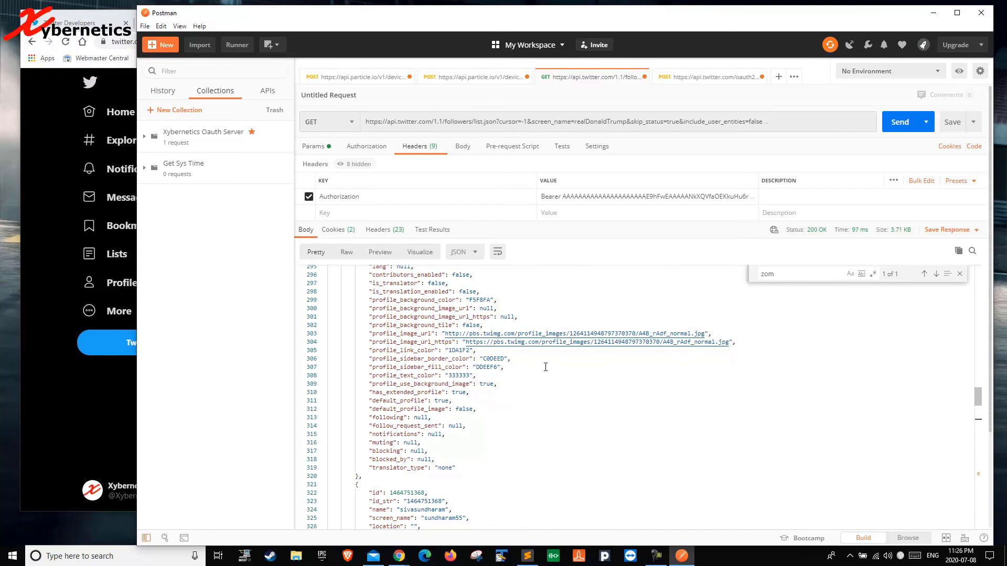
mouse_move(535, 367)
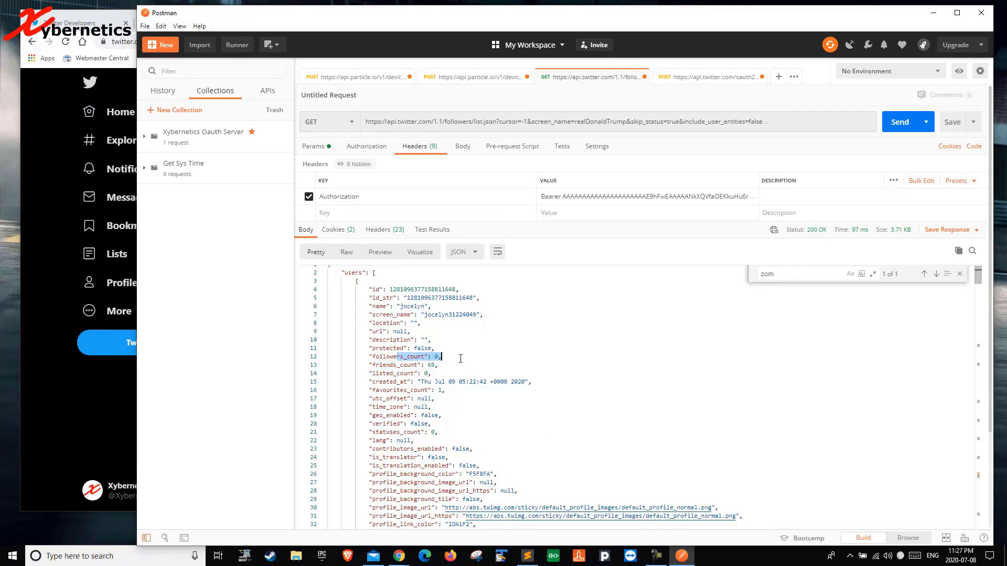
Scroll down through the returned follower profiles in the response Body.
scroll(down, 3)
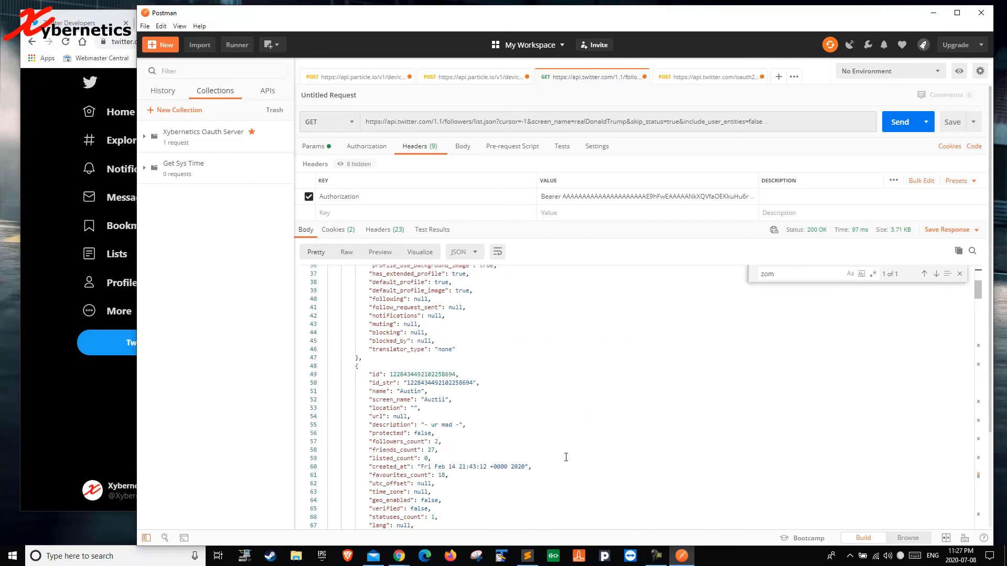
scroll(down, 3)
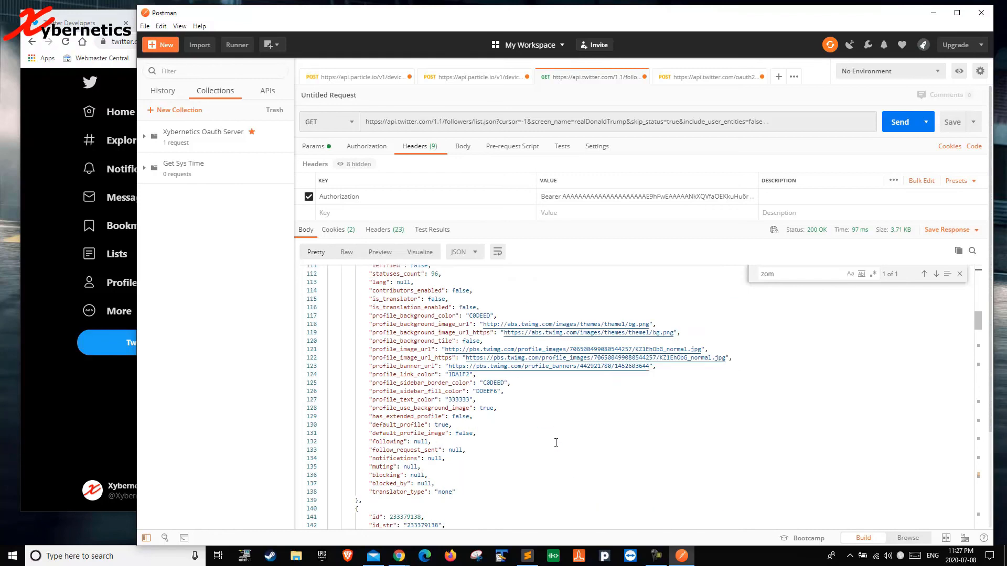
scroll(down, 3)
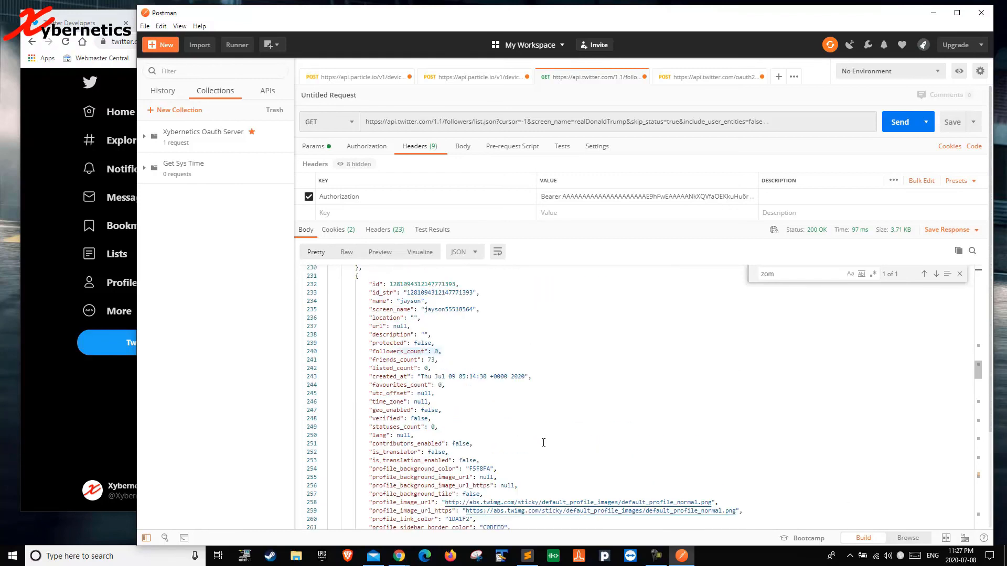
scroll(down, 3)
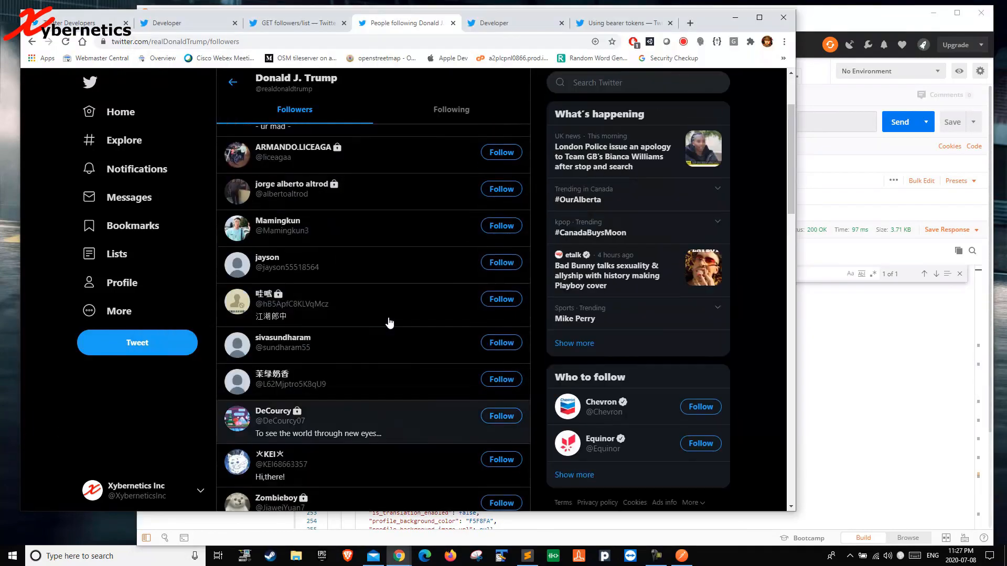
Go back to Donald J. Trump's Twitter profile and scroll through his tweets.
click(232, 82)
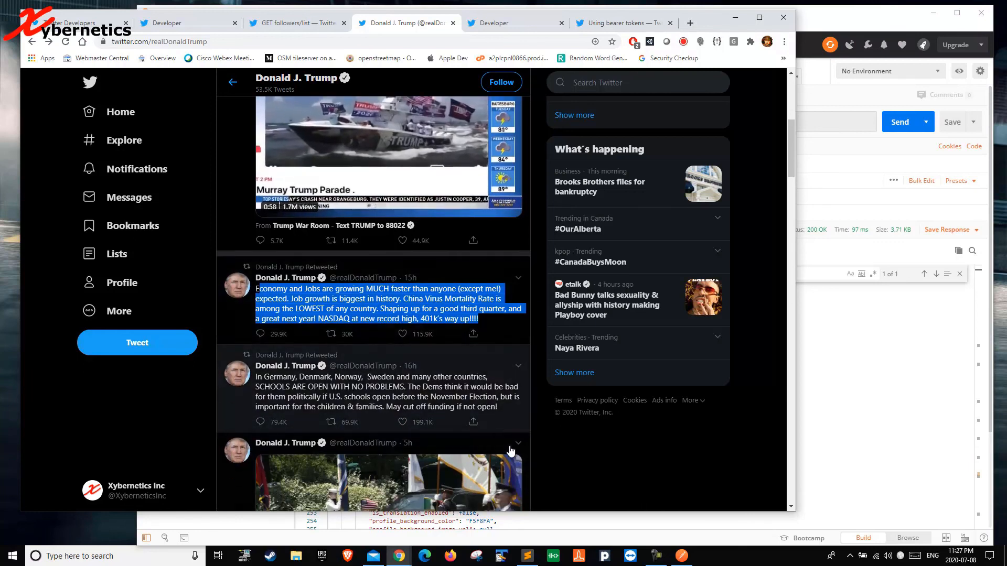
scroll(down, 3)
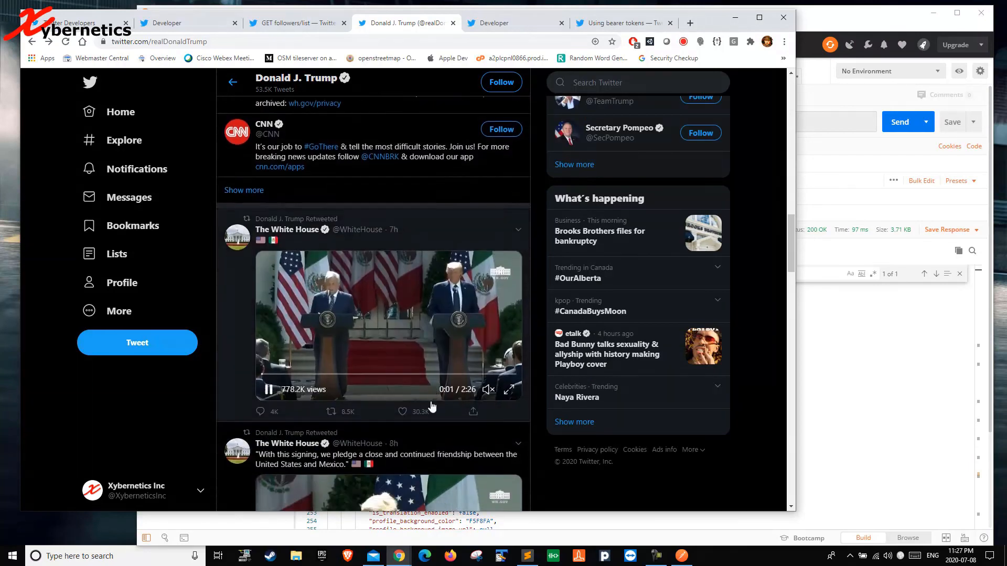
scroll(down, 3)
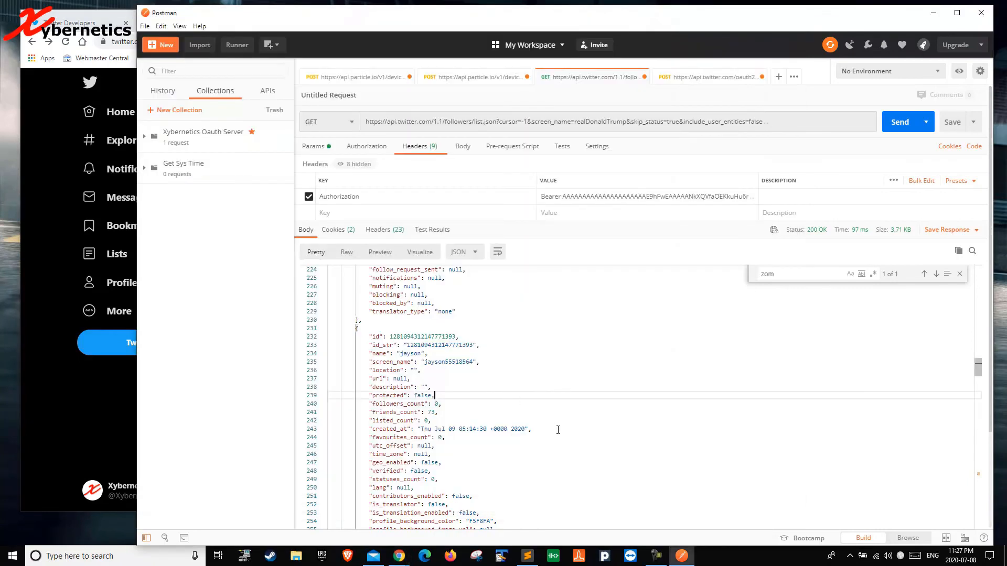
Scroll further through the follower entries and resend the followers/list request.
scroll(down, 3)
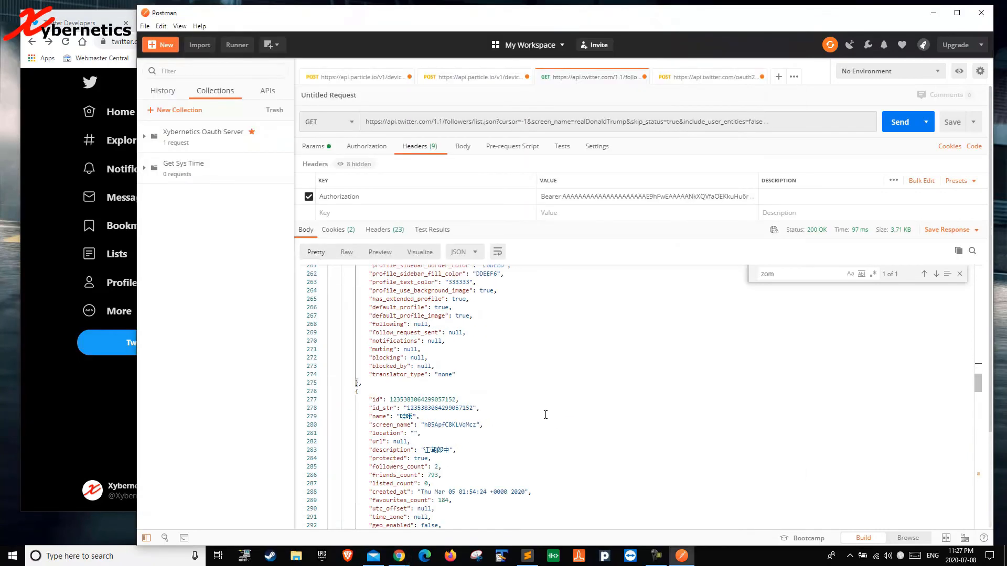
mouse_move(558, 427)
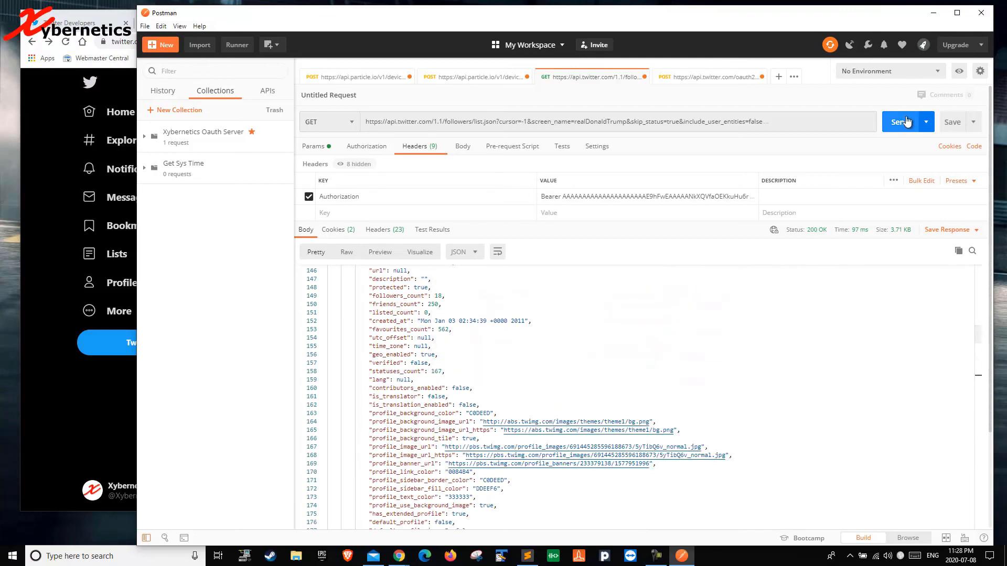
click(899, 121)
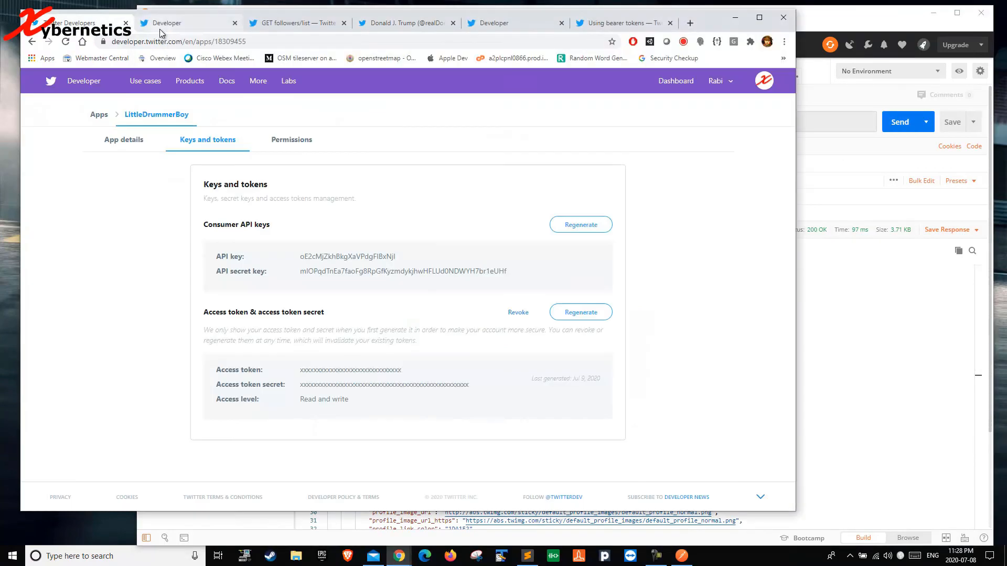
Check the followers/list docs, resend the request three times, and view Trump's followers page.
click(295, 22)
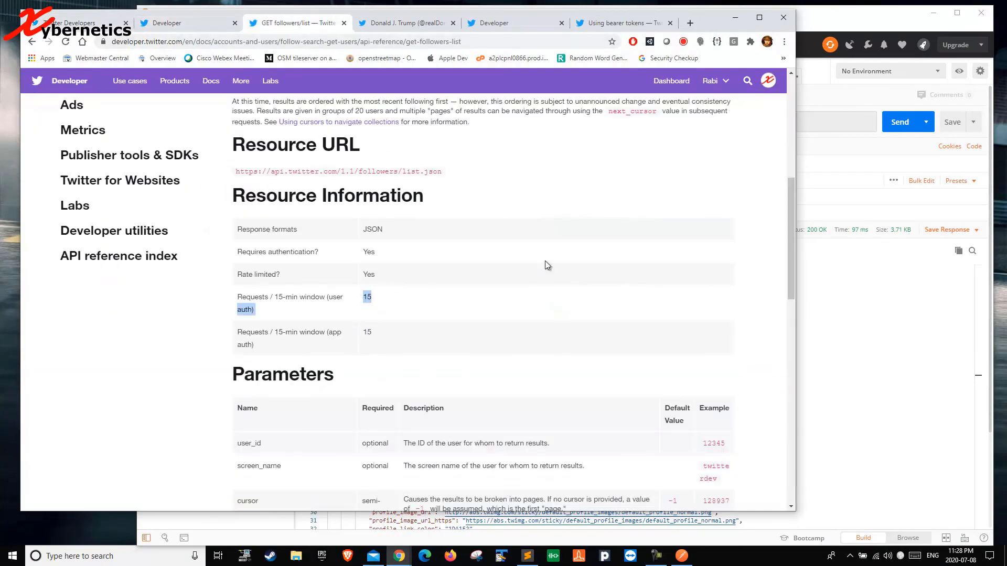
click(681, 555)
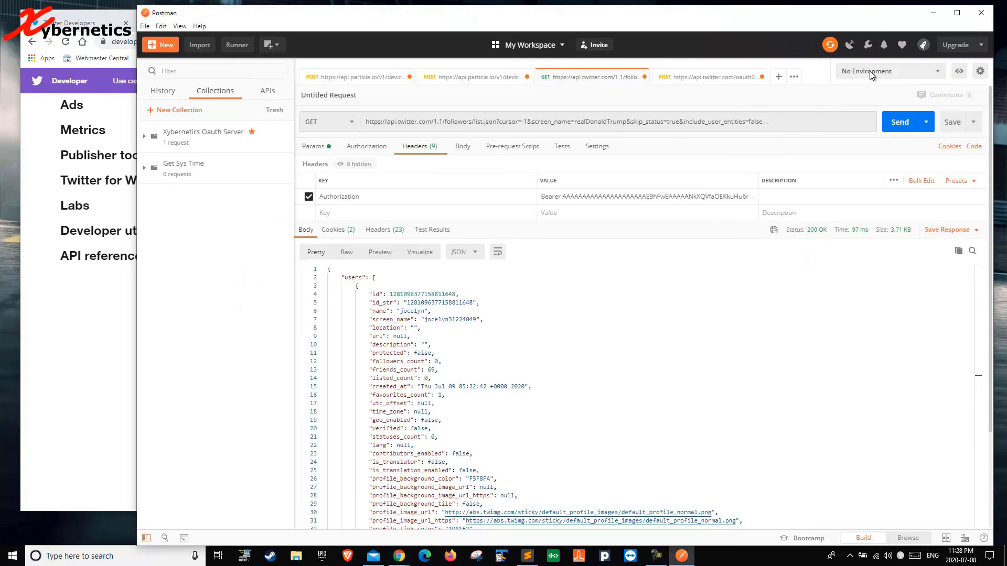
click(899, 122)
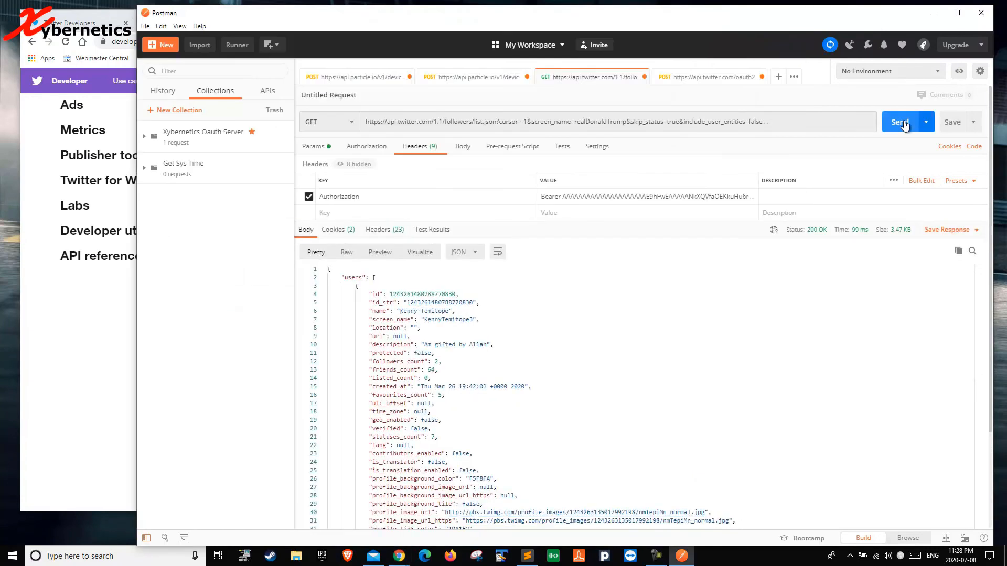
click(900, 121)
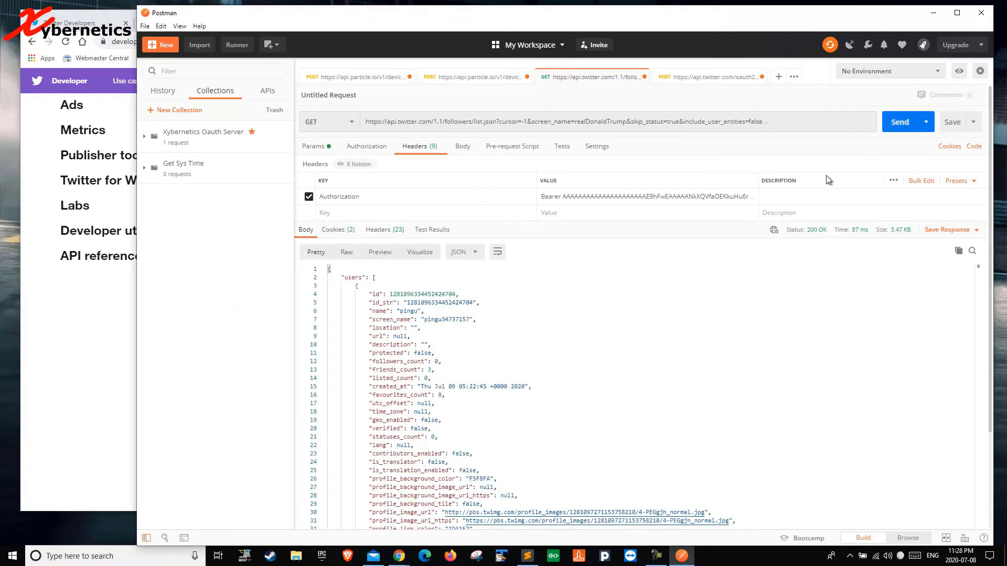
double_click(408, 311)
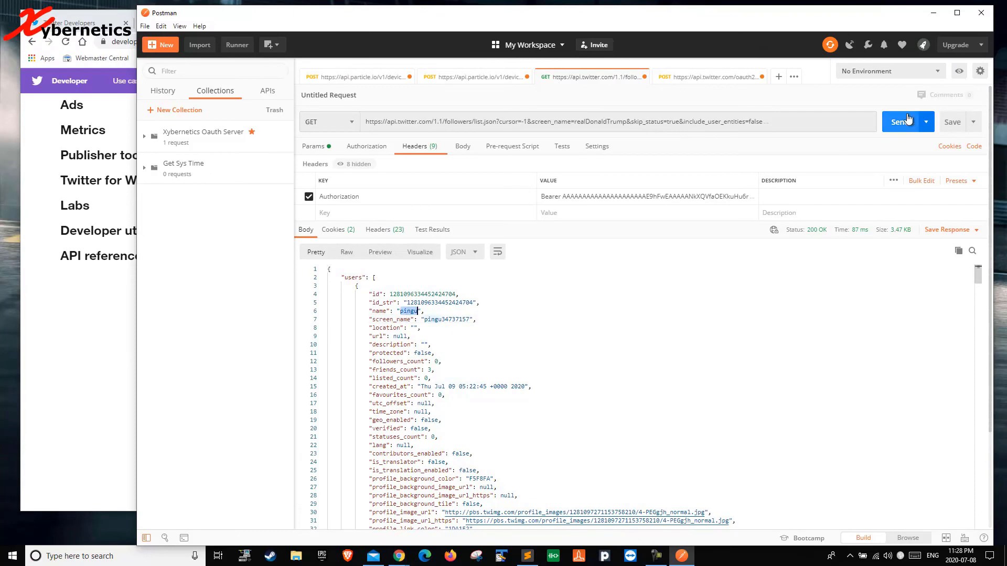
click(900, 122)
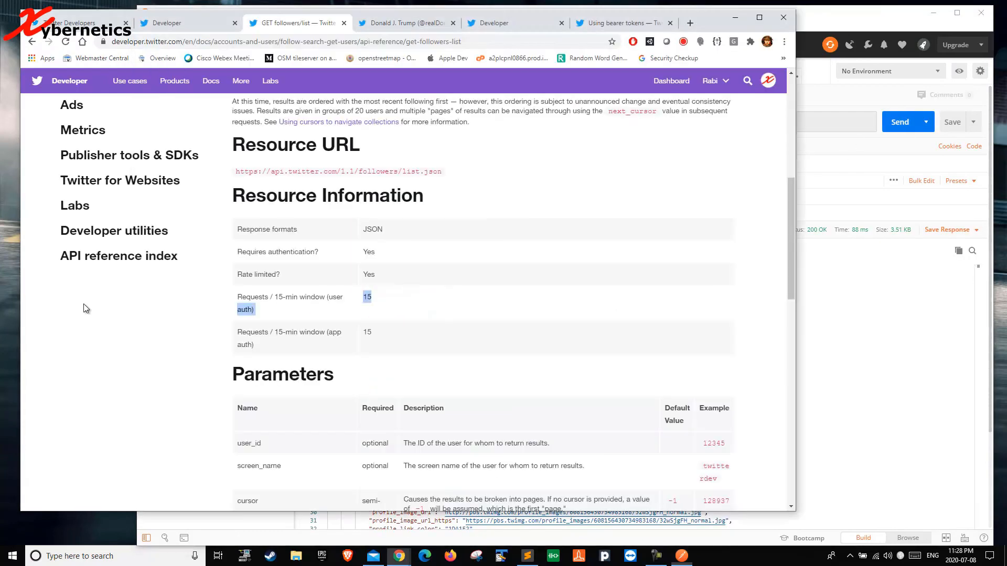
click(410, 22)
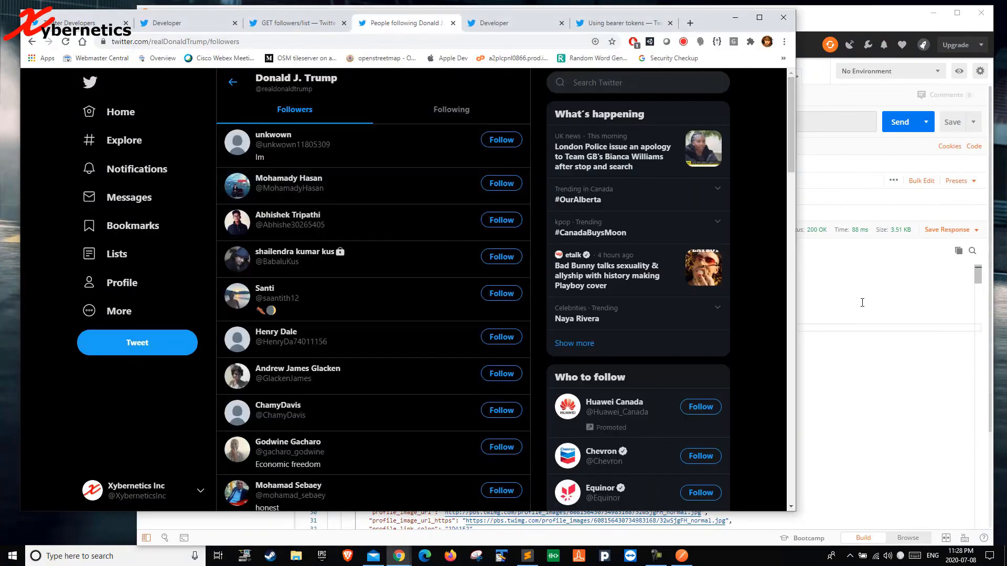
Send the followers/list request seven more times until it returns 429 Rate limit exceeded.
click(900, 122)
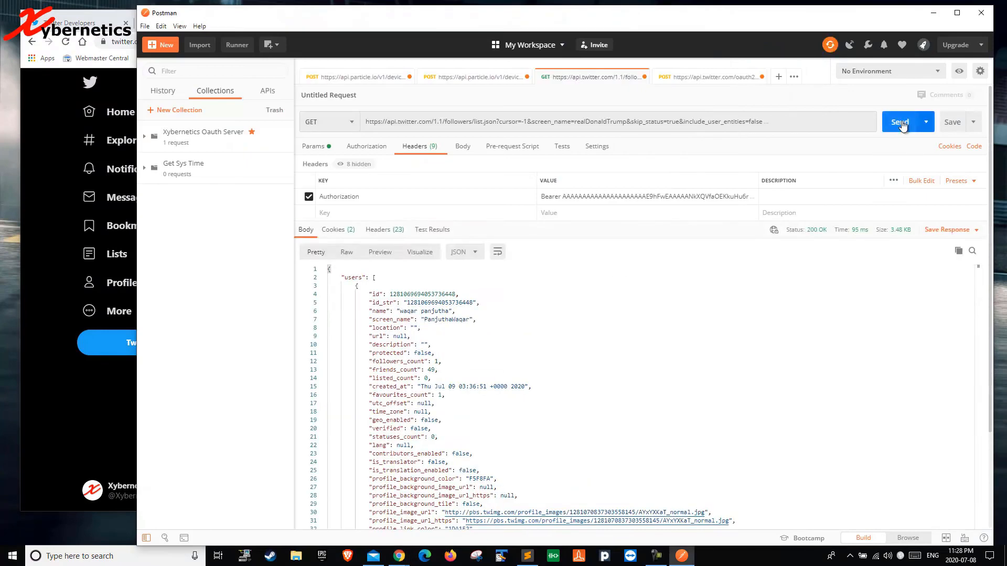
click(900, 122)
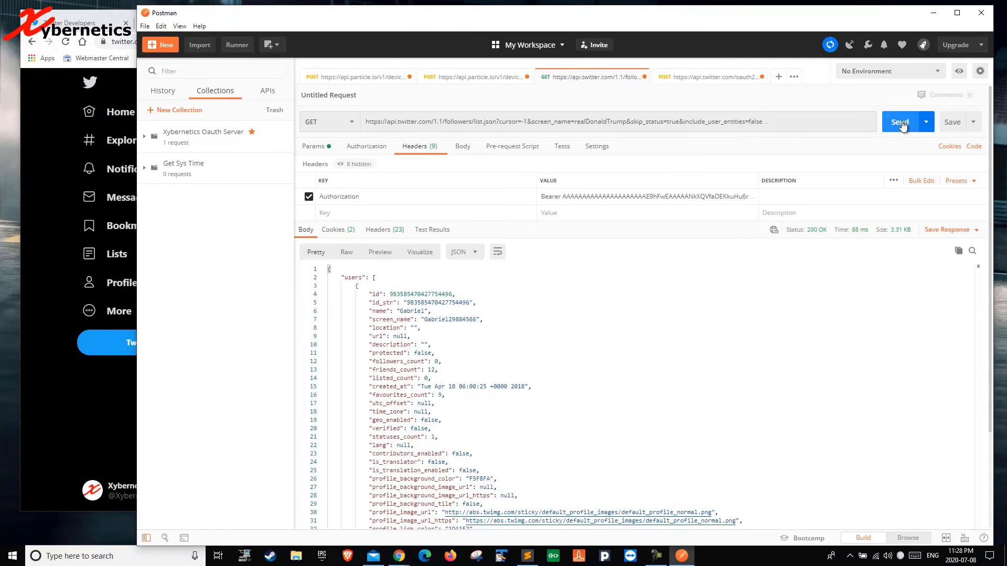
click(902, 121)
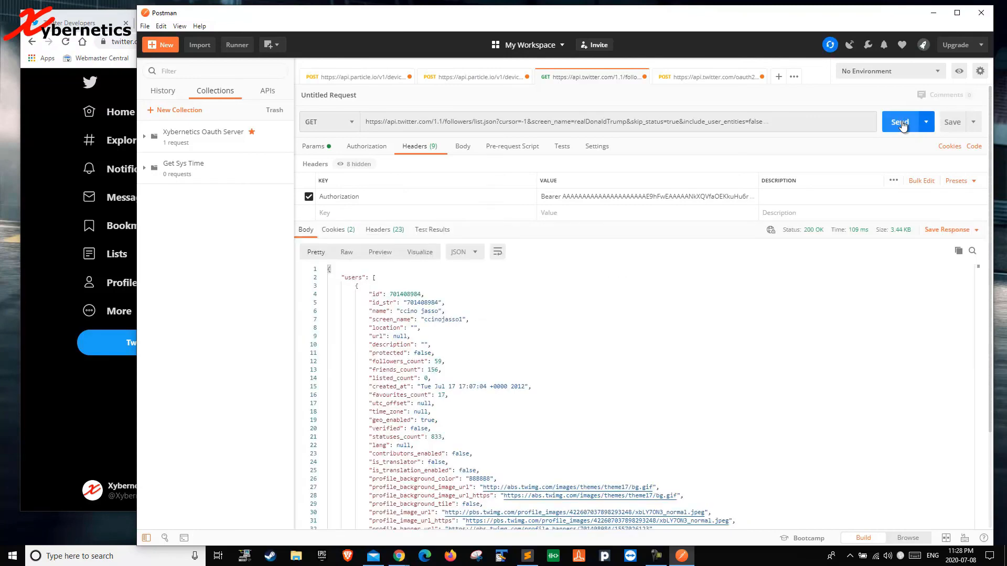
click(899, 122)
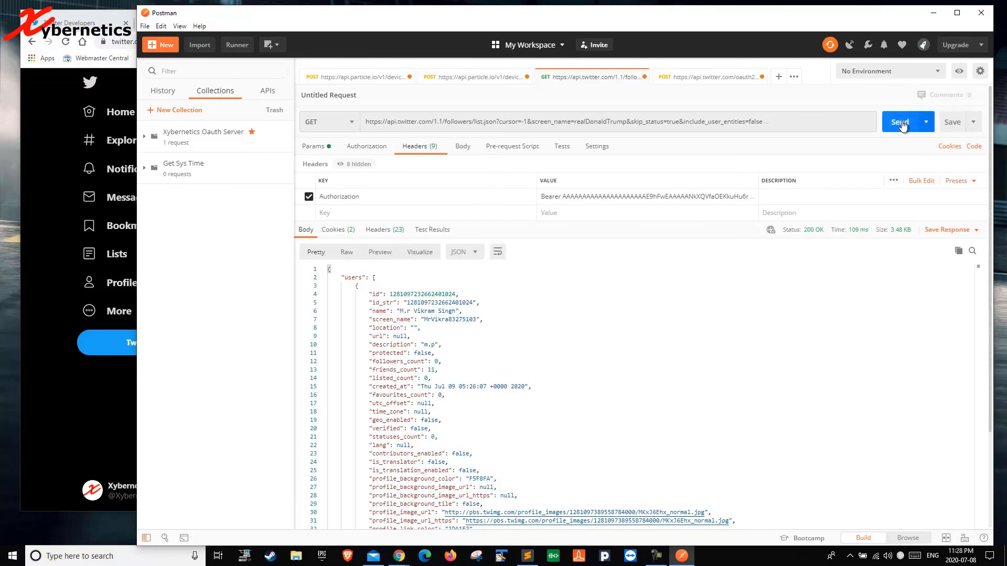
click(902, 123)
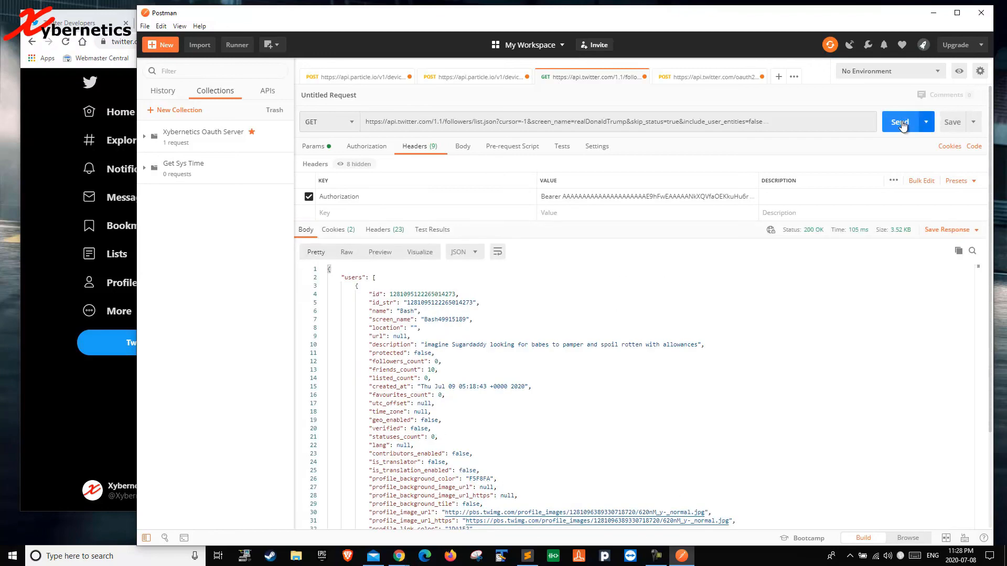
click(901, 121)
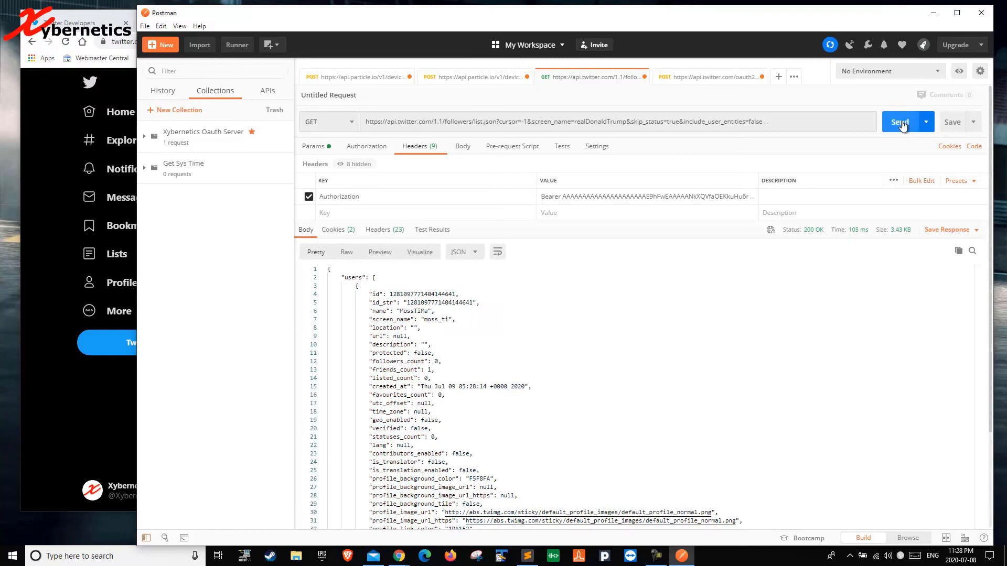
click(900, 122)
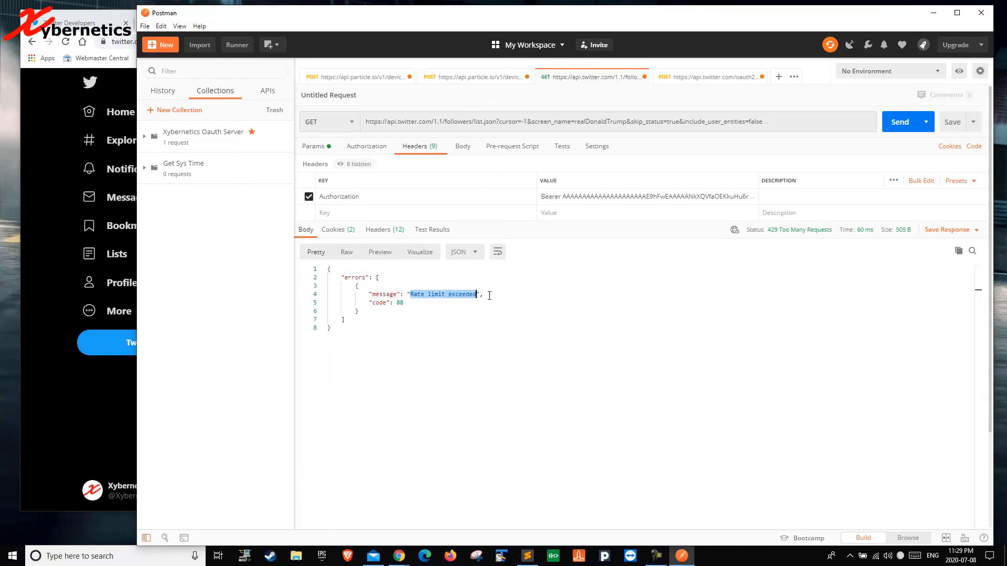
mouse_move(485, 289)
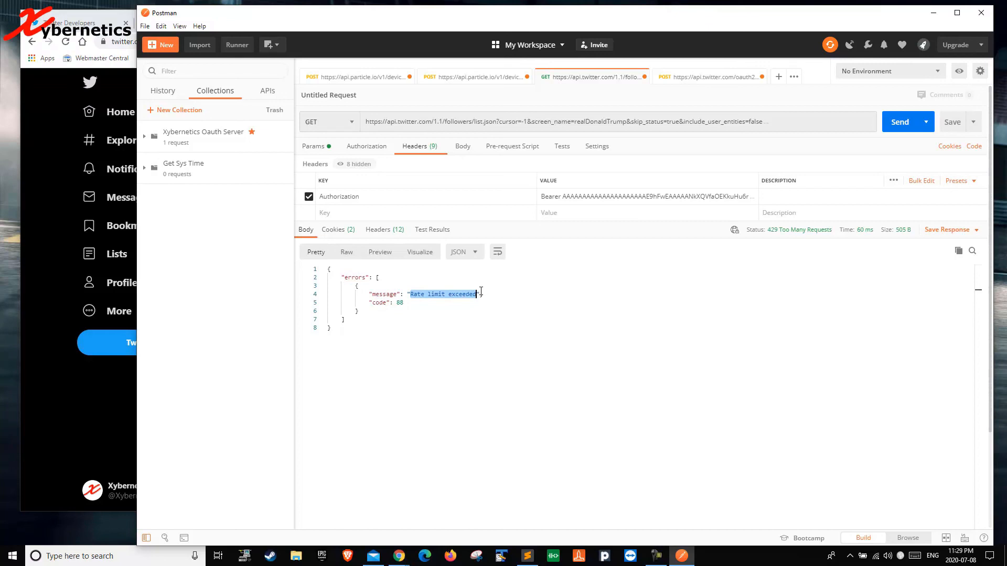
mouse_move(468, 334)
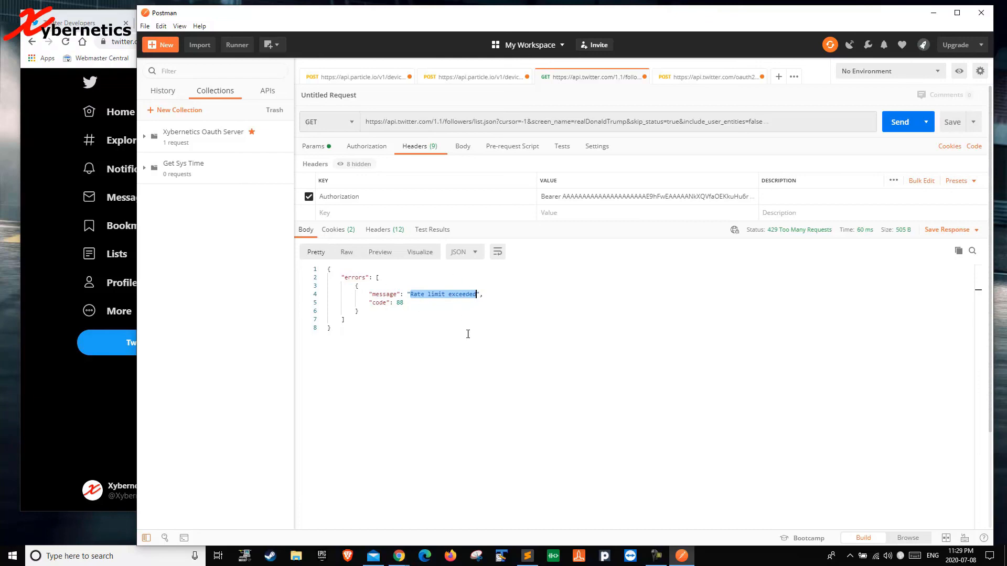